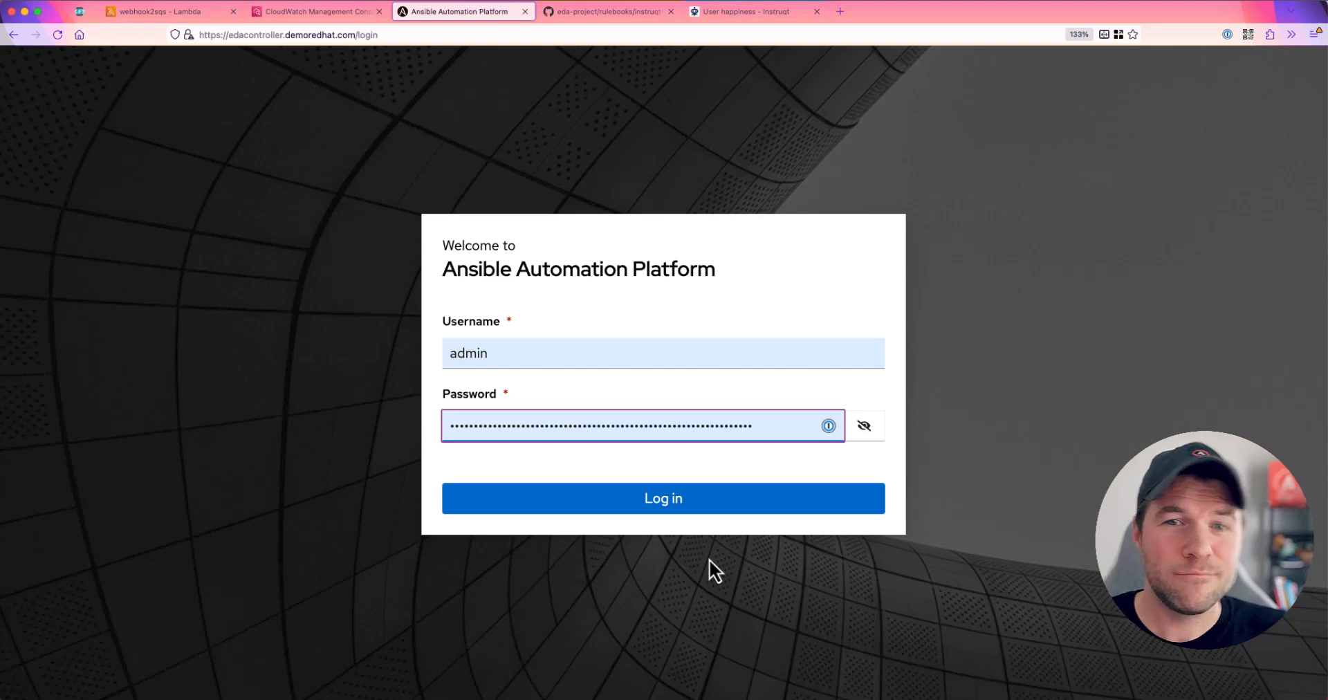
Sign in and scroll through the dashboard's rule runs, projects, rule audit and rulebook activations
click(663, 498)
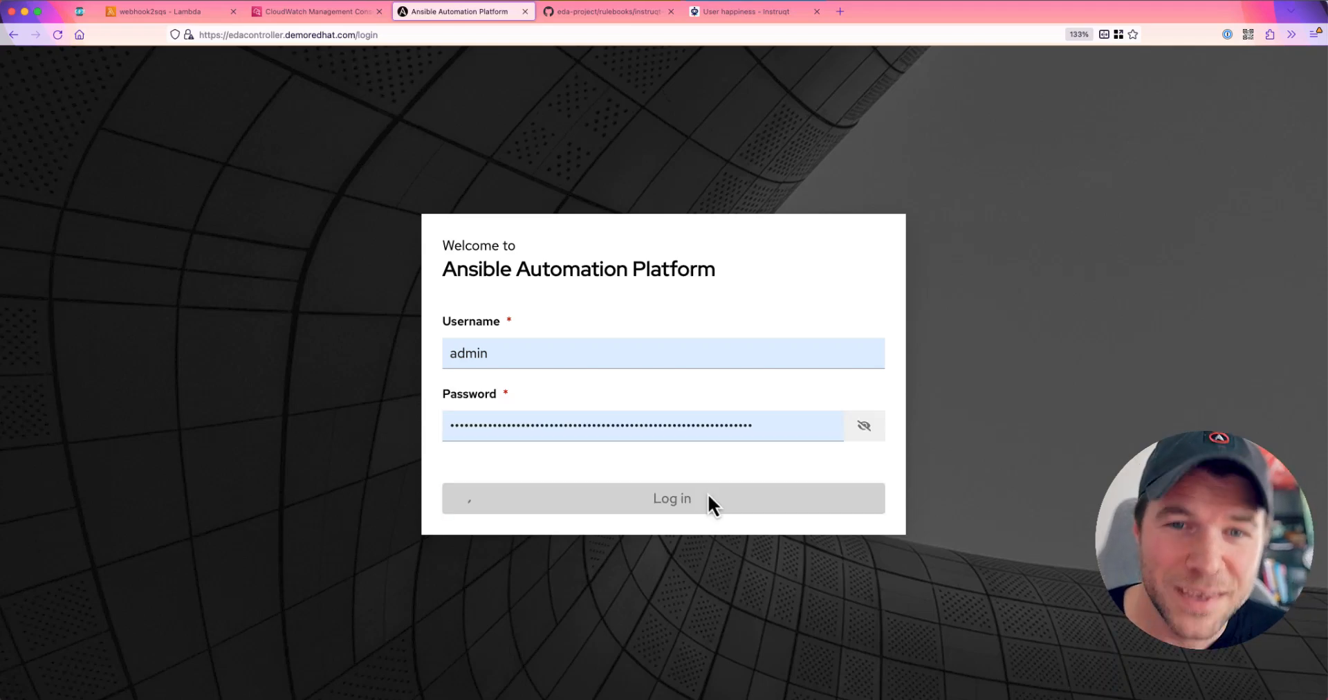
click(662, 498)
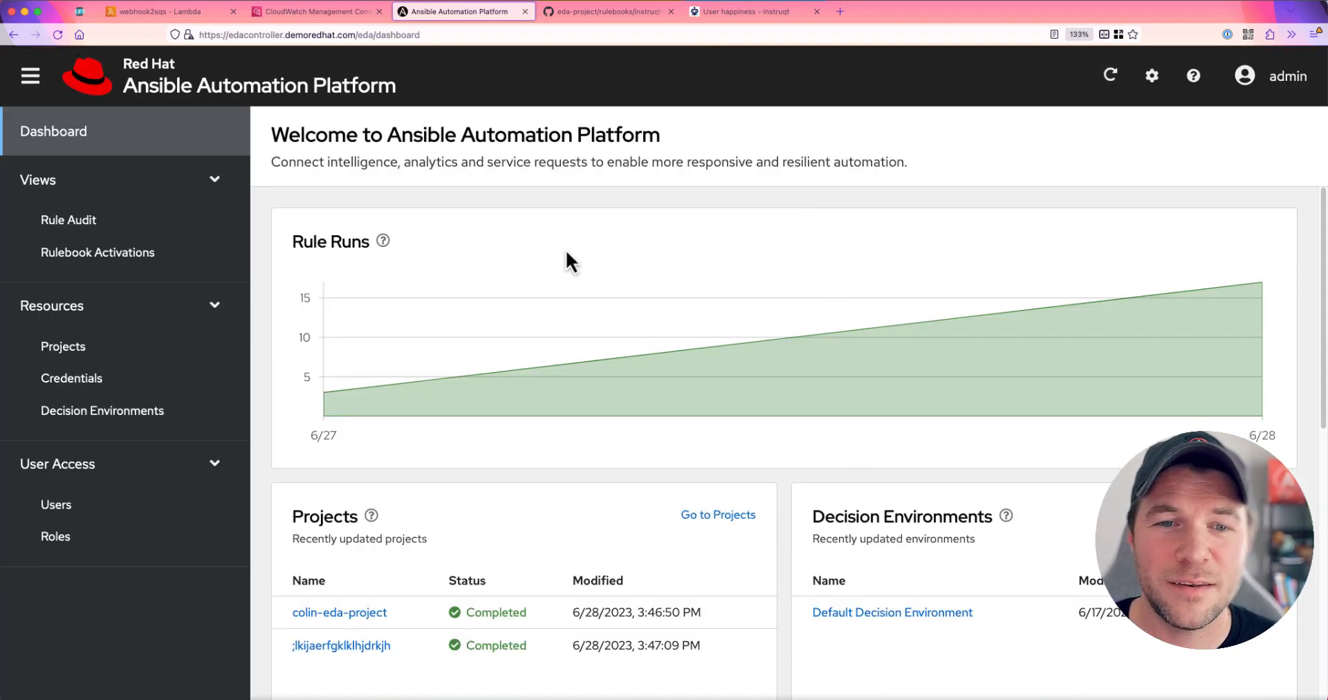
mouse_move(403, 502)
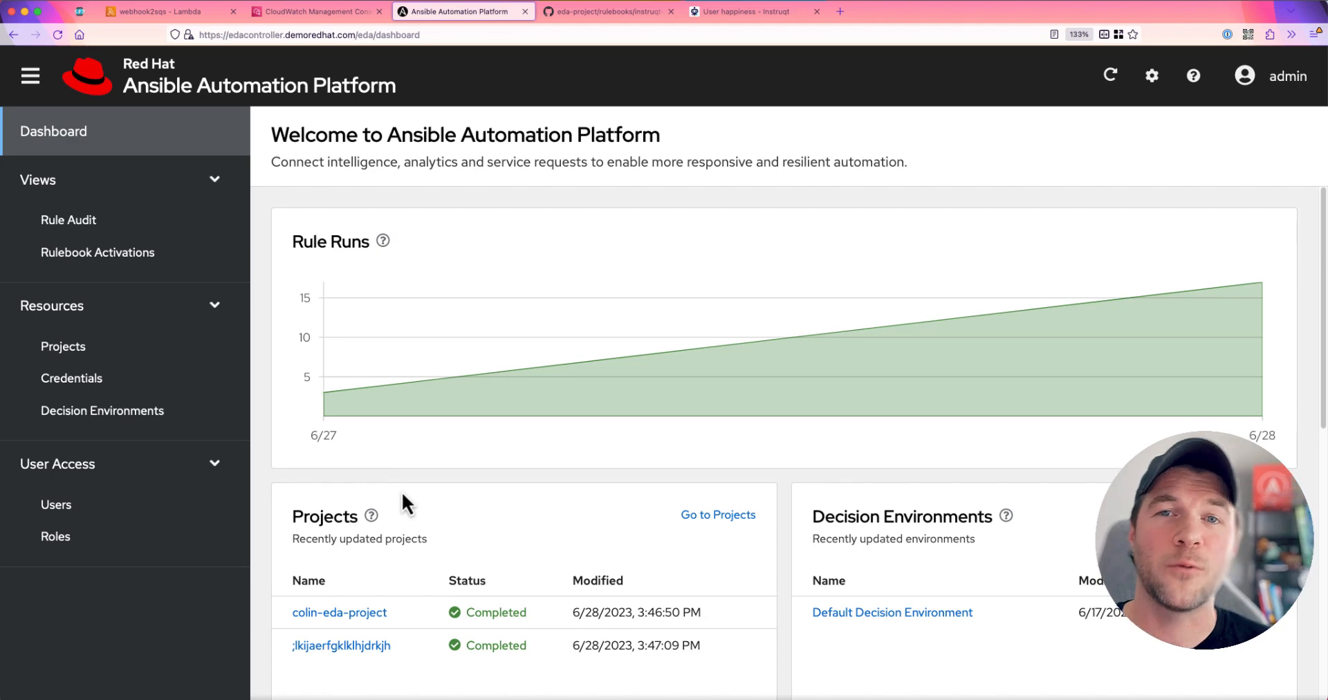
scroll(down, 3)
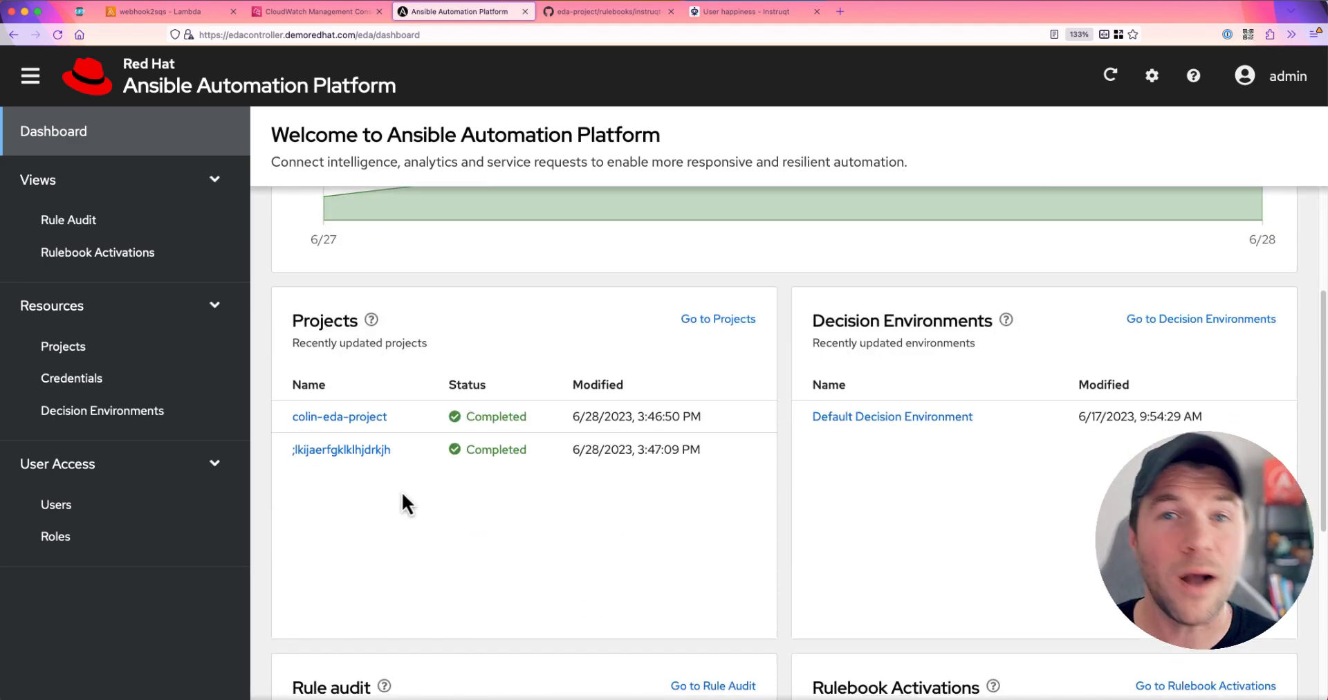
scroll(down, 3)
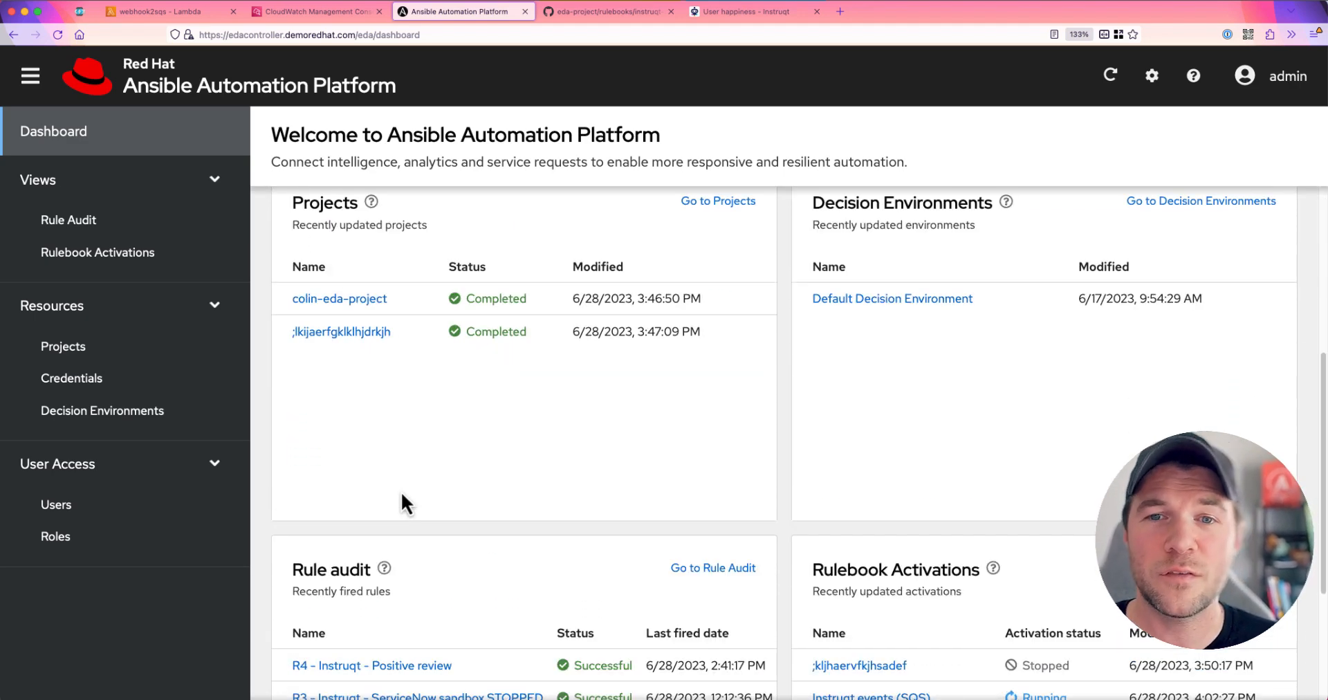
mouse_move(423, 520)
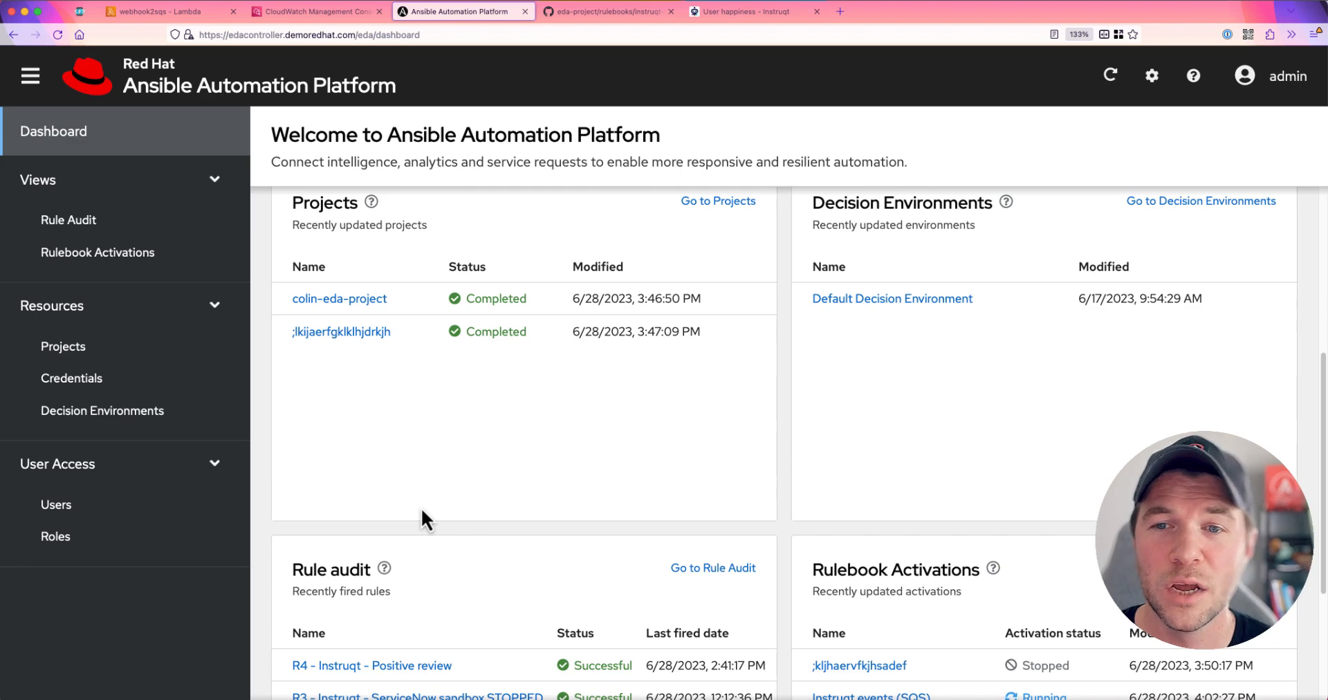
scroll(down, 3)
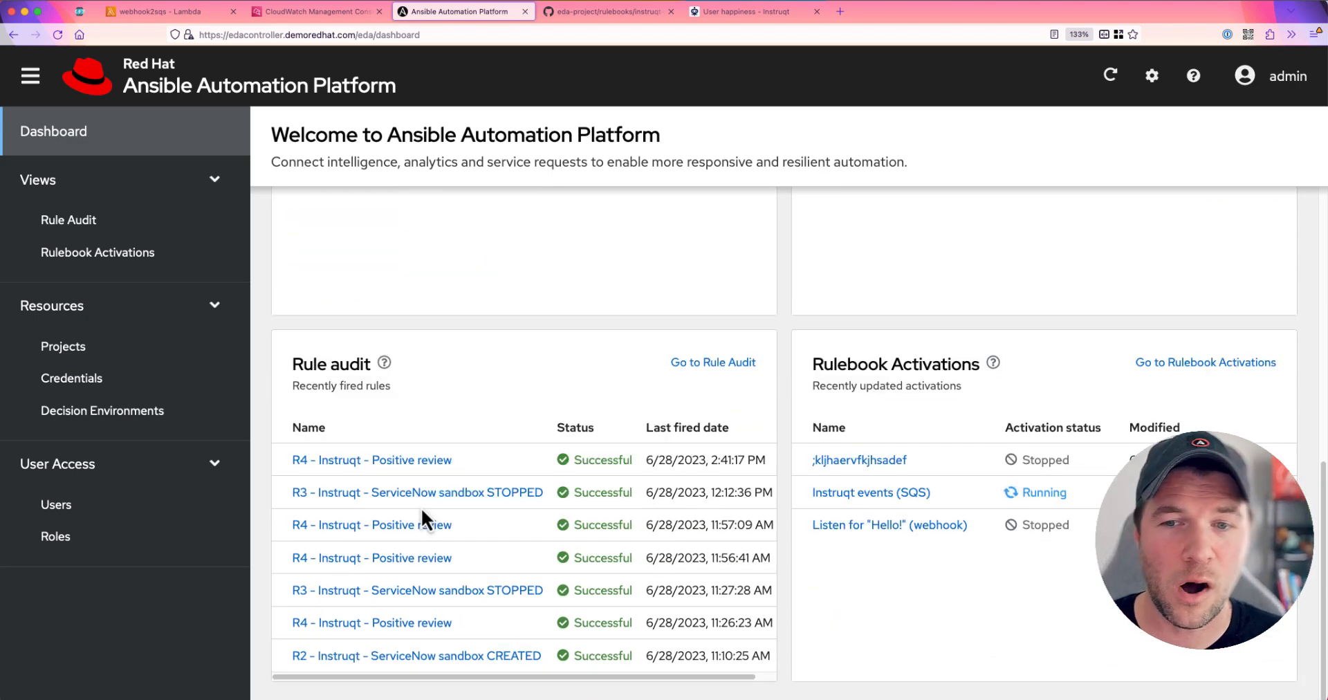
mouse_move(573, 326)
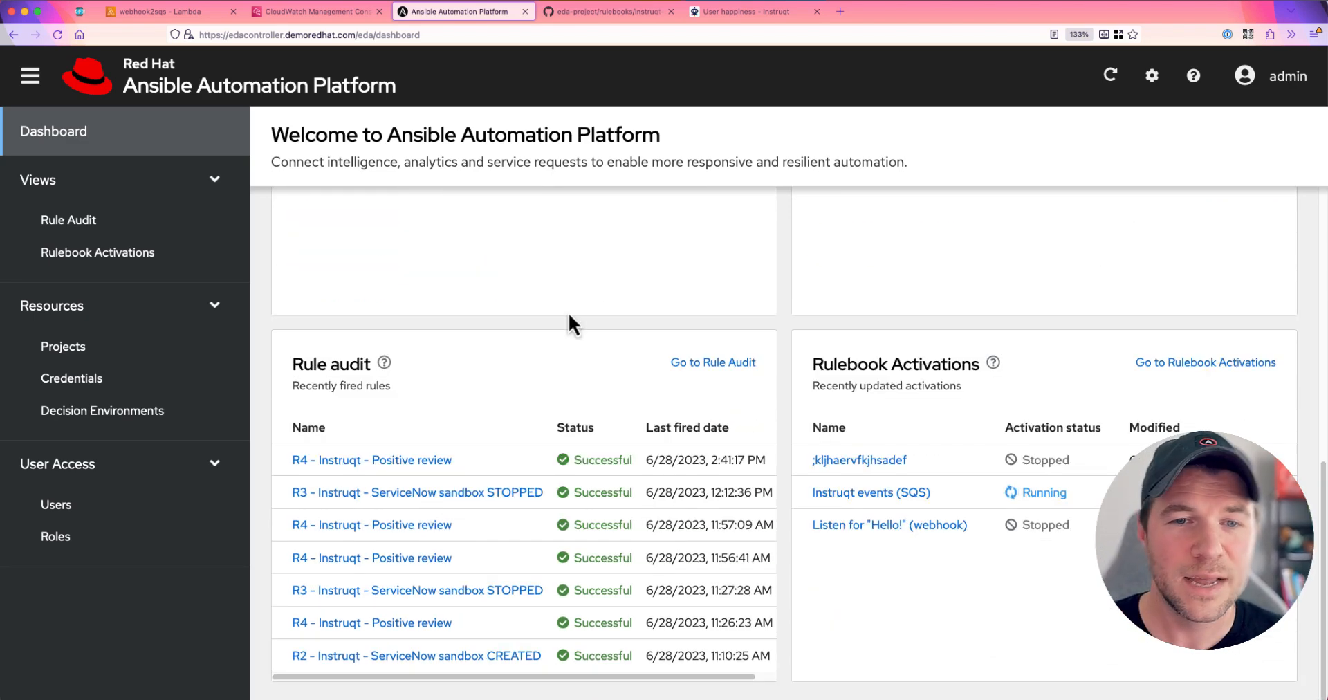
scroll(up, 3)
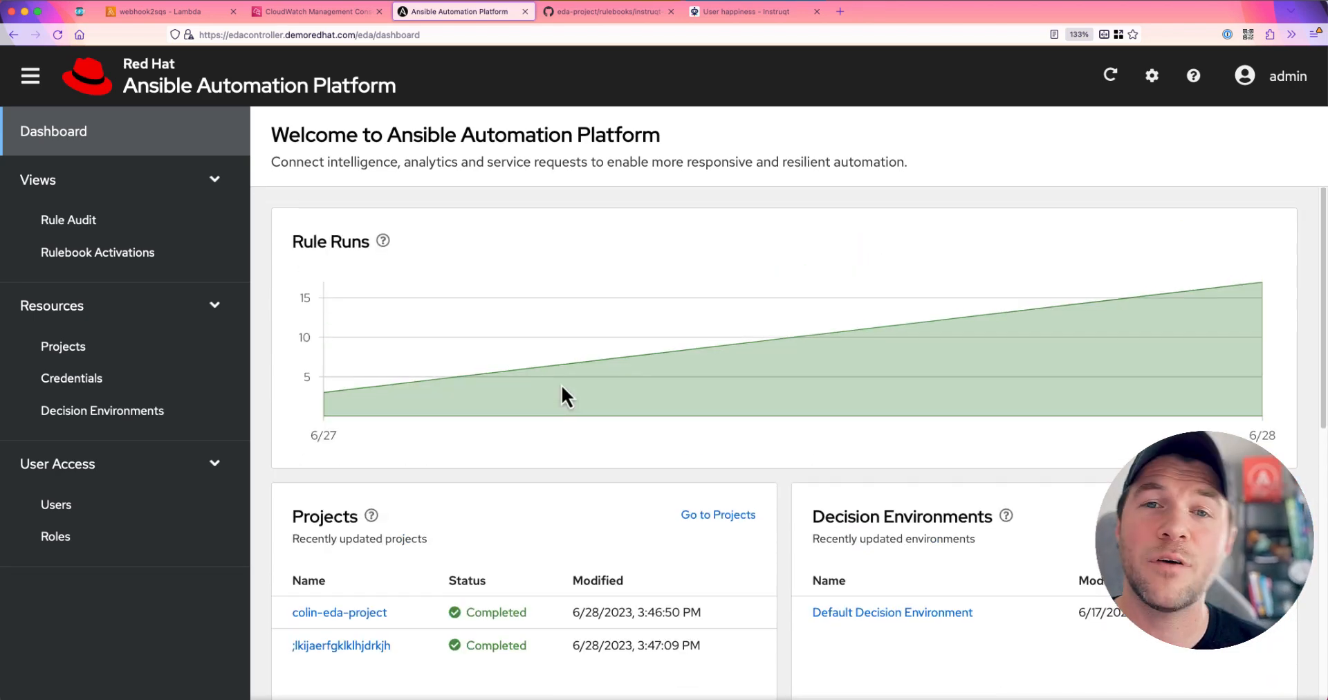
mouse_move(1185, 162)
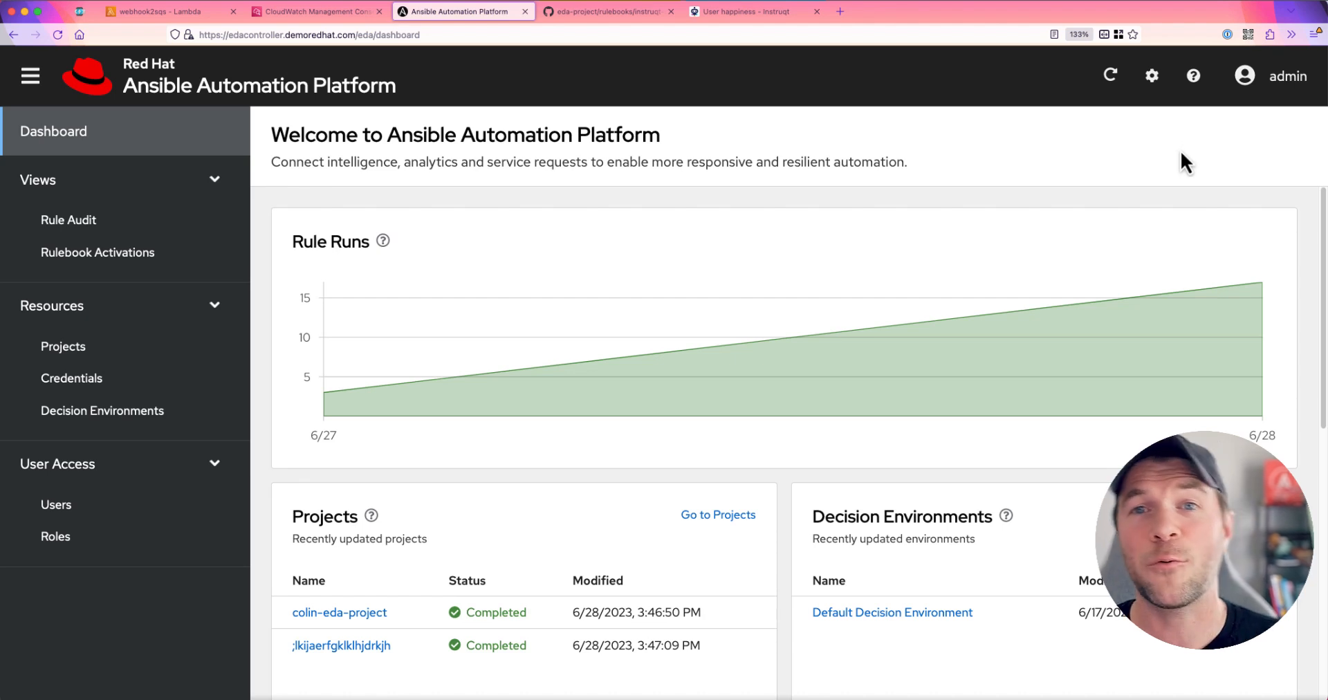
From the admin user's details, start a new controller token named 'token' on the Controller Tokens tab
click(1285, 76)
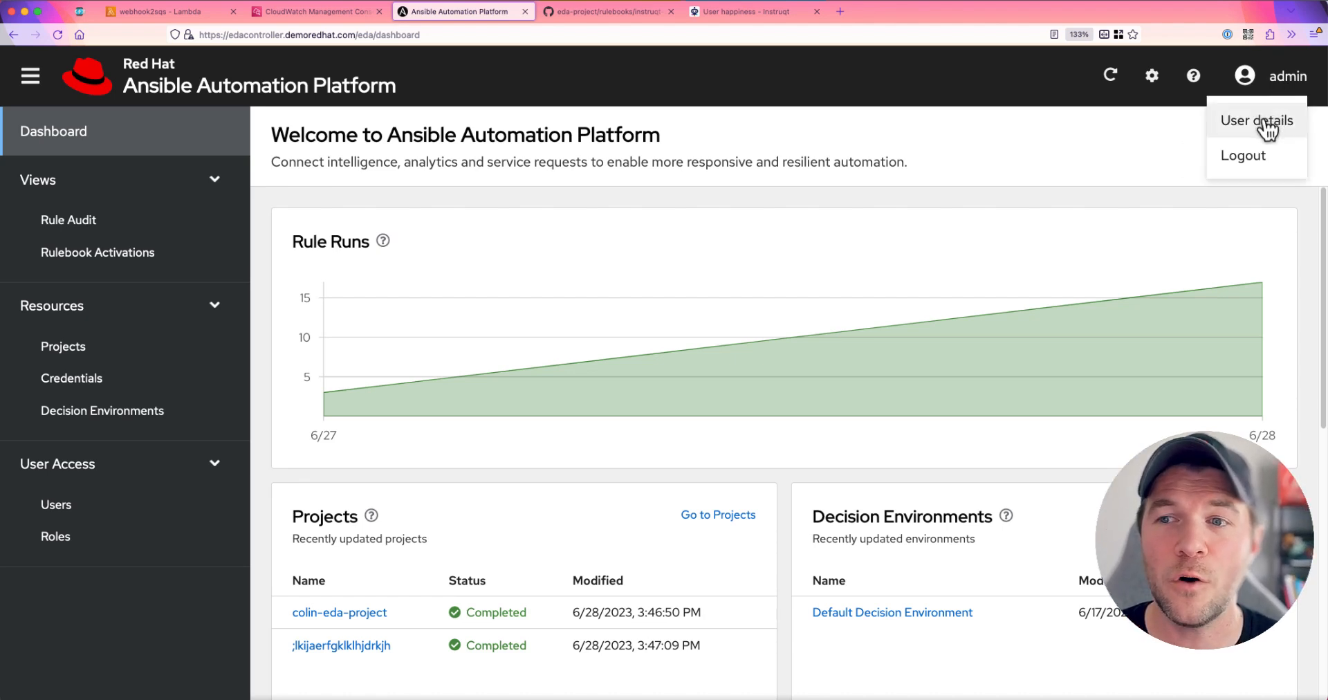
click(1256, 120)
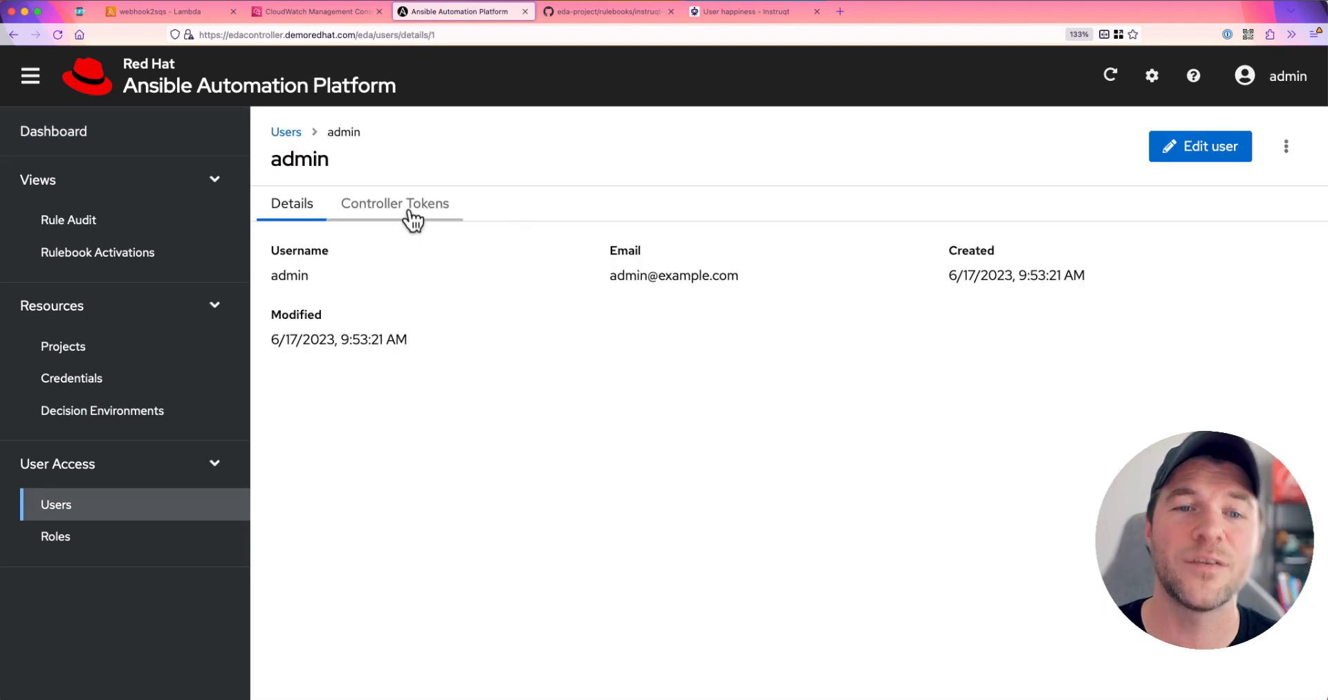
click(394, 203)
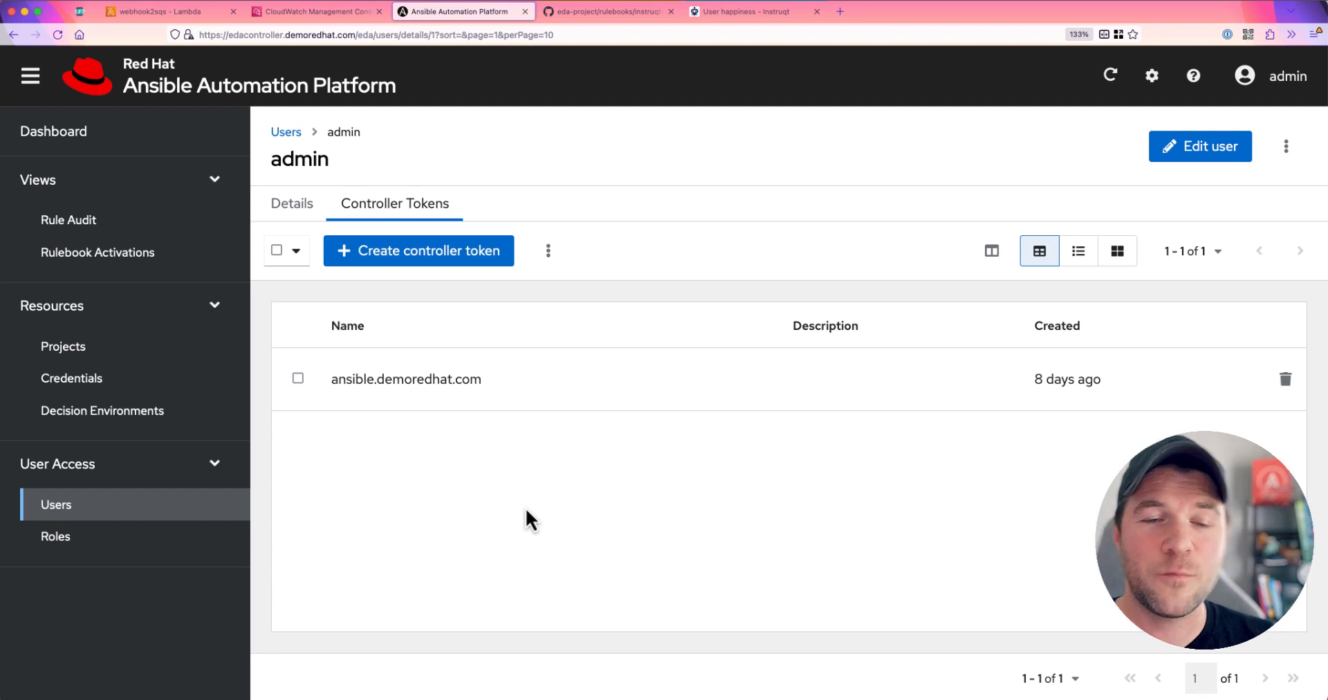
mouse_move(416, 270)
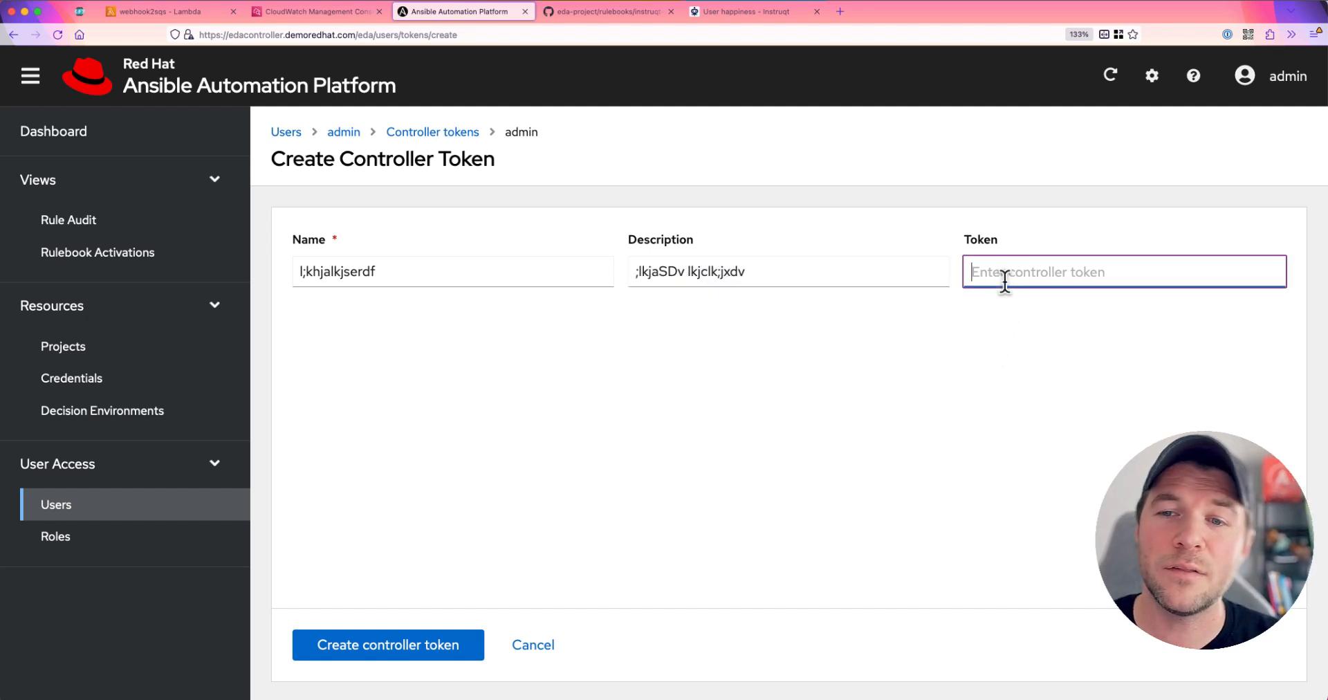
text(token)
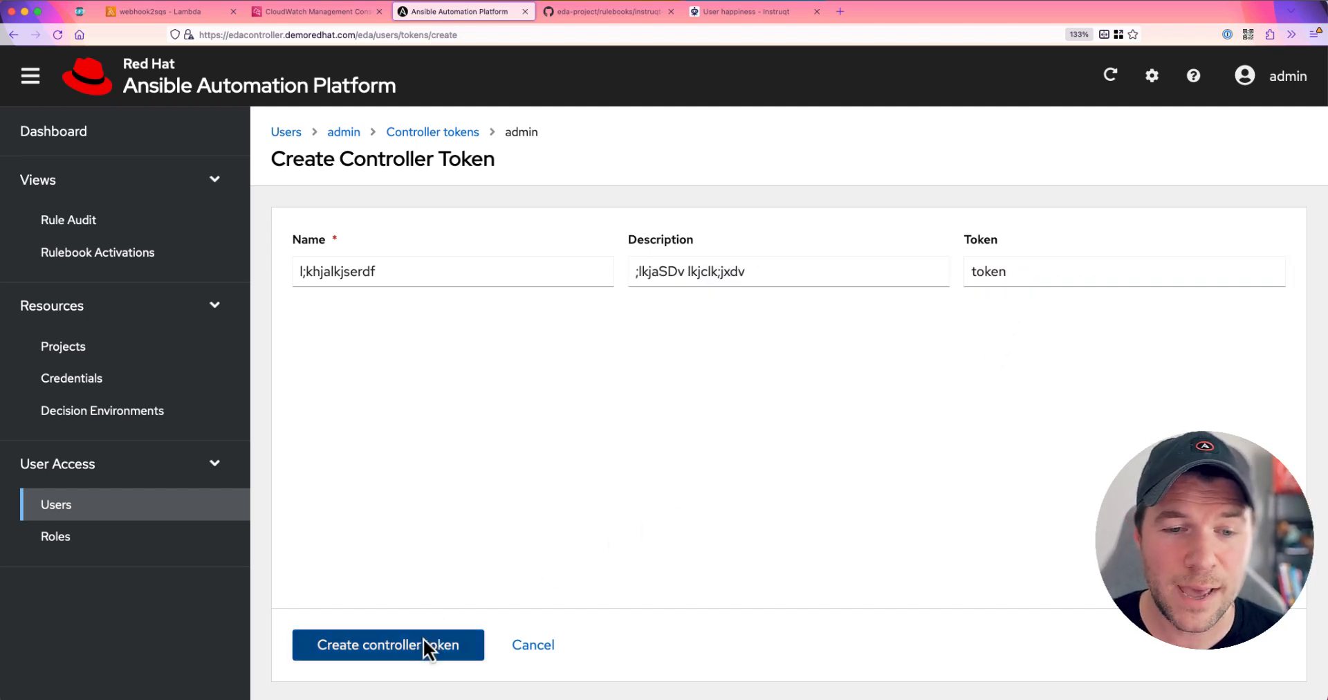
Save the throwaway token, then delete it, leaving only the ansible.demoredhat.com token
click(388, 645)
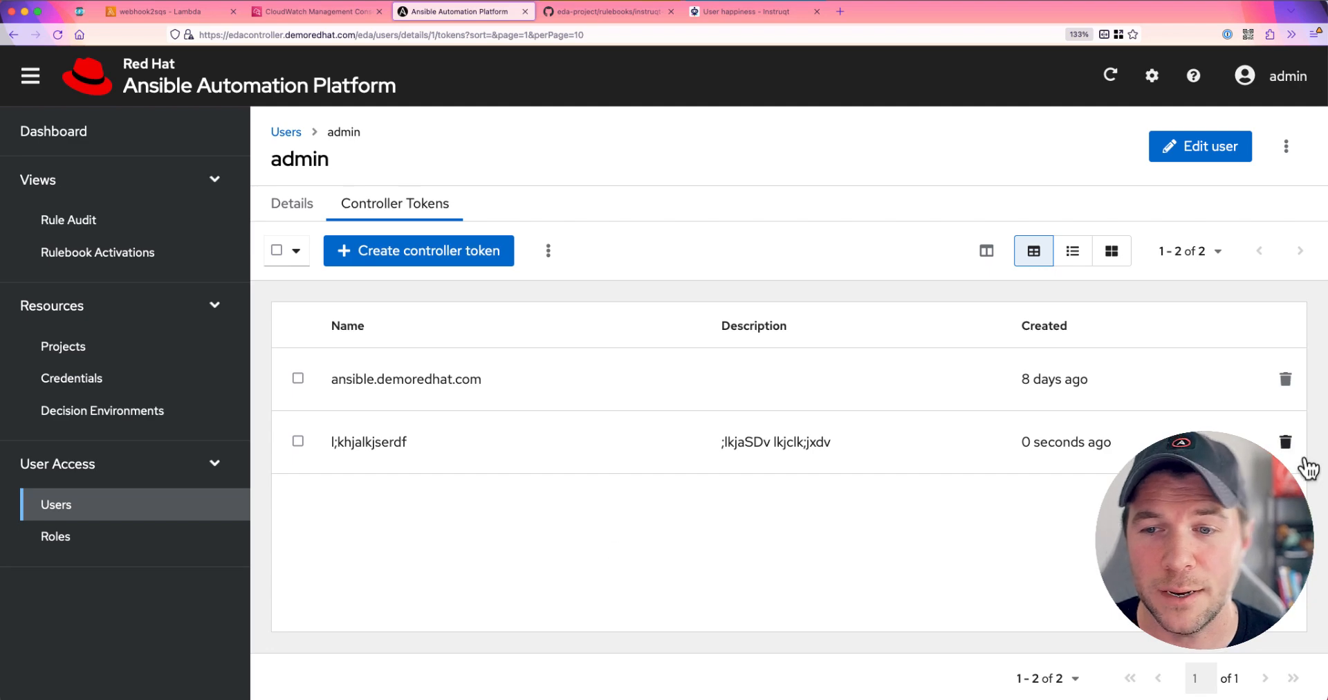
click(1285, 441)
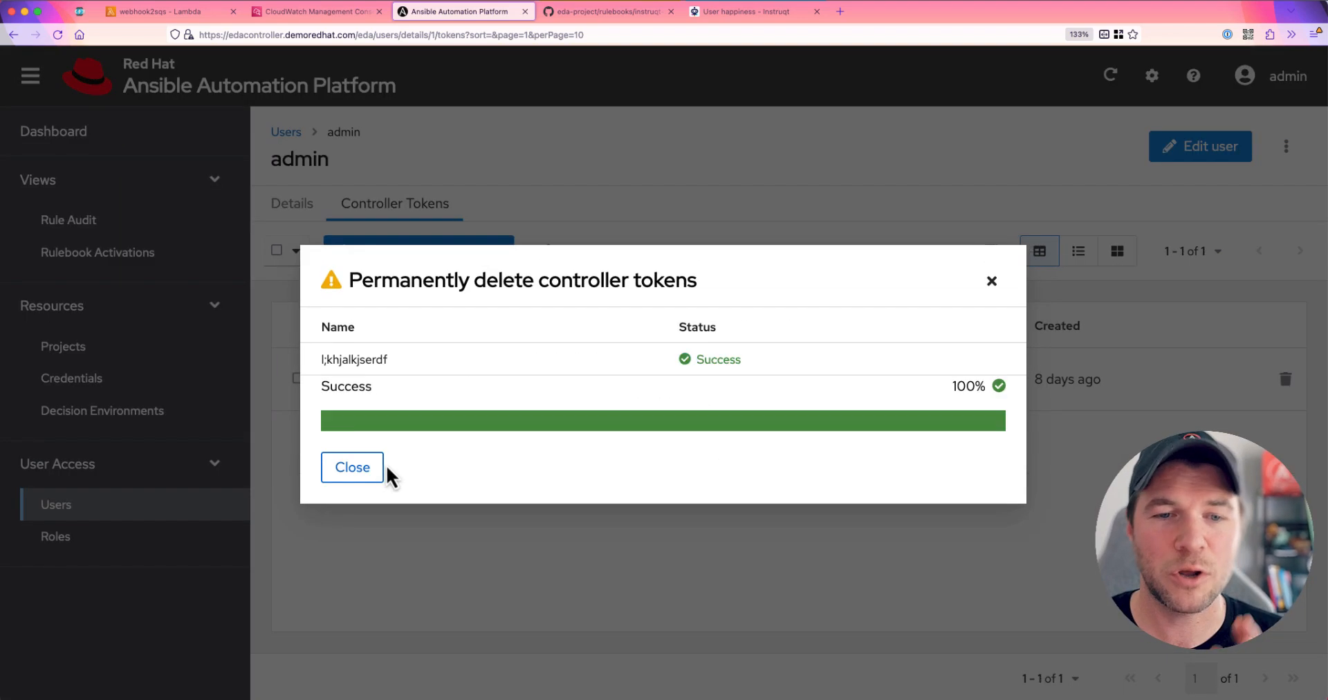
click(351, 467)
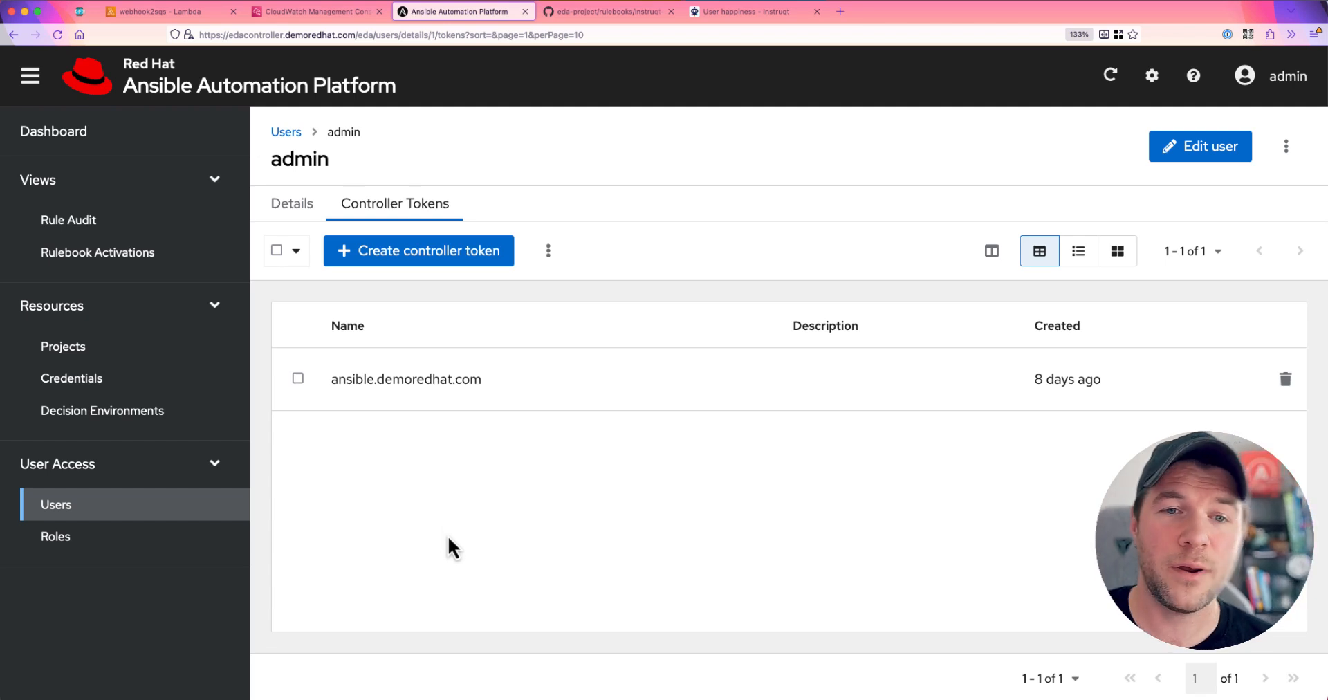
mouse_move(201, 401)
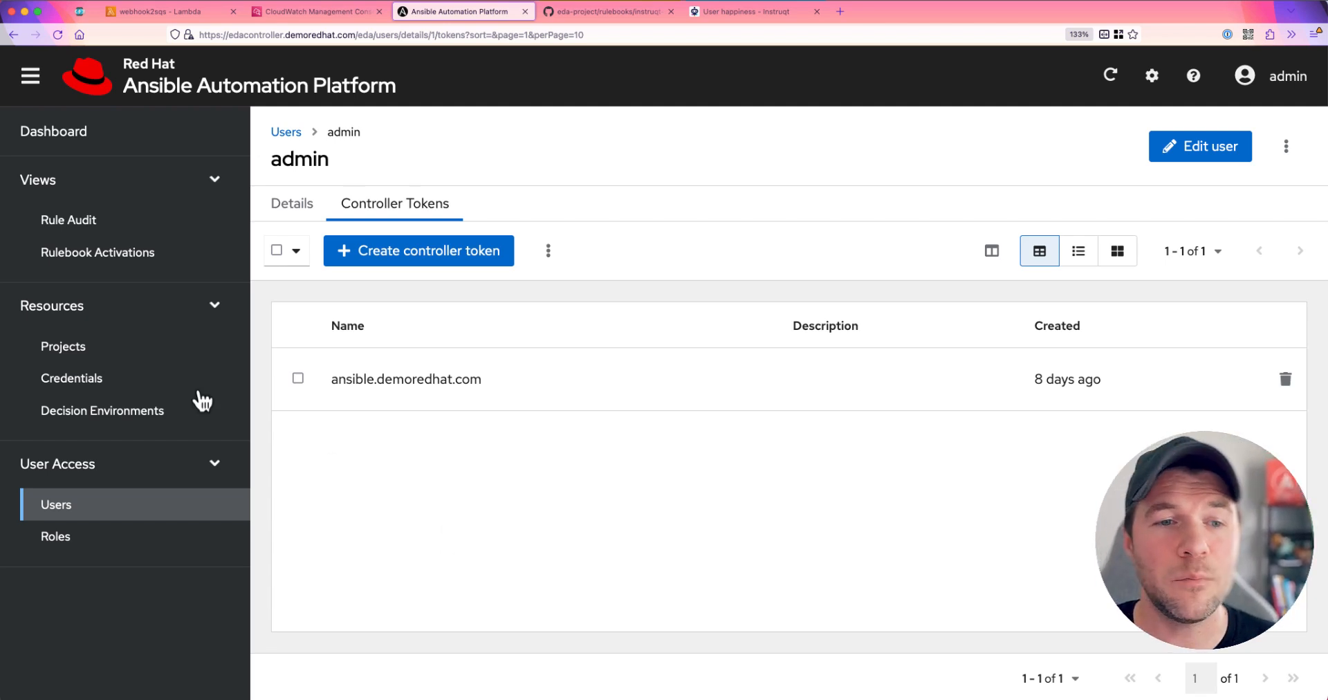
Delete the only GitHub Personal Access Token credential from the Credentials list
click(72, 378)
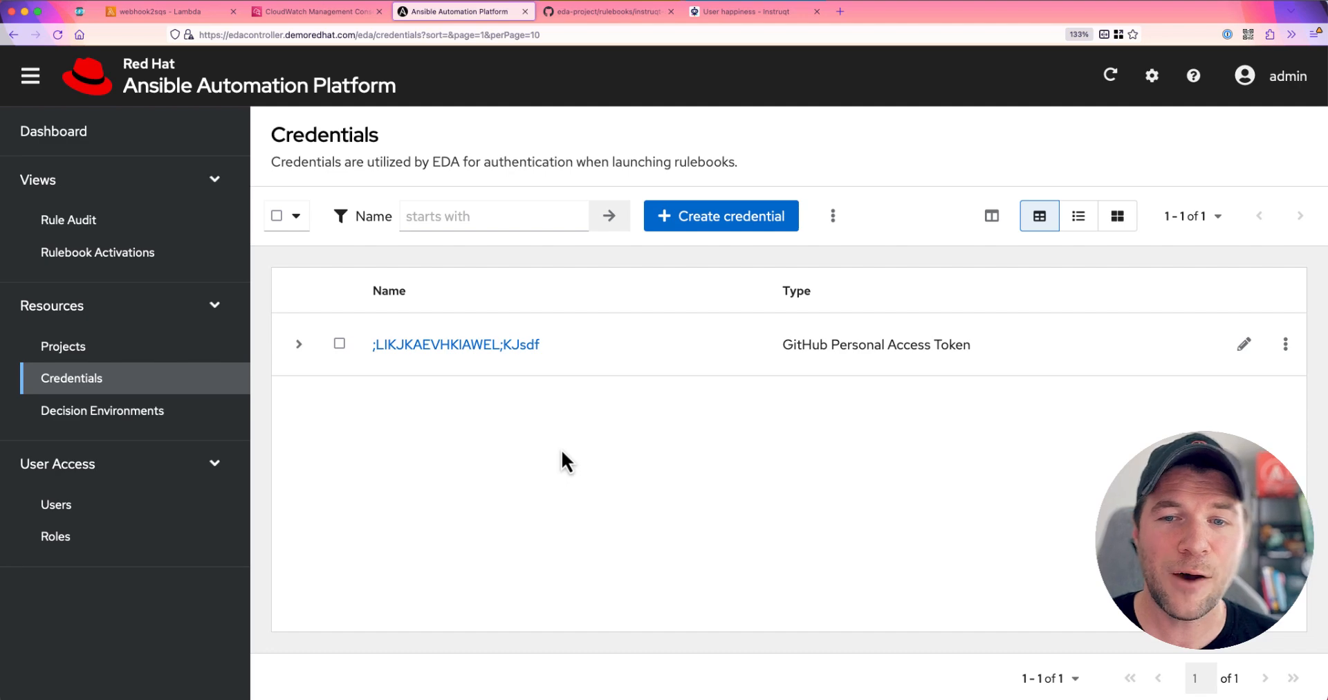
click(1285, 344)
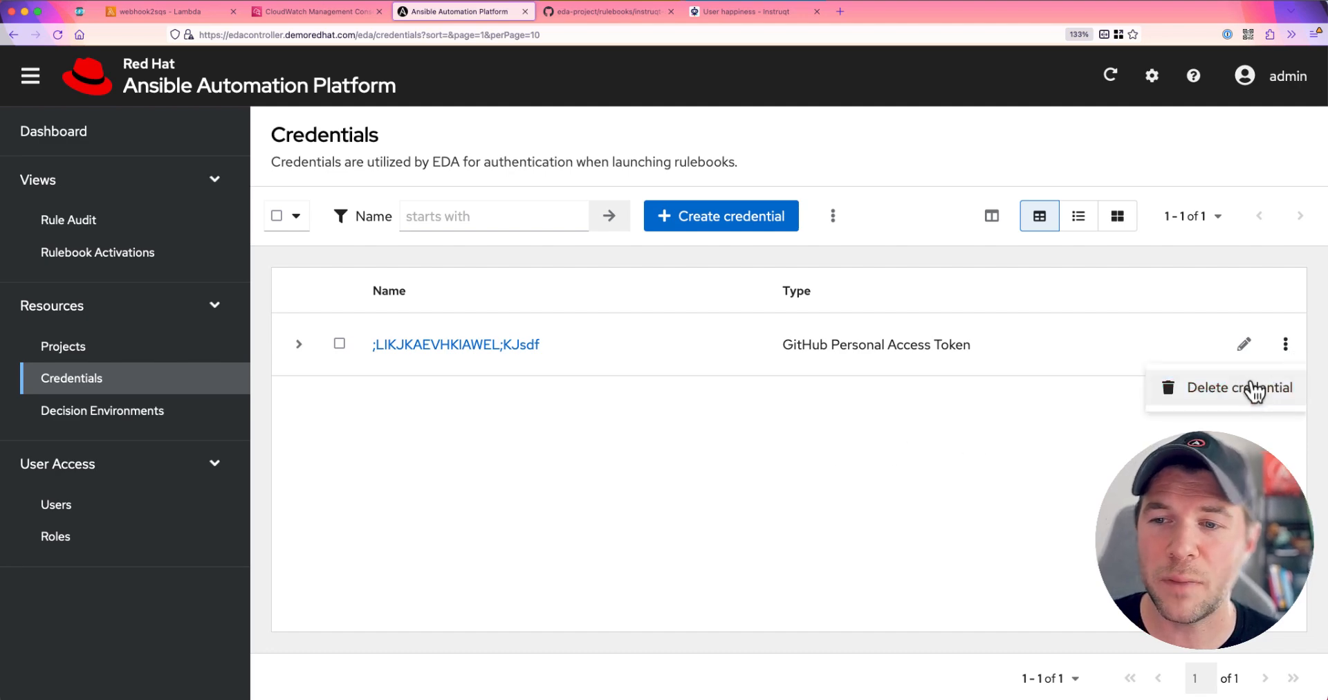
click(1239, 387)
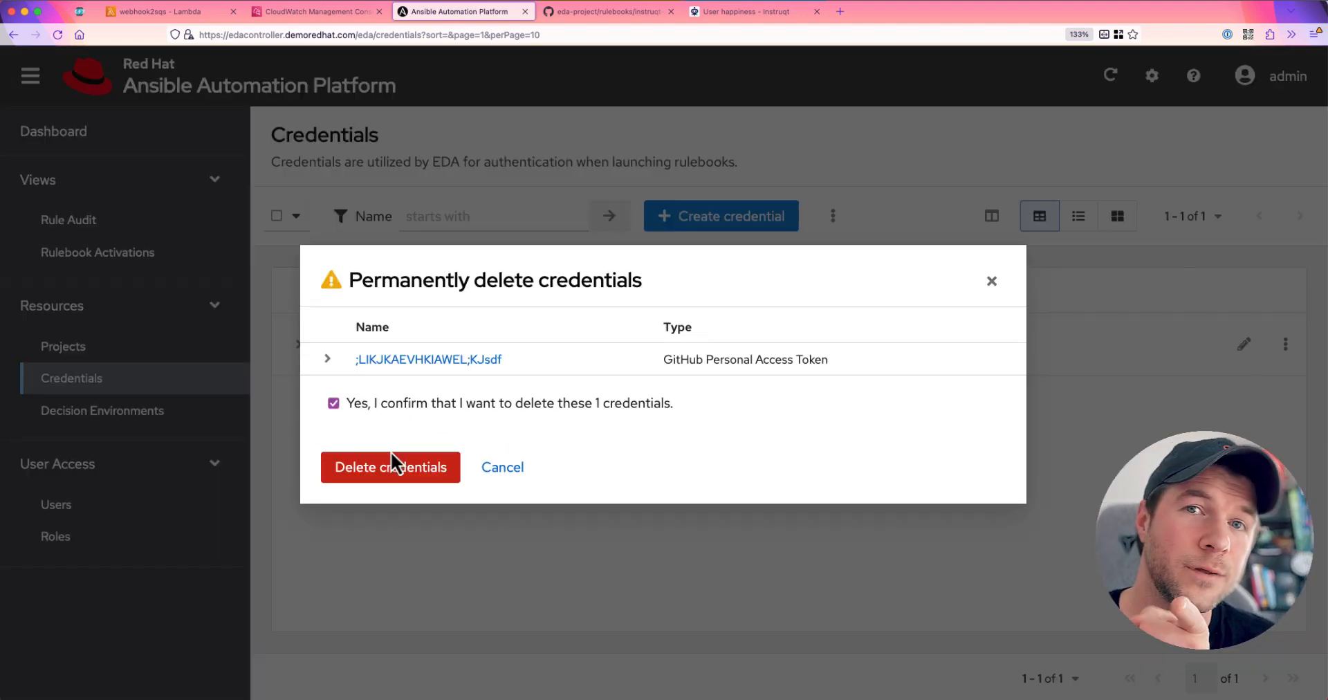
click(390, 468)
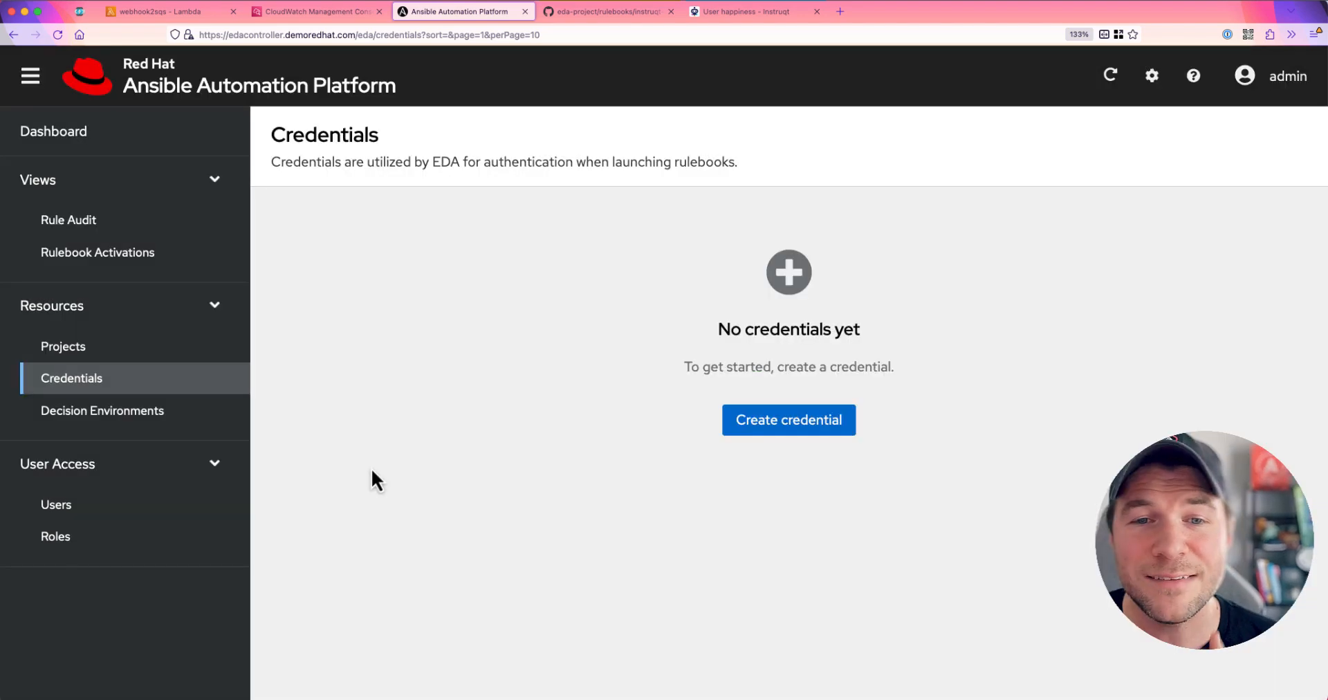
mouse_move(779, 452)
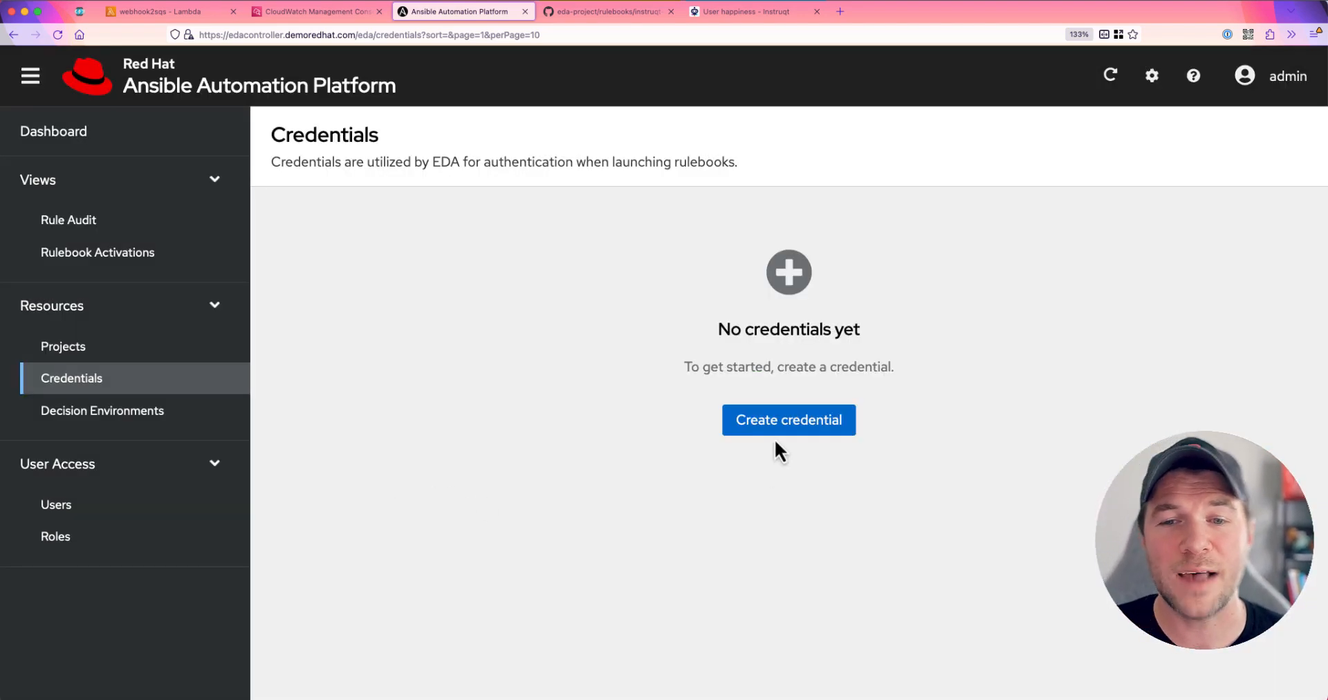
Start a credential with placeholder name and description, of type GitHub personal access token
click(787, 419)
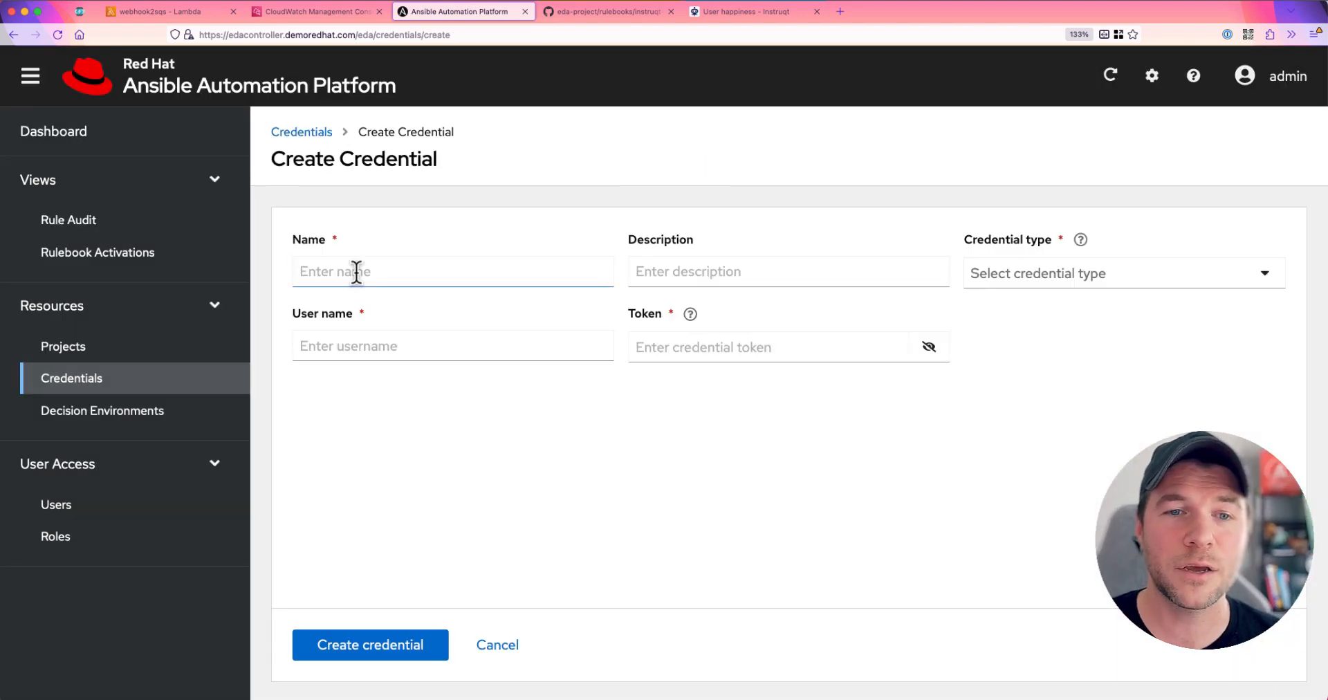
text(;lkjasdflik;jasdffl;kjasdf)
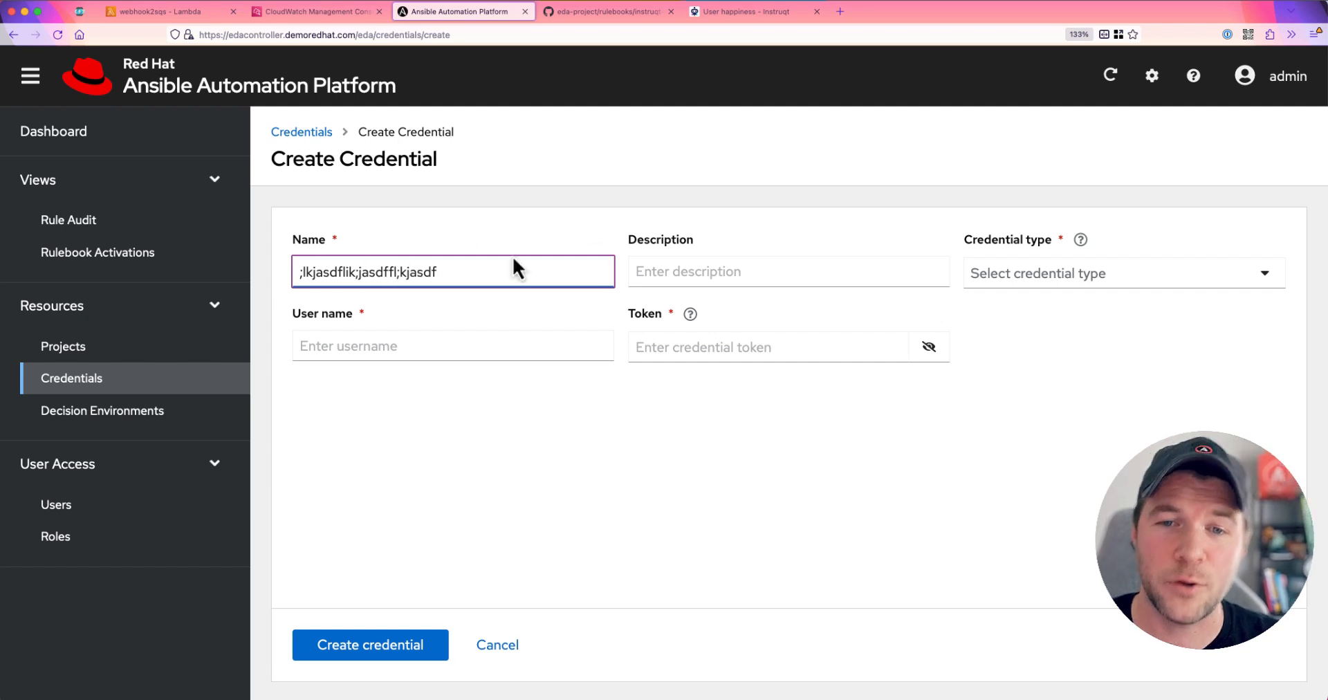
text(;lkjasdrfgl;kjaswedflk;jawefl)
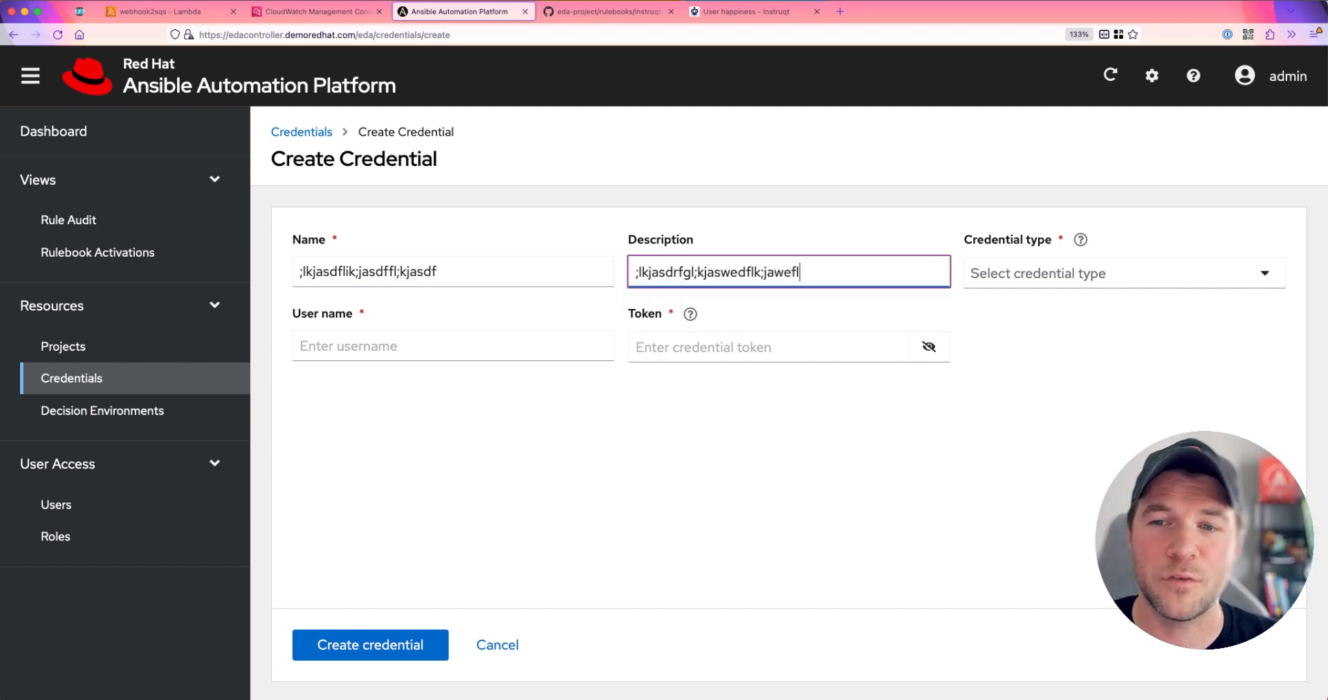
click(1118, 272)
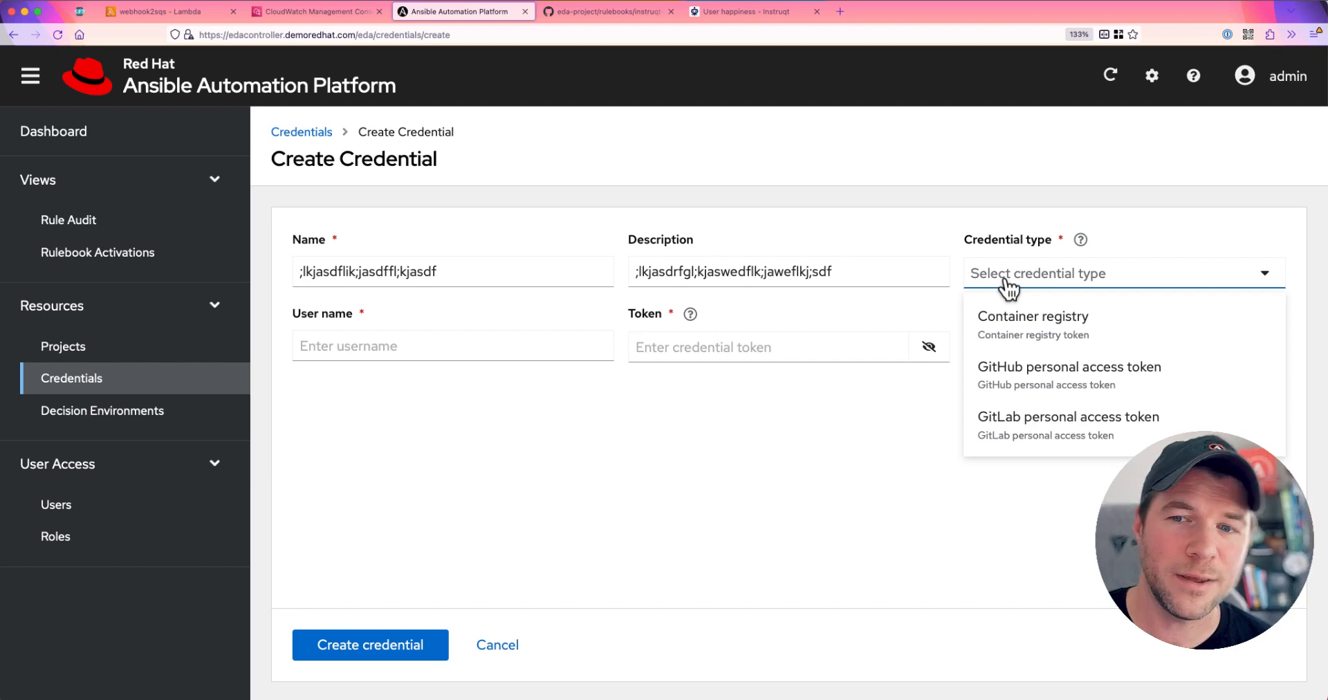
click(1069, 366)
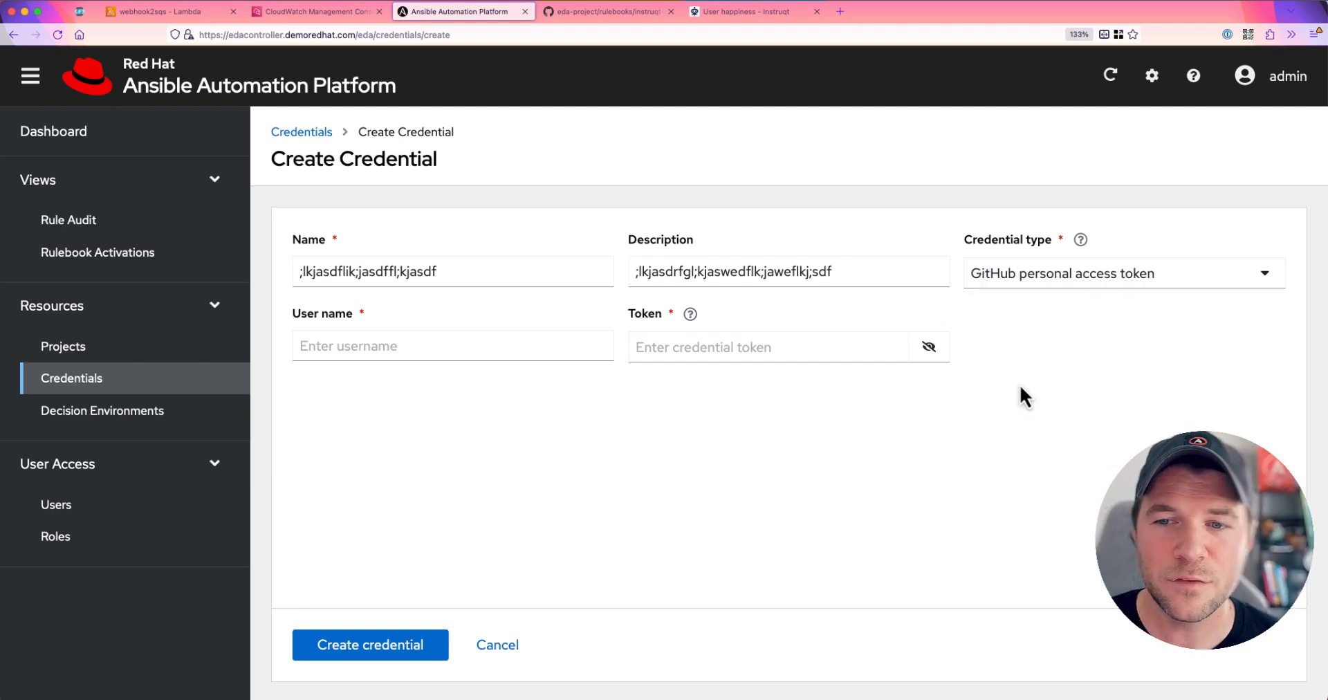
mouse_move(350, 395)
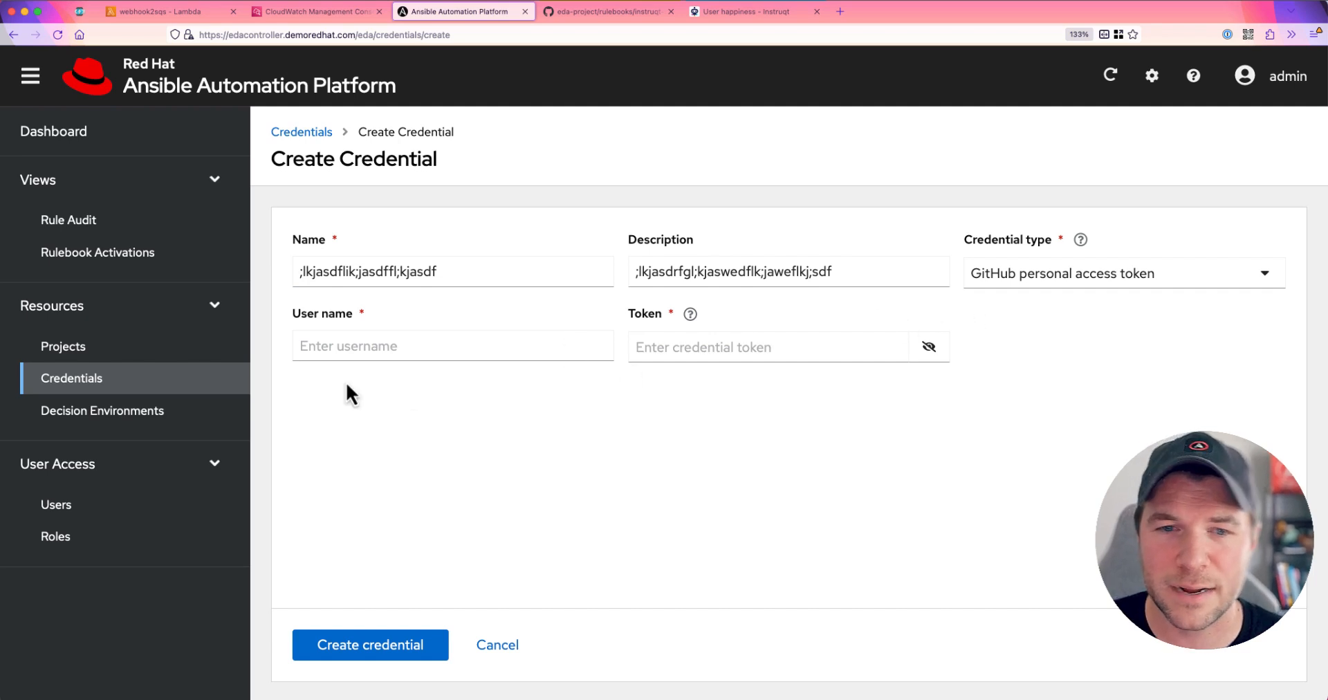
Fill in the placeholder username ';kljhawsedf' and token, and create the credential
text(;kljhawsedf)
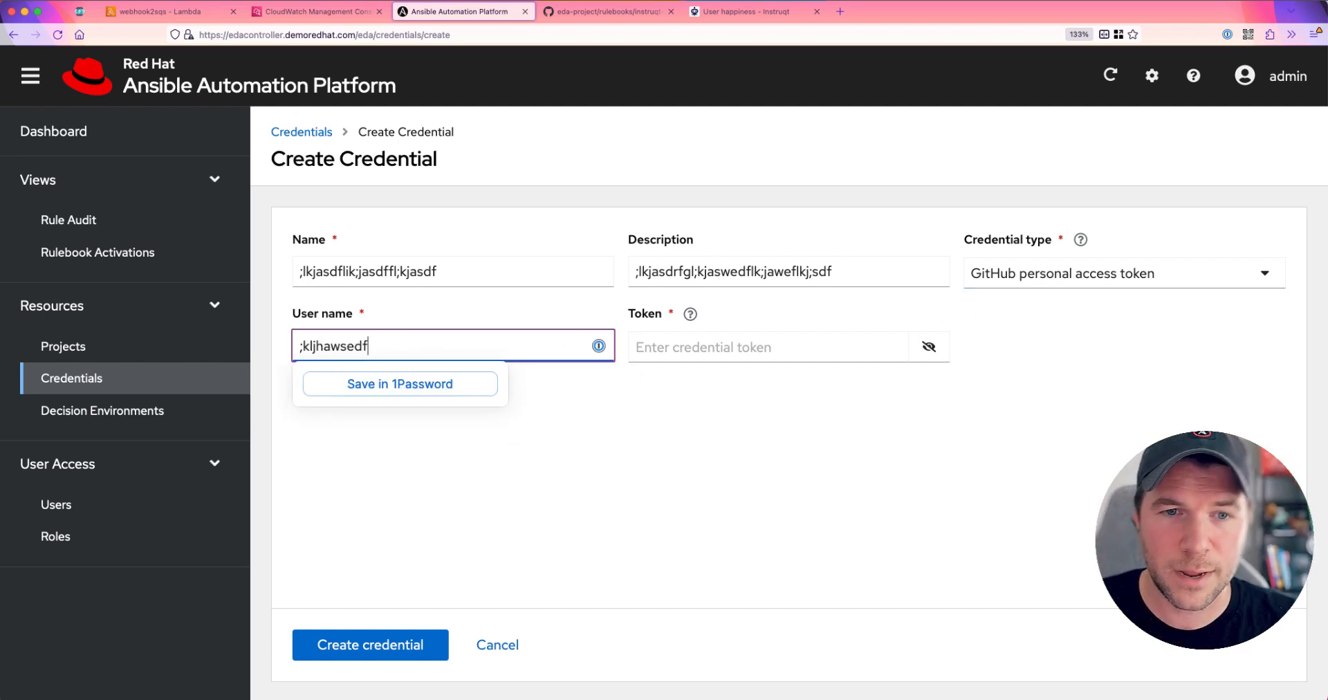
click(762, 348)
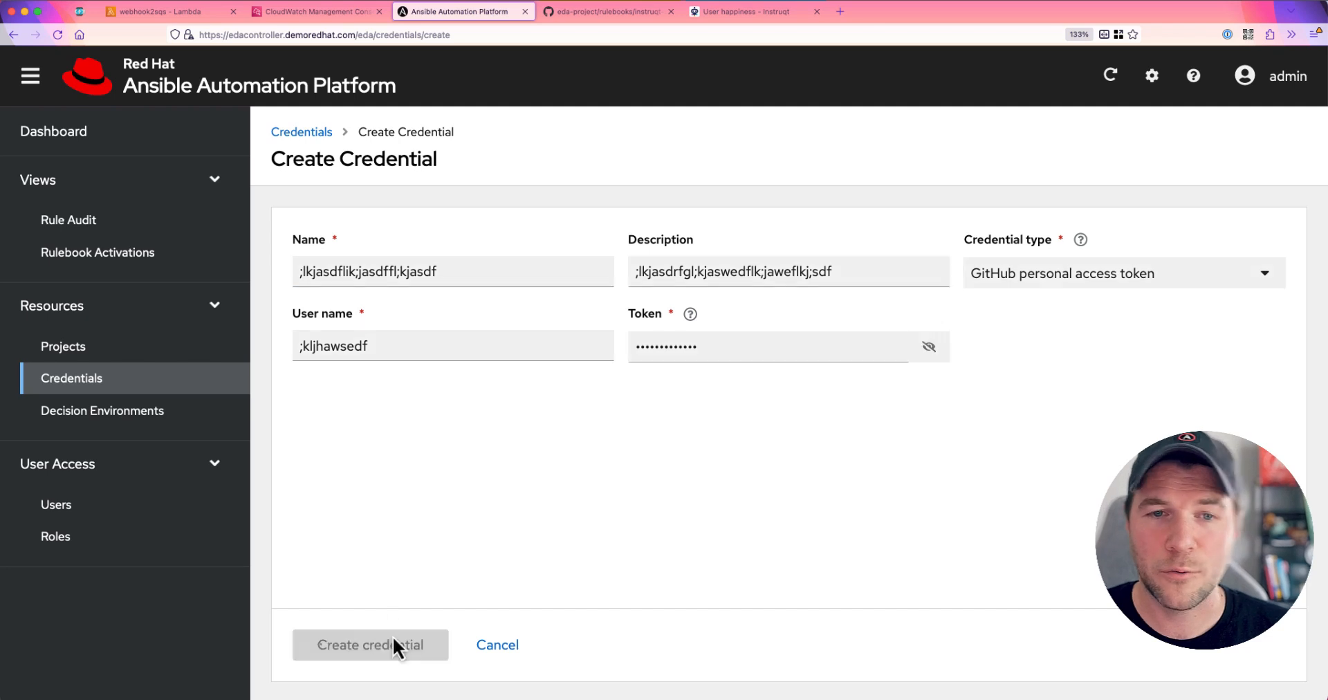
click(371, 645)
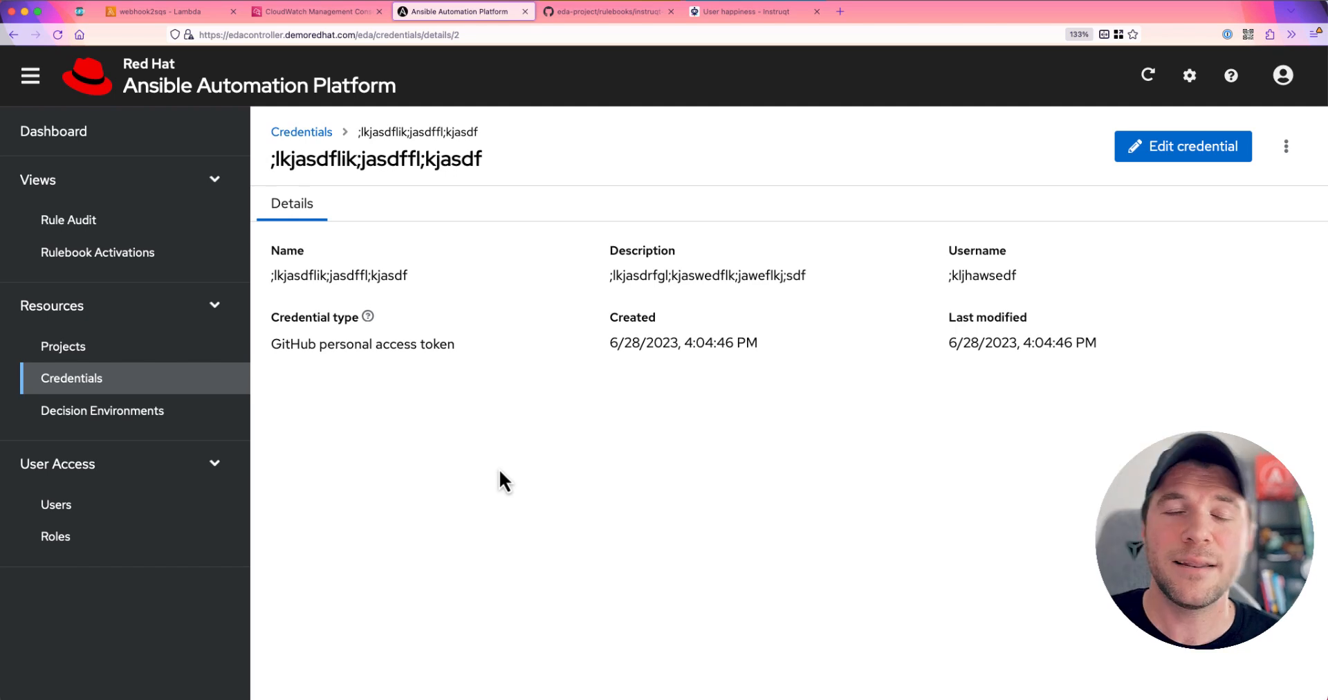
Show the Projects list with colin-eda-project marked completed
click(62, 346)
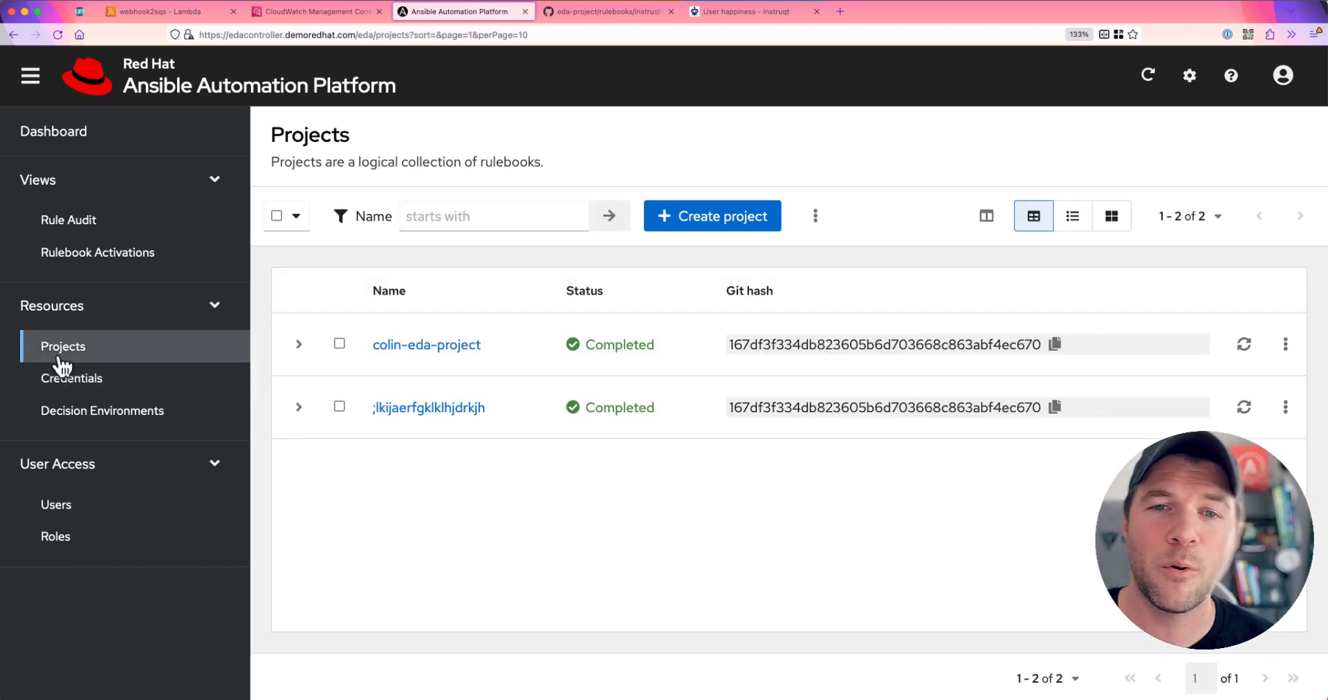
mouse_move(572, 554)
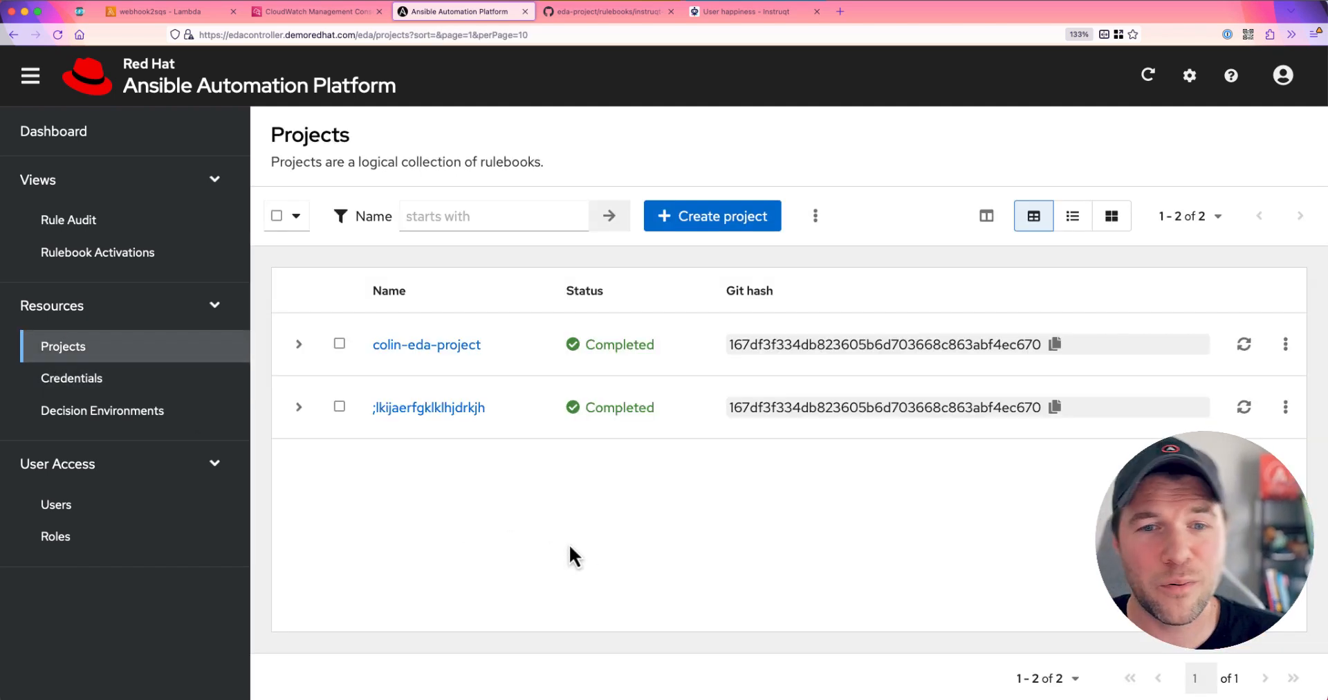
mouse_move(620, 549)
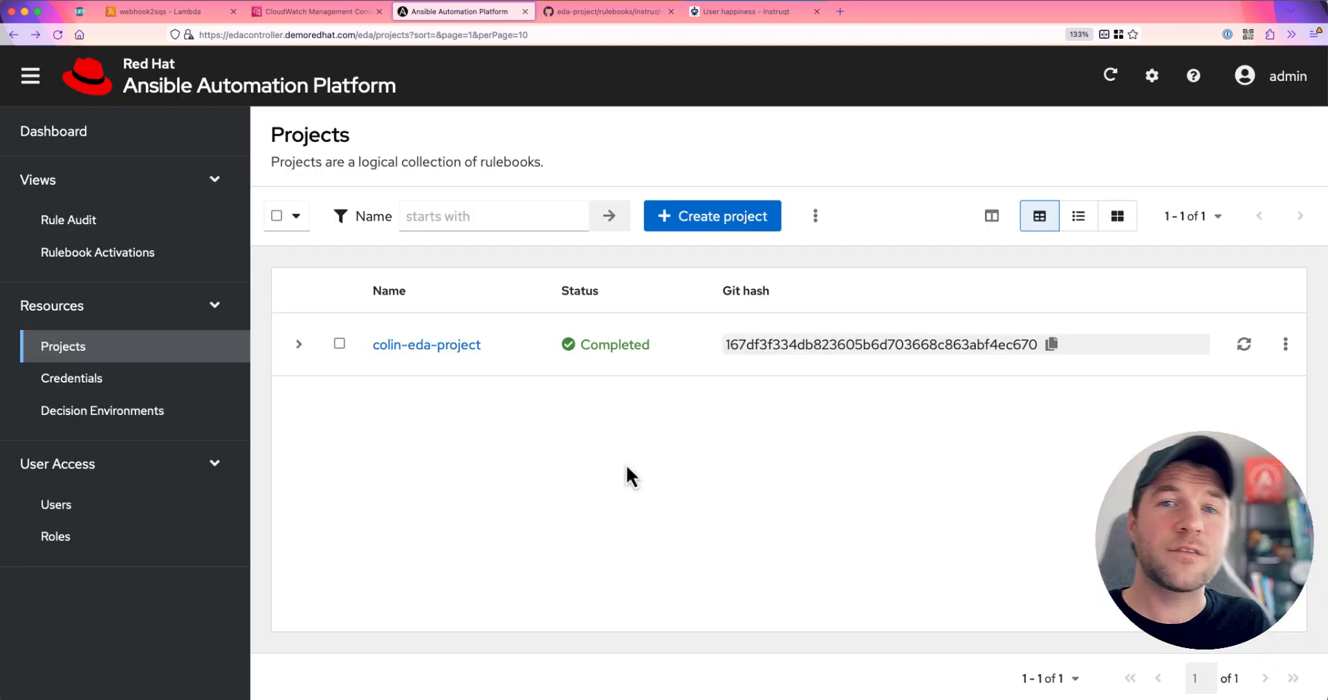
mouse_move(694, 262)
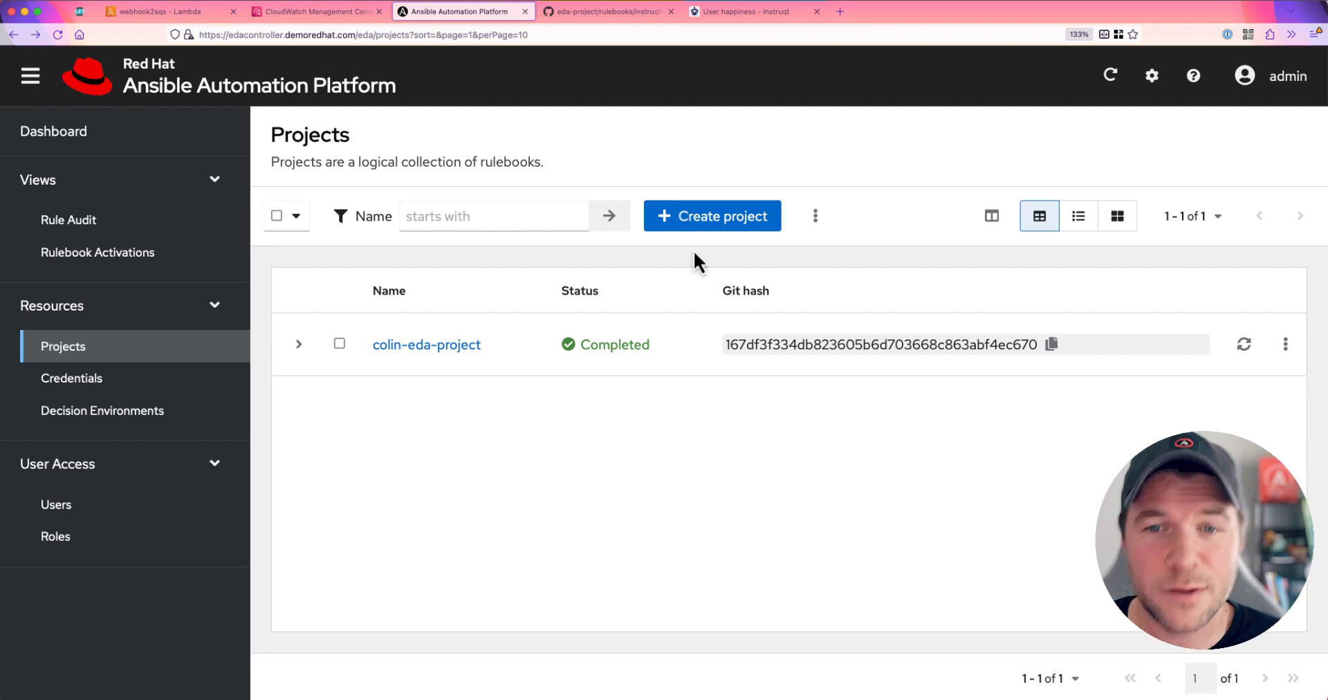
click(711, 215)
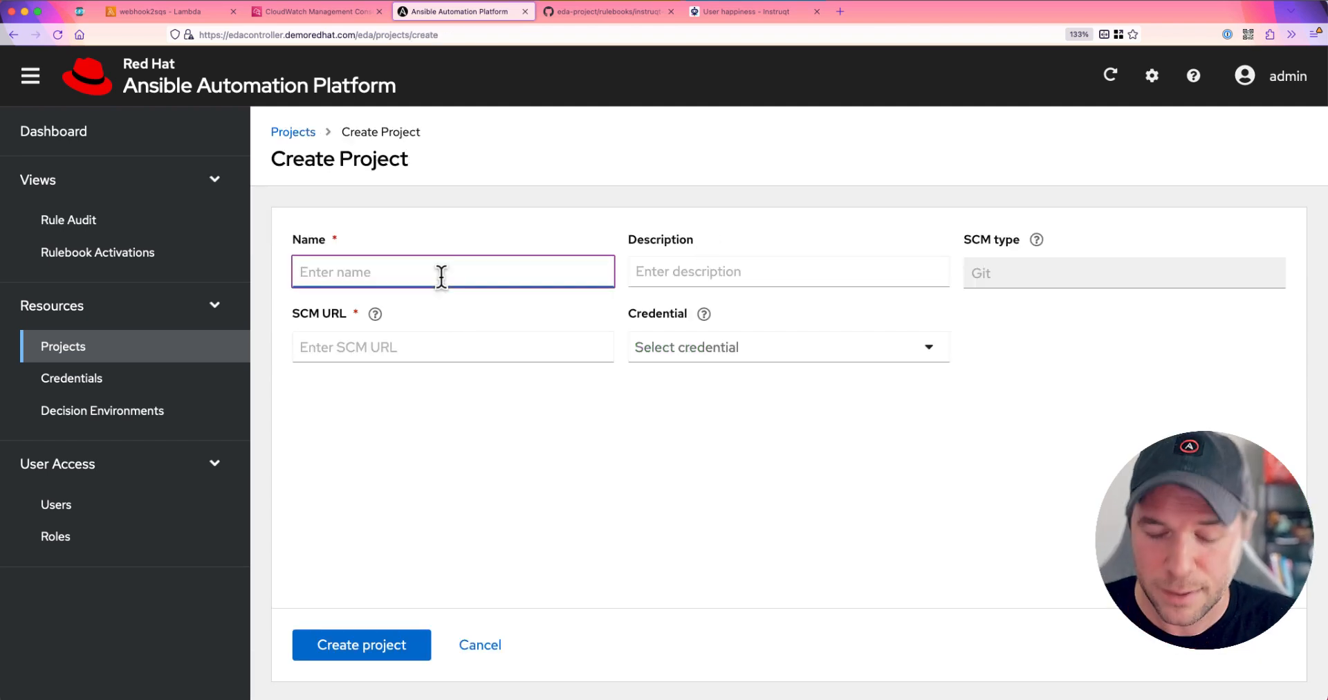
text(;lkjasdf;lkjlk;jsdkfksdkmfv)
click(788, 271)
text(kjlaervl;jkaklj;herkjl)
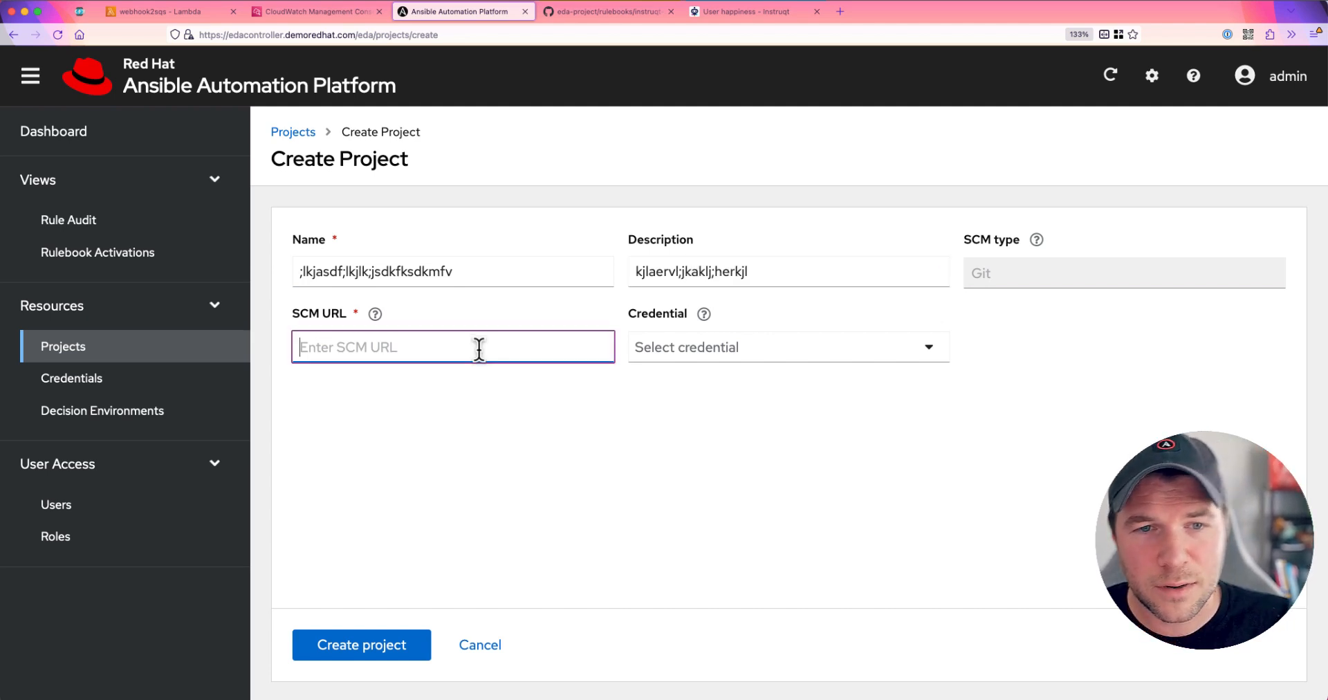
text(https://github.com/cloin/eda-project)
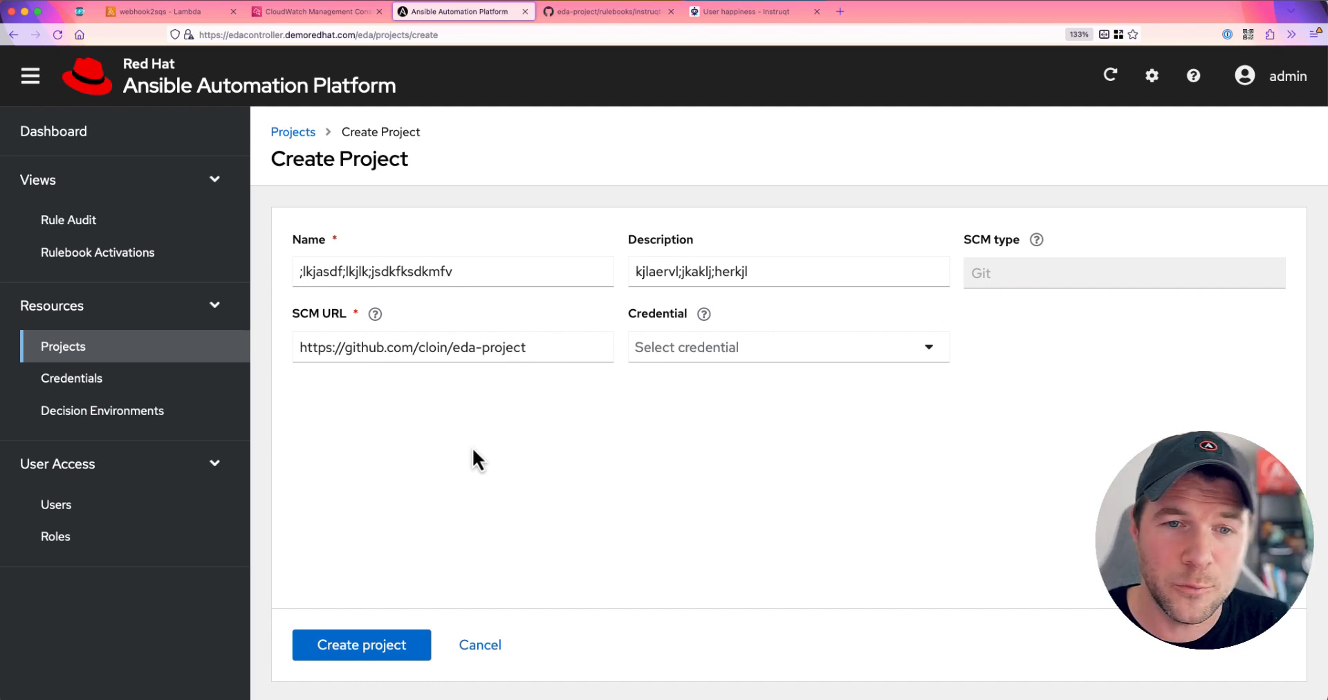
click(787, 347)
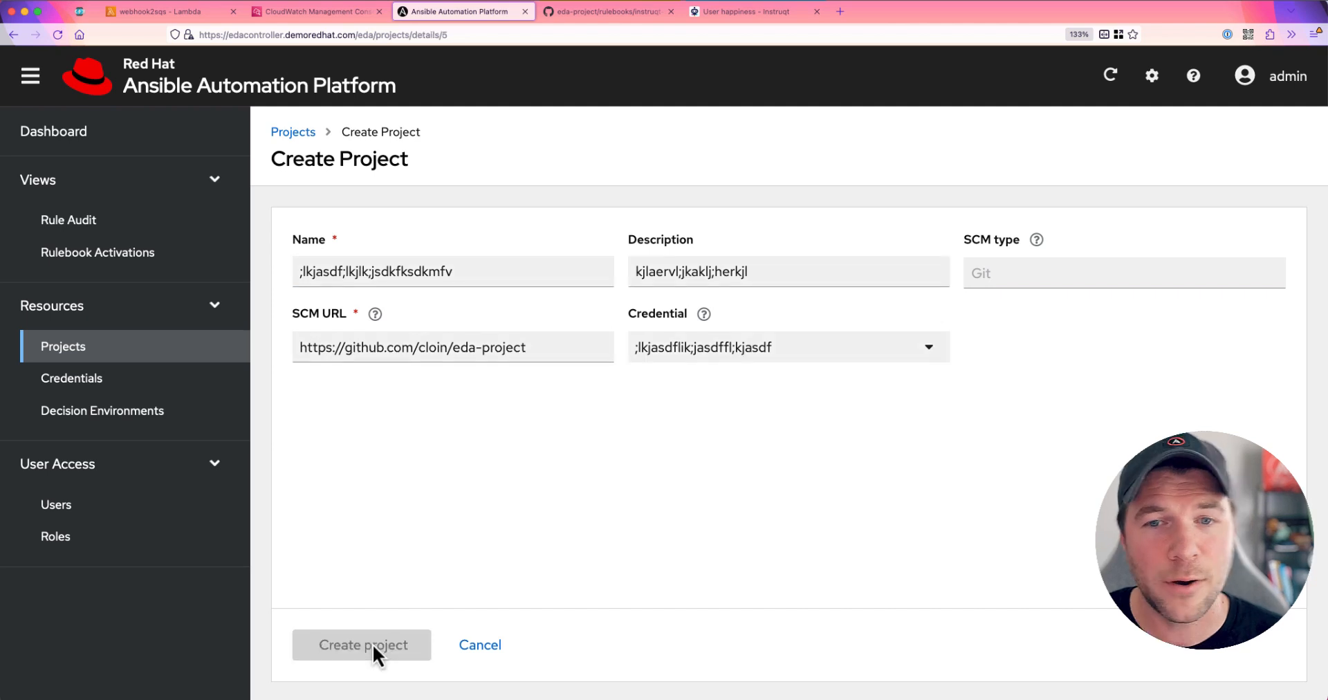
click(361, 644)
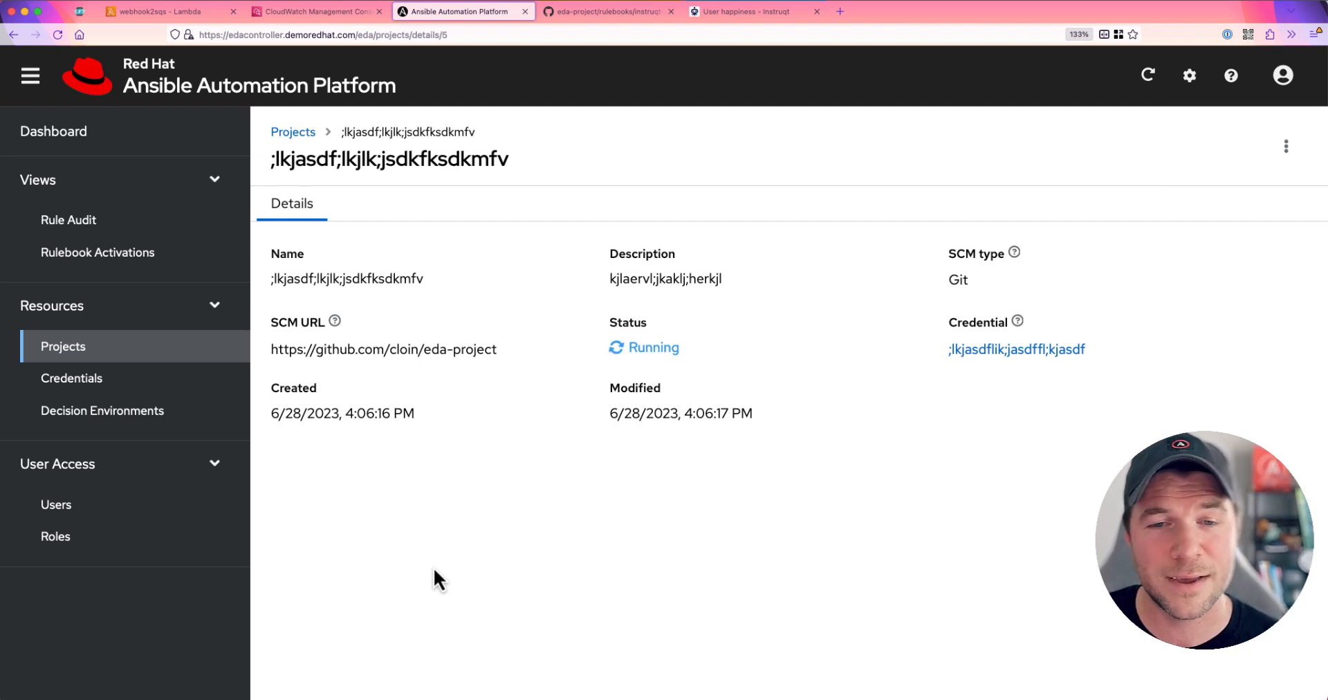
mouse_move(440, 351)
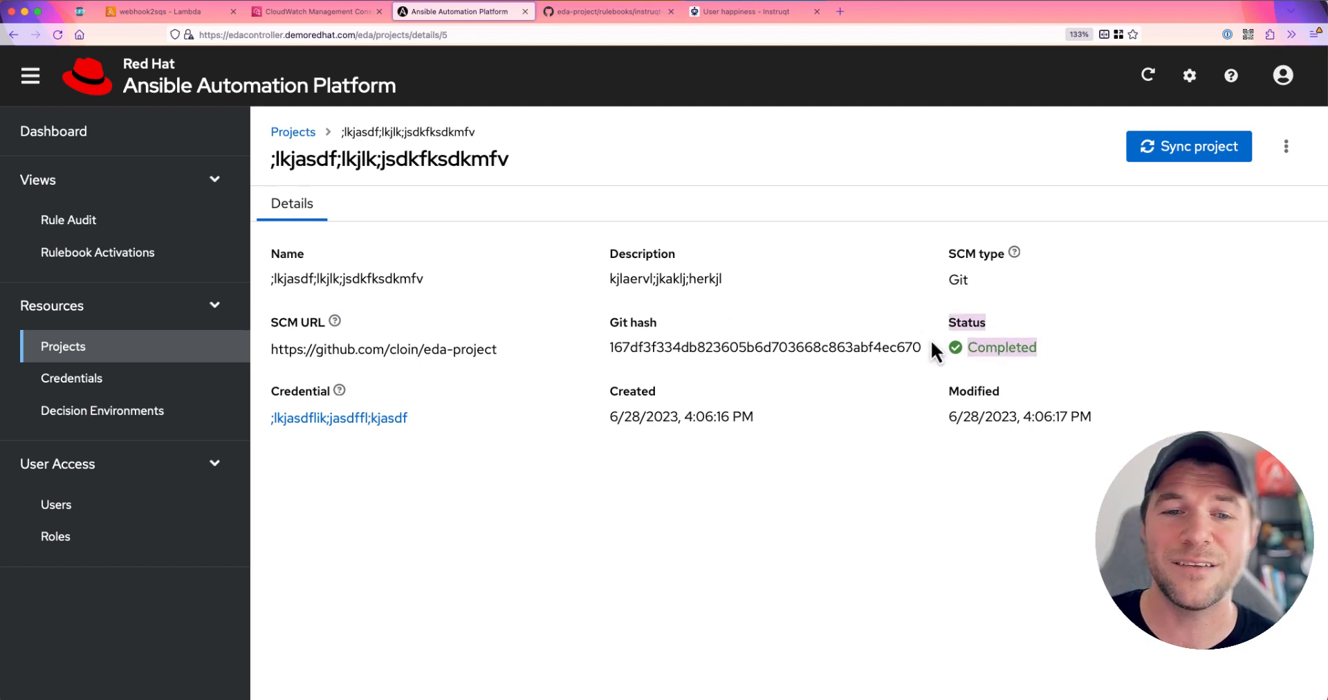
mouse_move(622, 538)
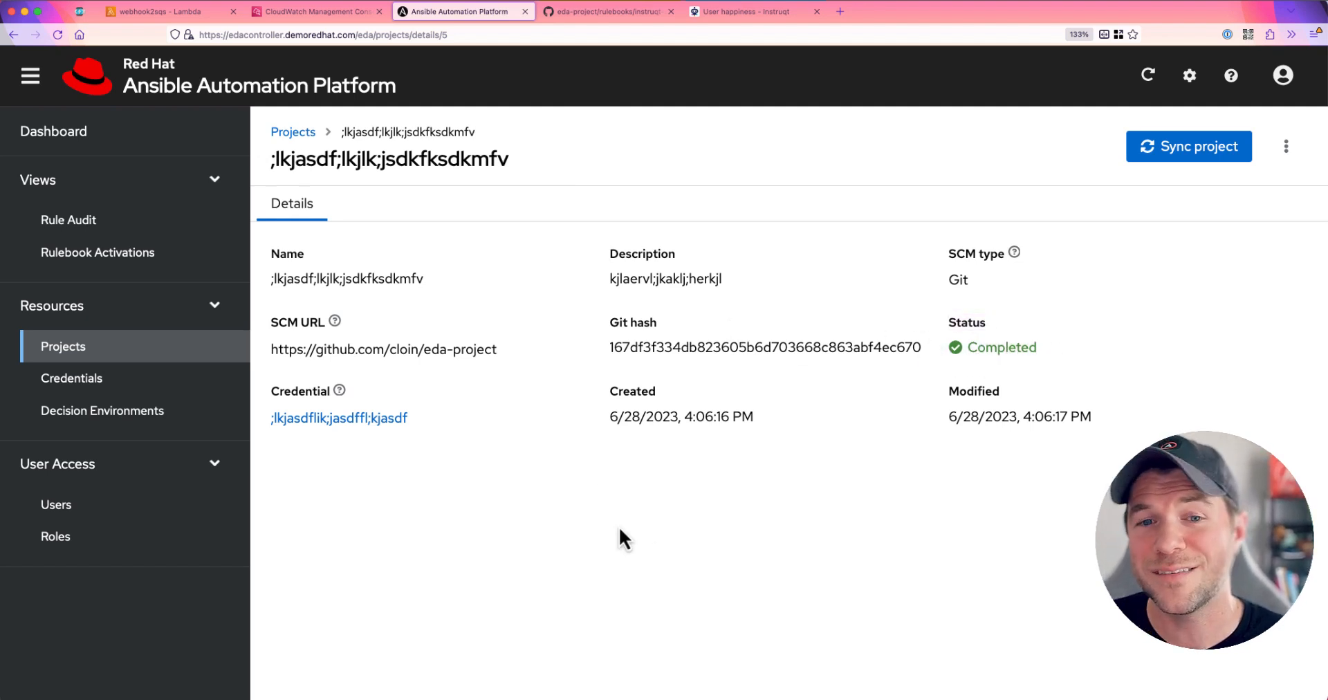
mouse_move(108, 375)
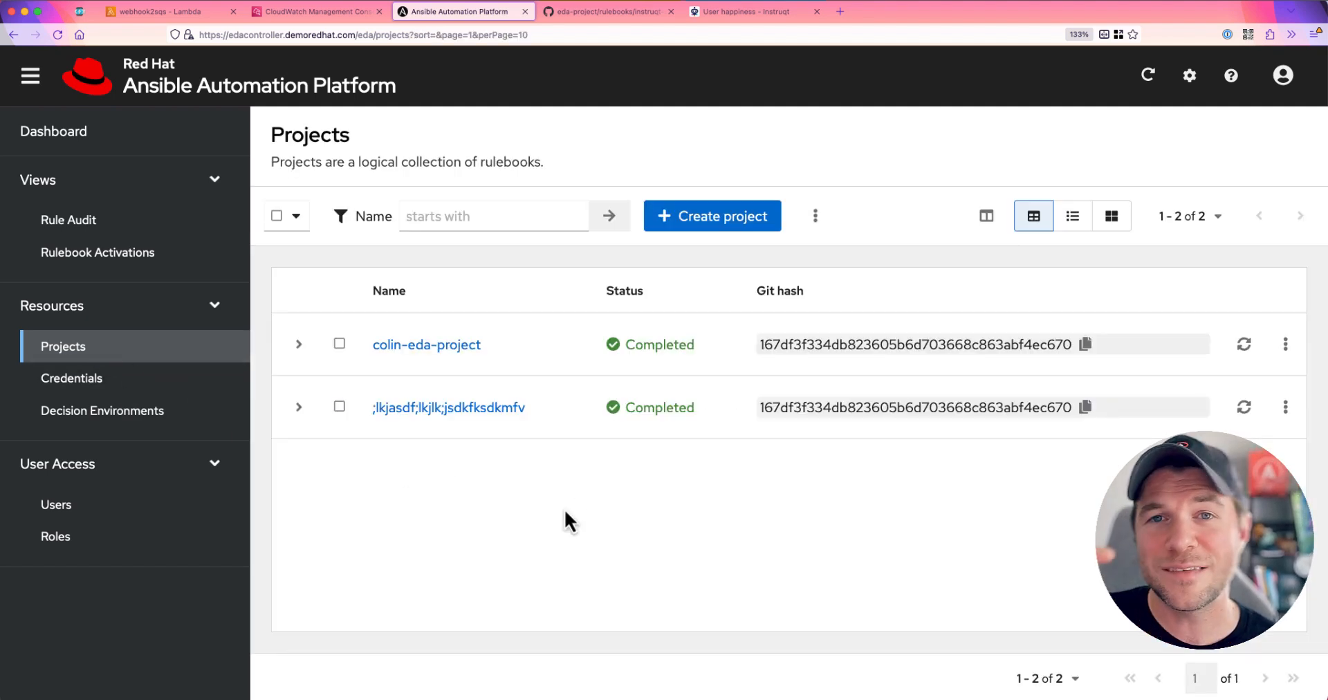
mouse_move(614, 510)
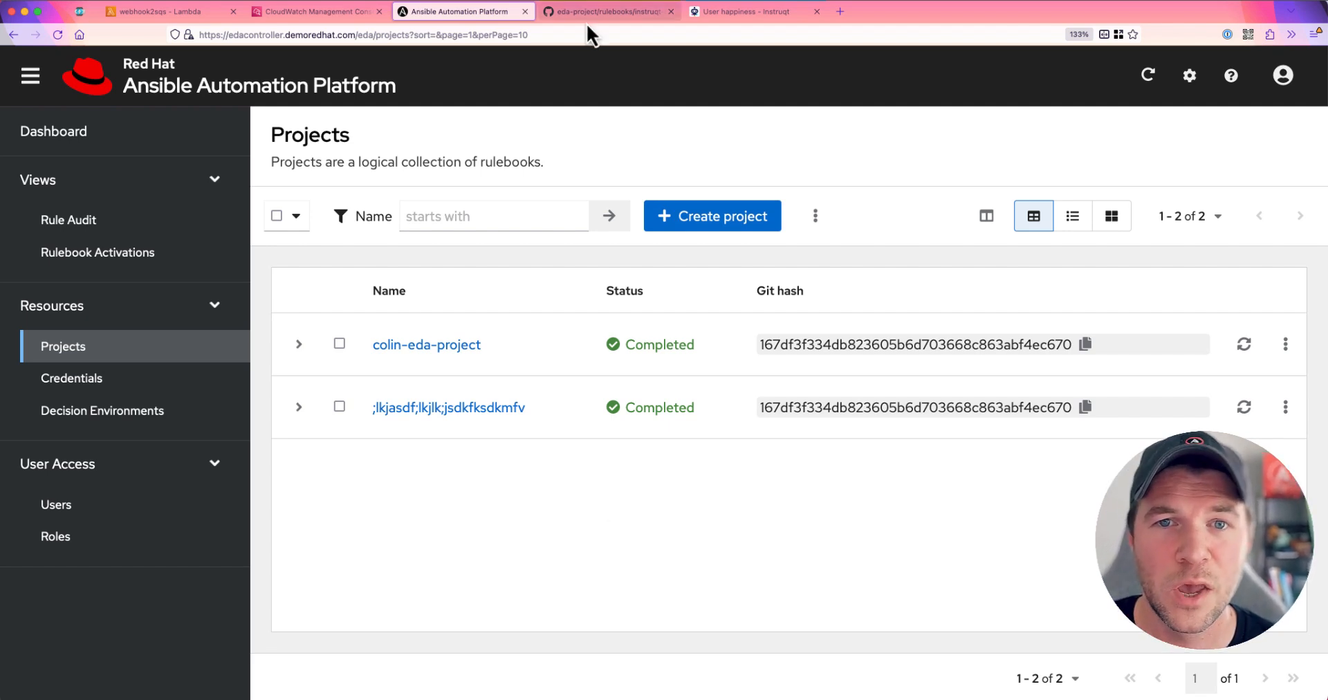
Check the rulebook file on GitHub, then re-sync colin-eda-project until it shows Completed
click(608, 11)
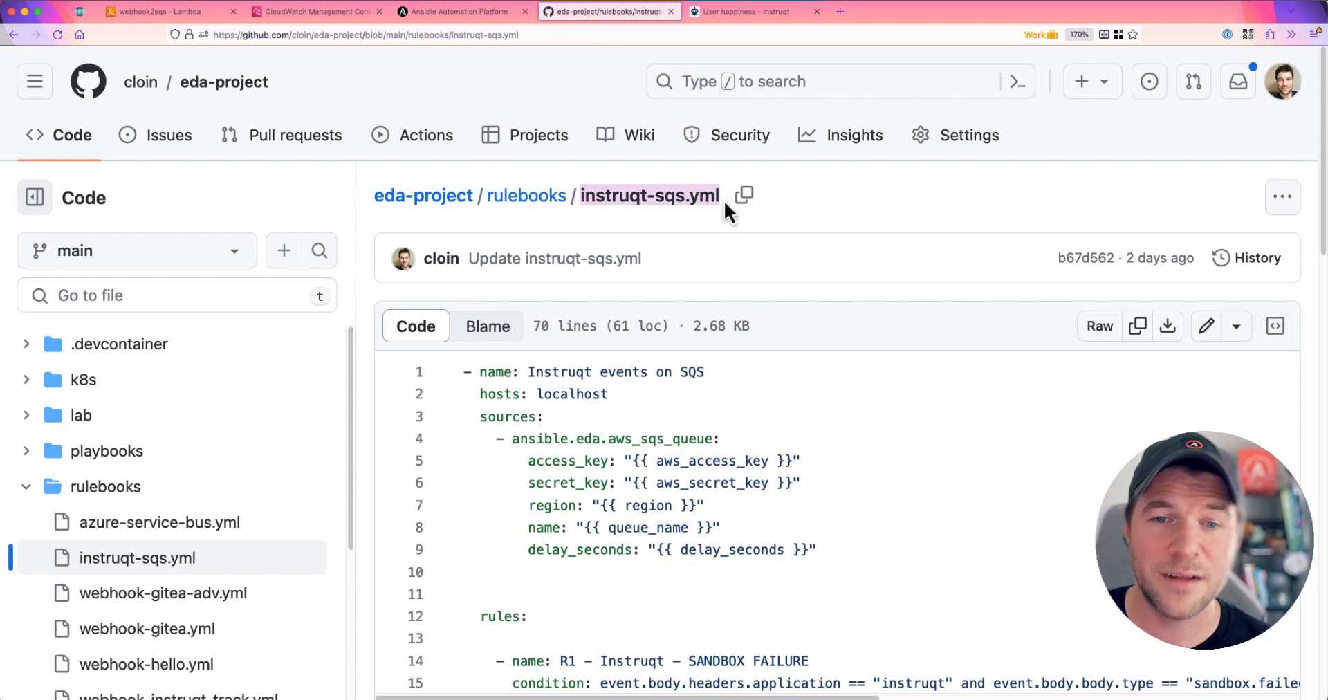
mouse_move(462, 35)
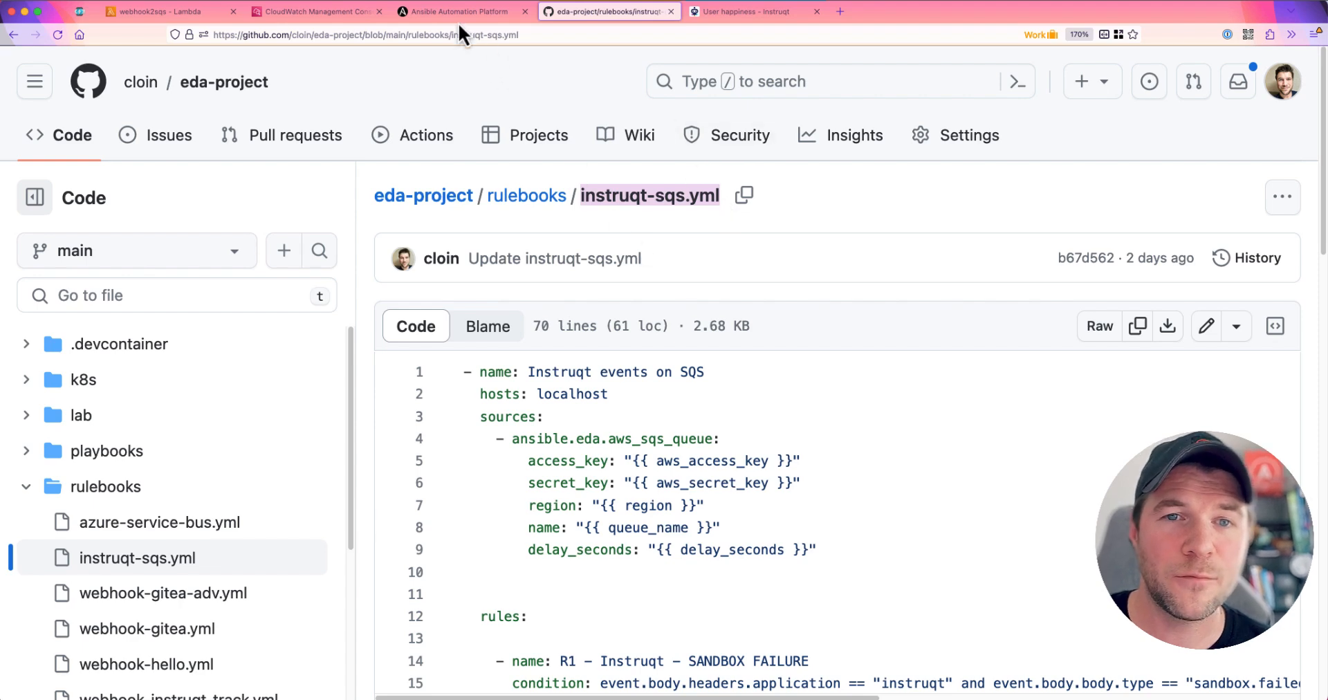
click(462, 11)
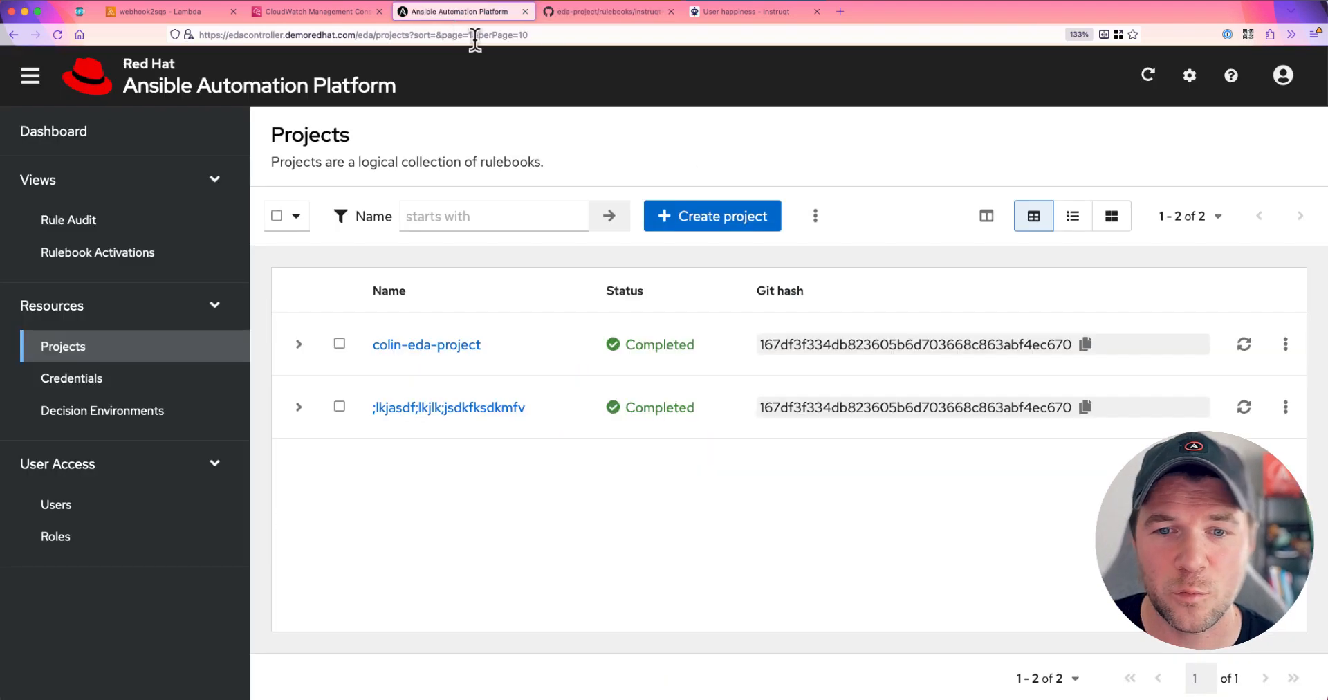
click(1244, 344)
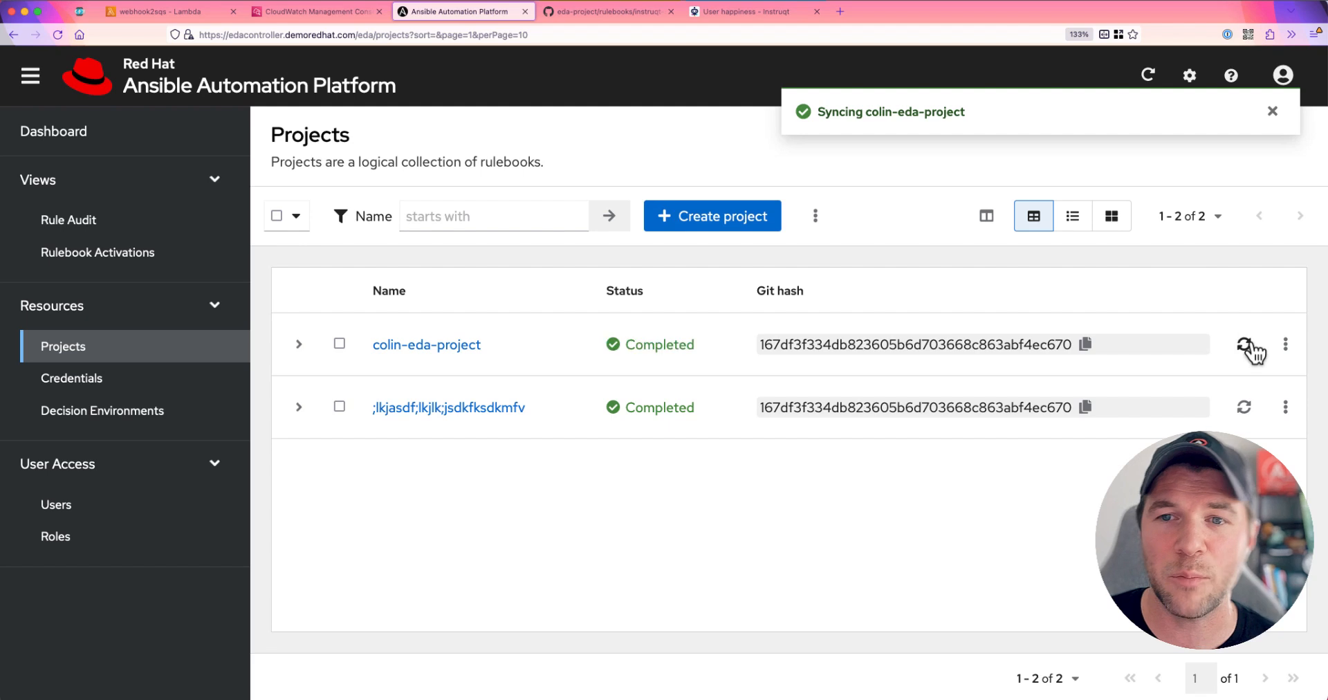
click(1243, 344)
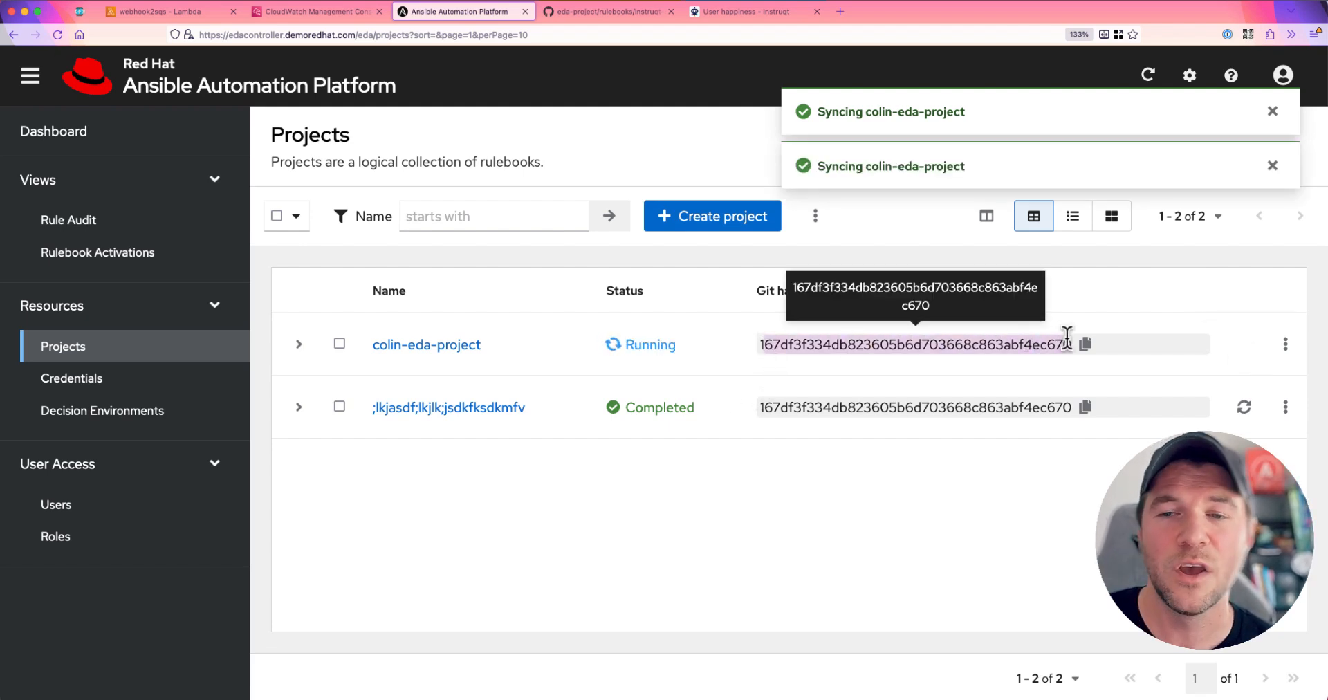
click(1271, 165)
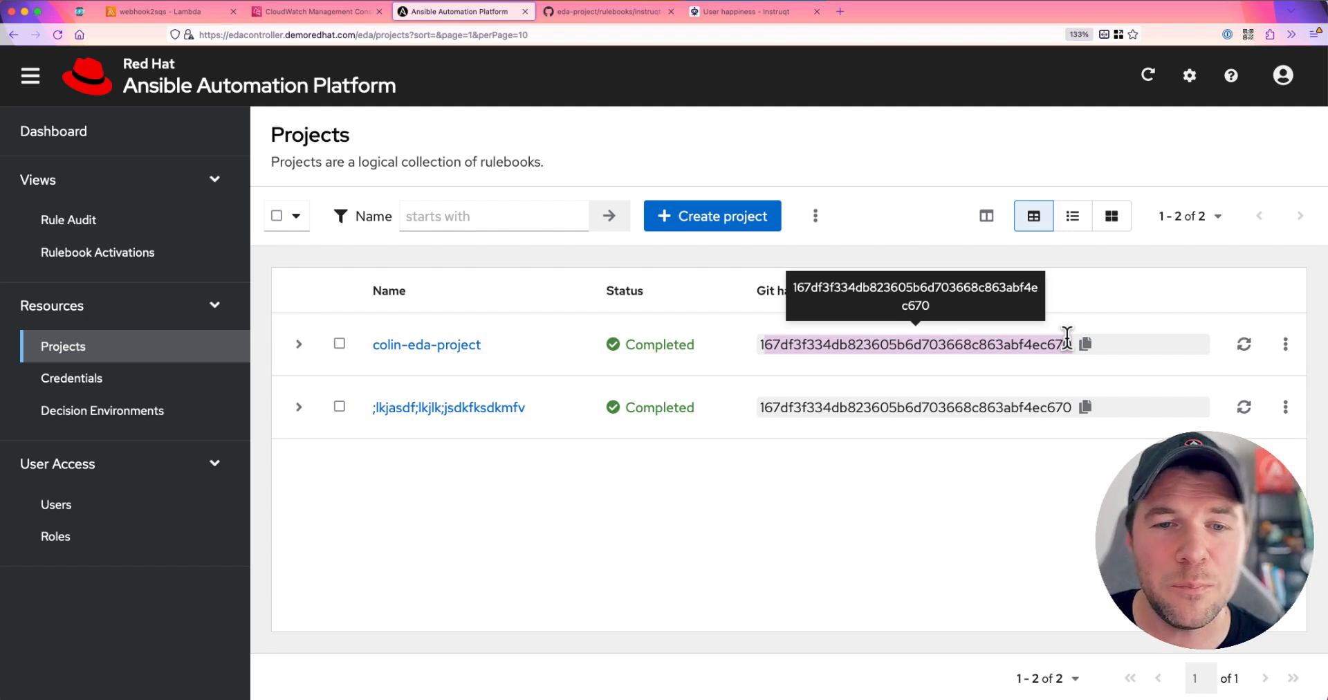
mouse_move(160, 410)
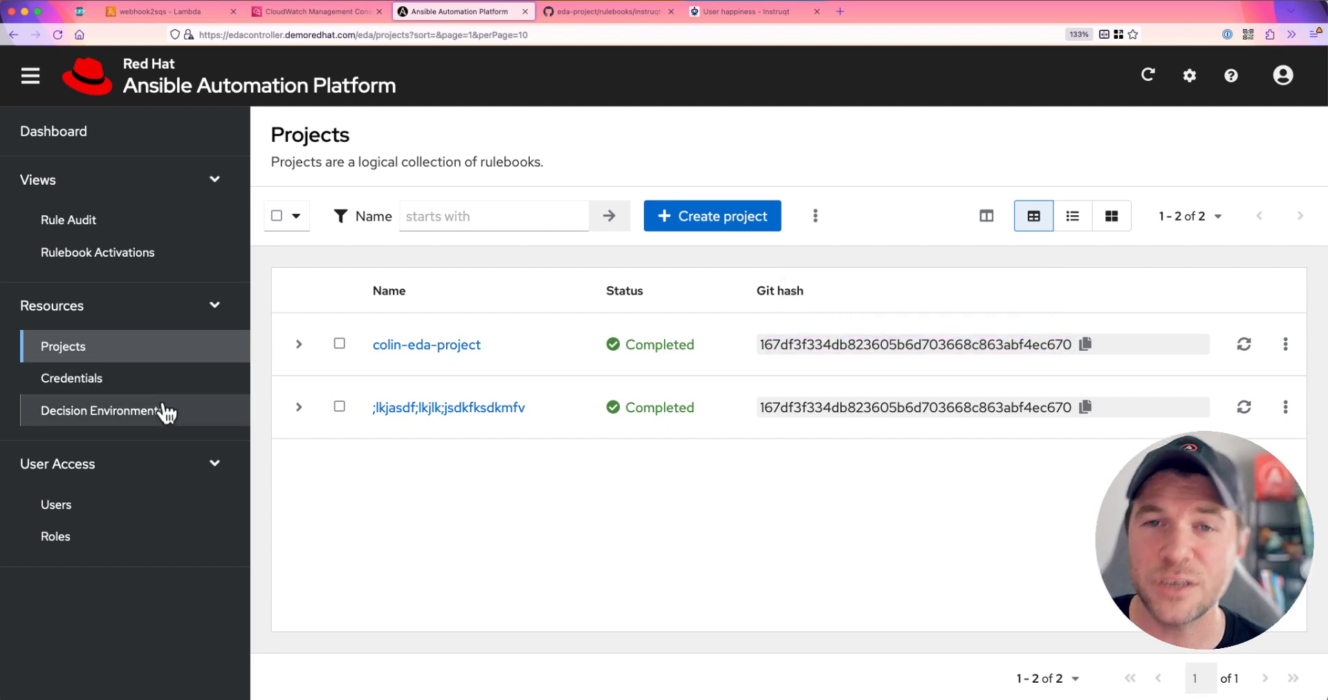
View the Default Decision Environment's RHEL8 image details and return to the list
click(101, 409)
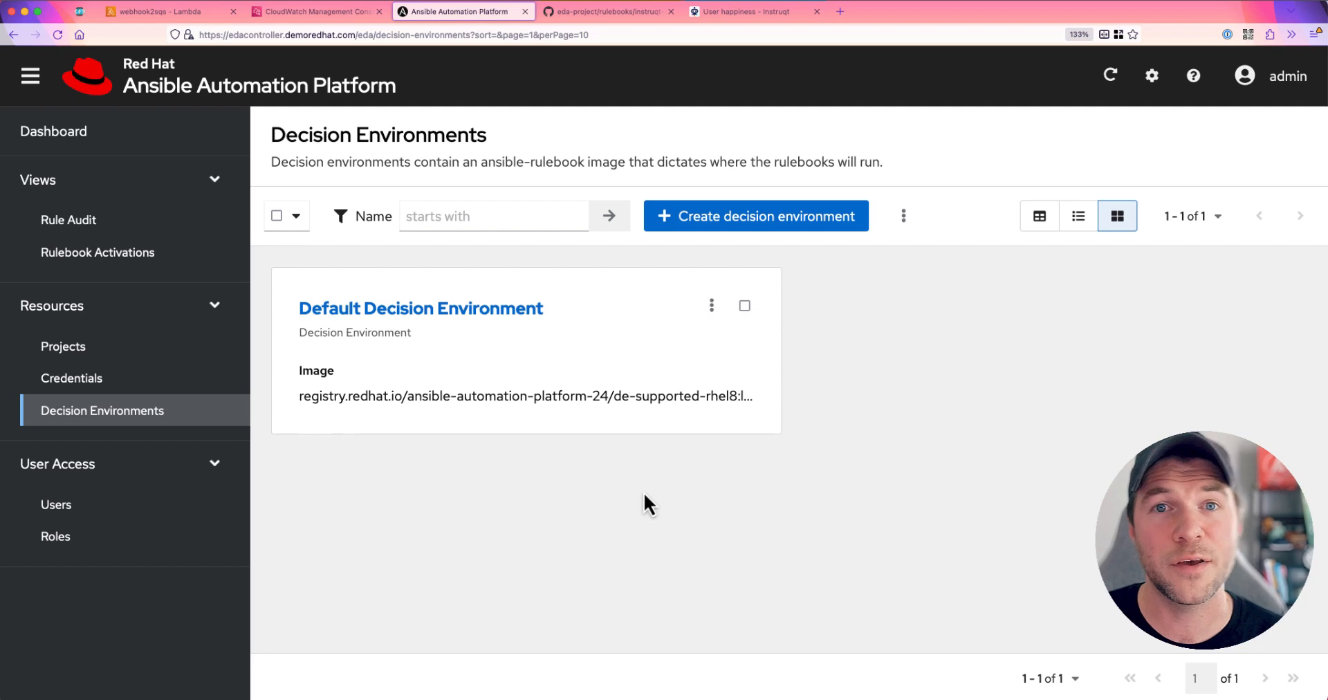
mouse_move(622, 470)
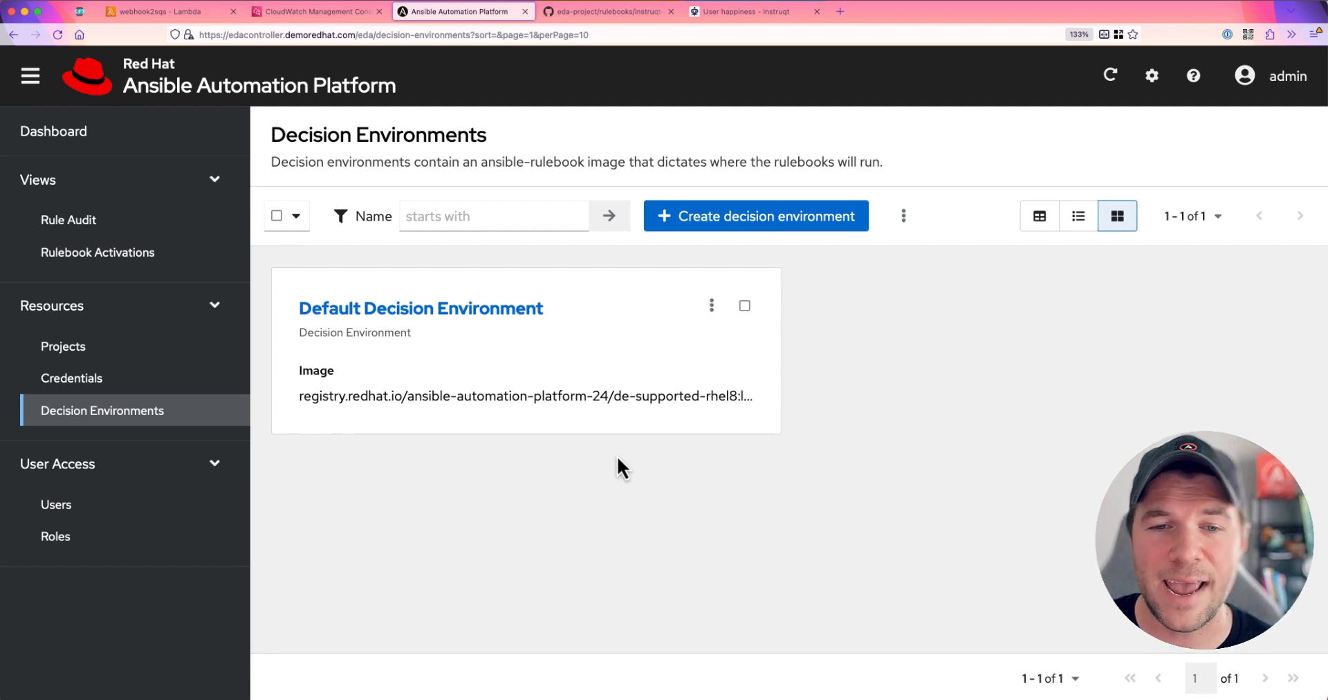
mouse_move(466, 376)
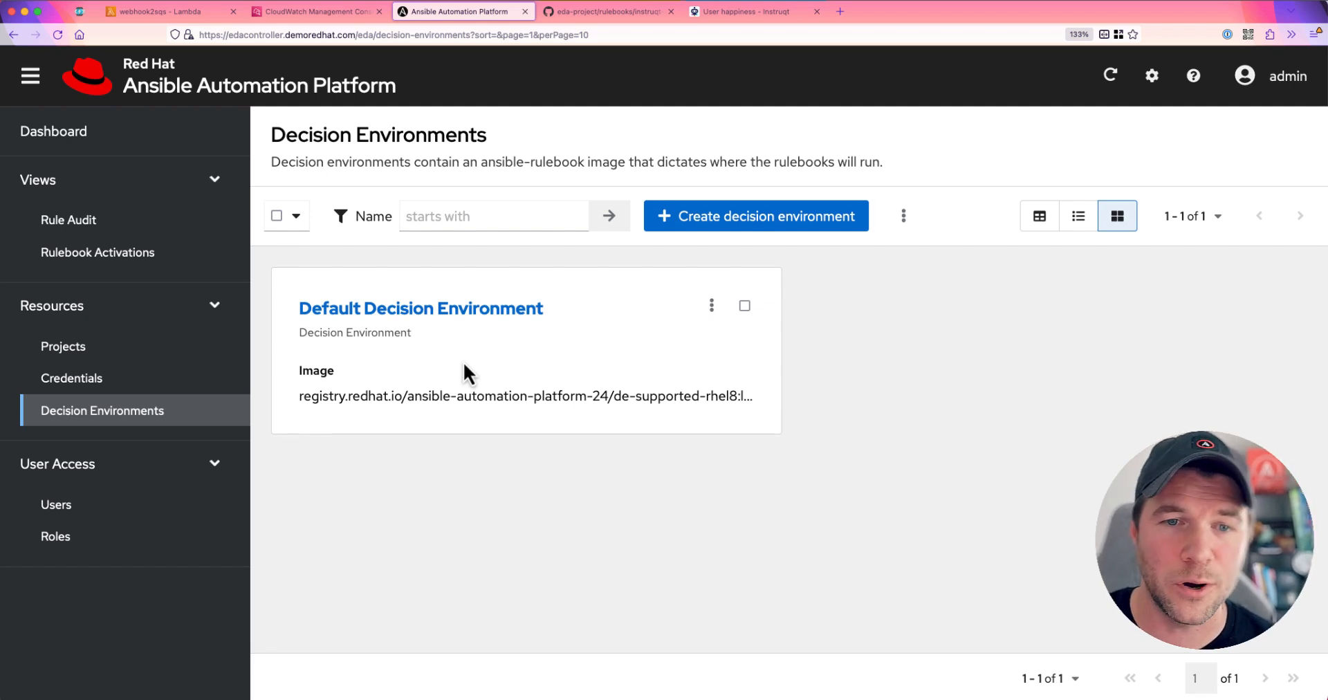
mouse_move(478, 389)
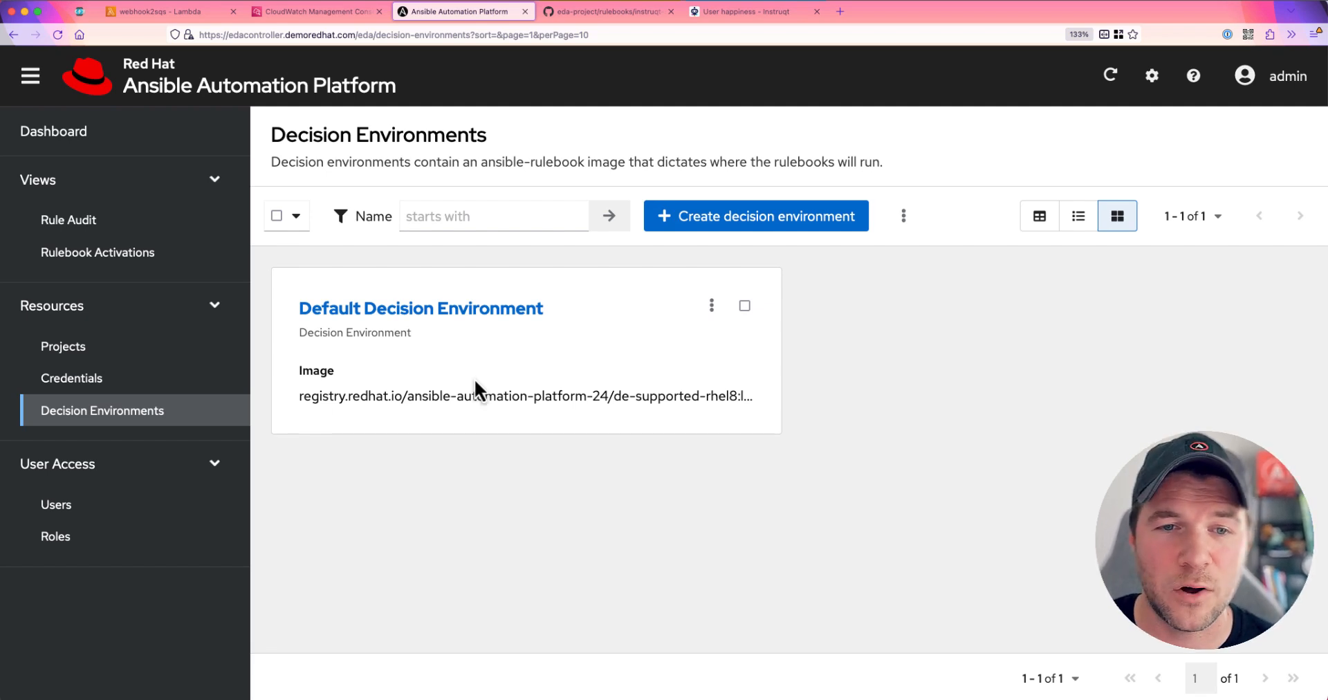
click(421, 307)
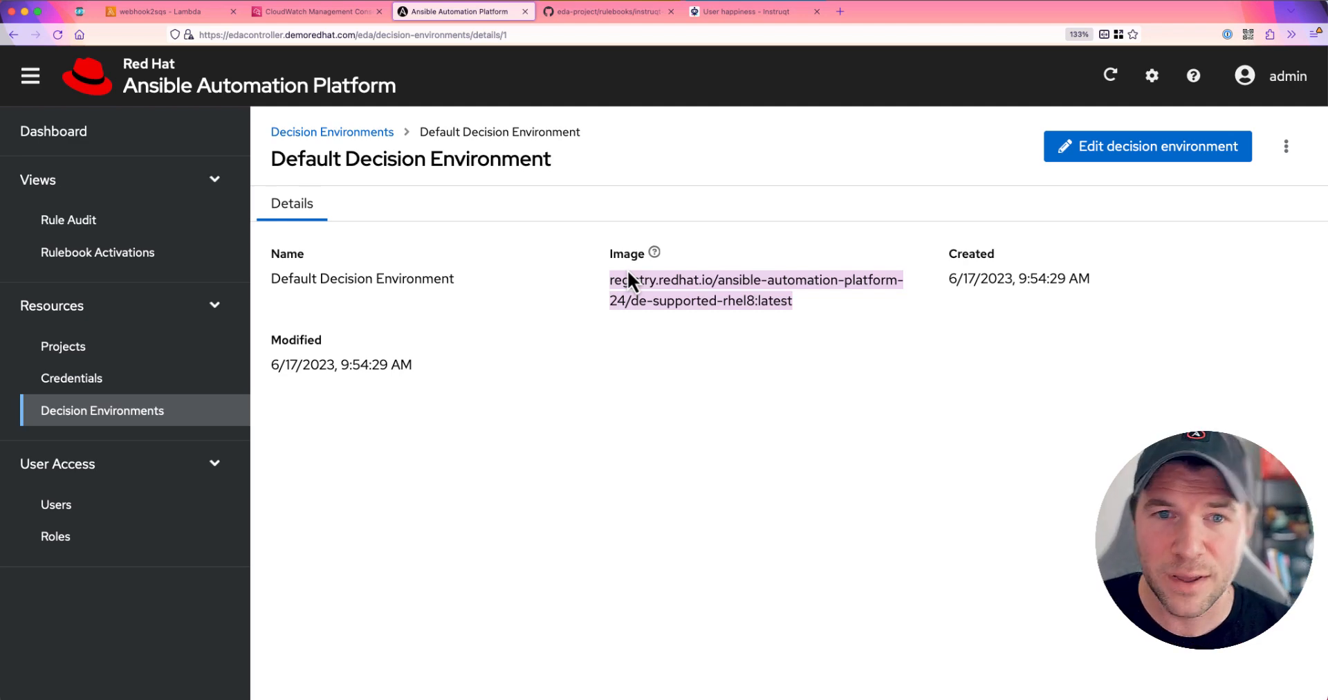
click(330, 131)
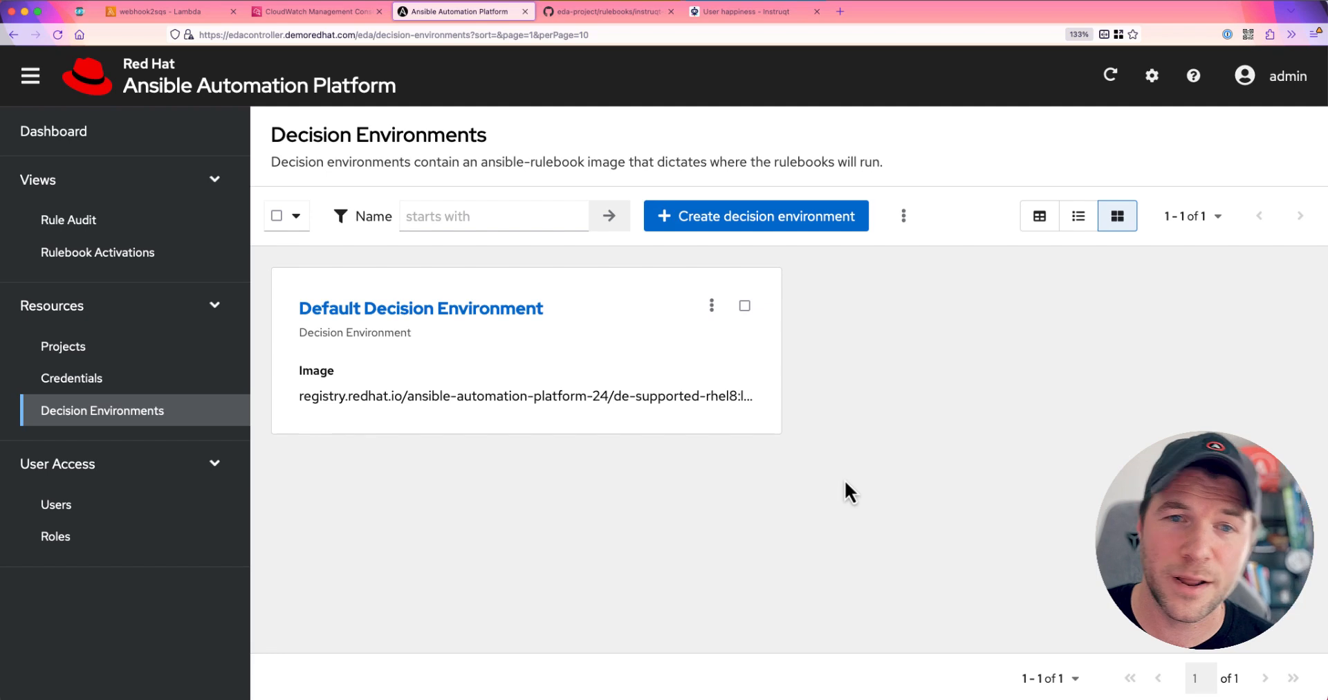
mouse_move(733, 232)
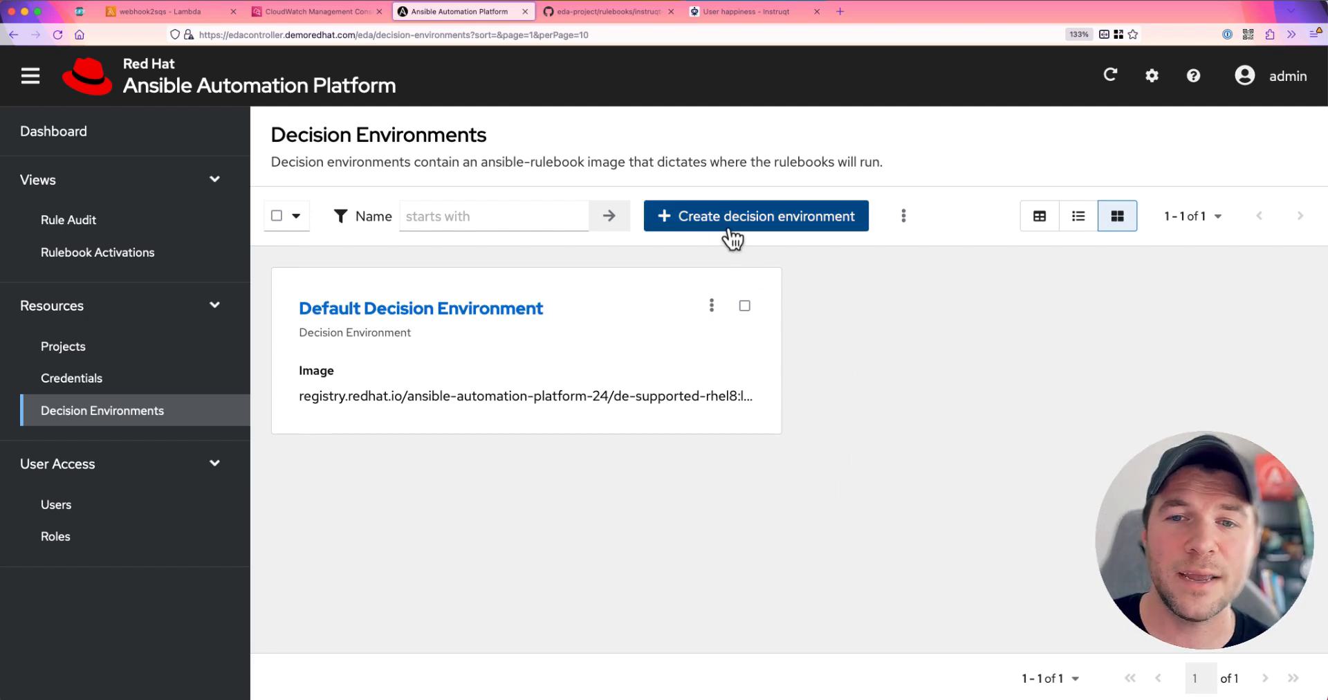
click(755, 216)
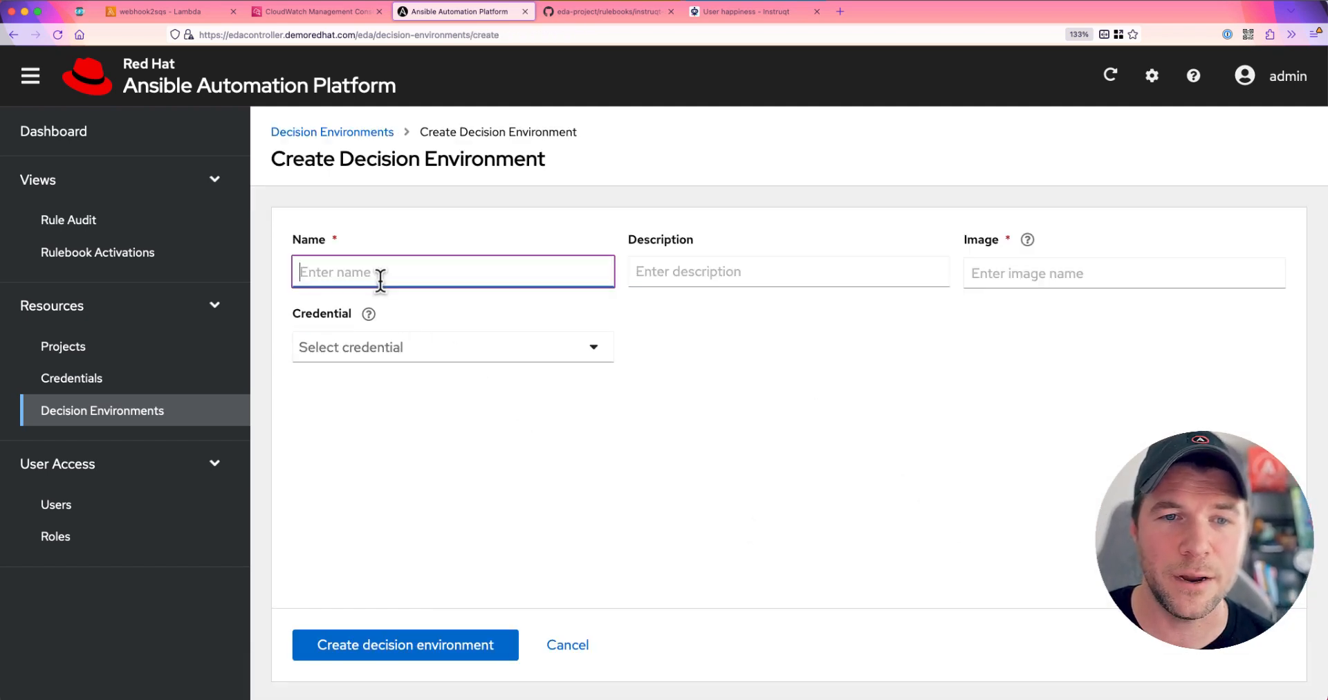
text(k.jhSZDjksdjjvjkzdjv)
click(788, 272)
text(l;kjhaserdvl;kjsdflkjd)
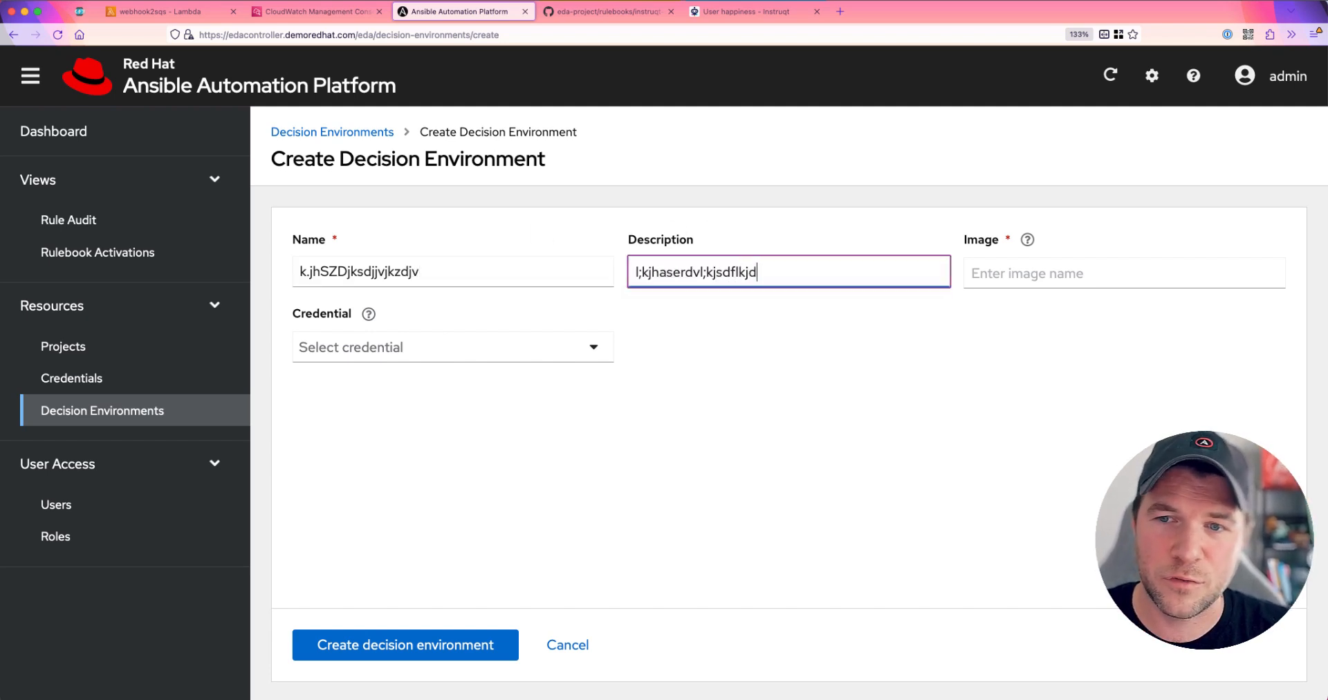
text(https://github.com/cloin/eda-project)
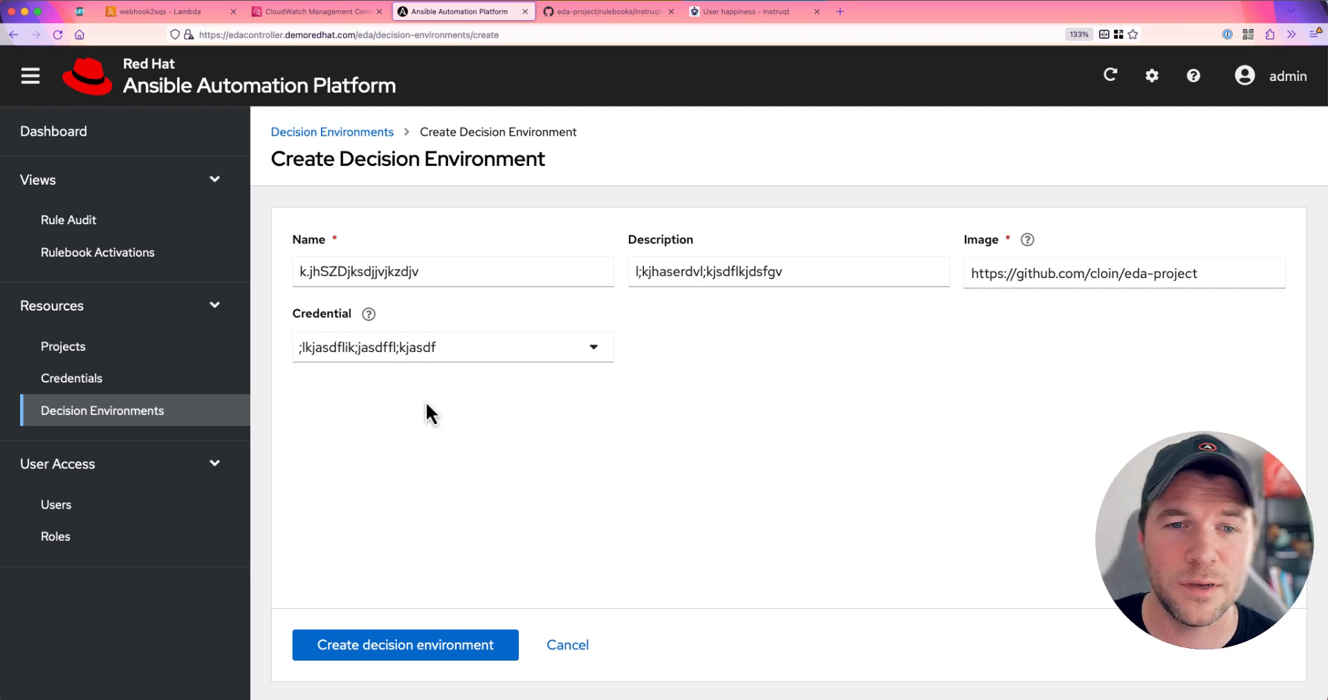
click(405, 644)
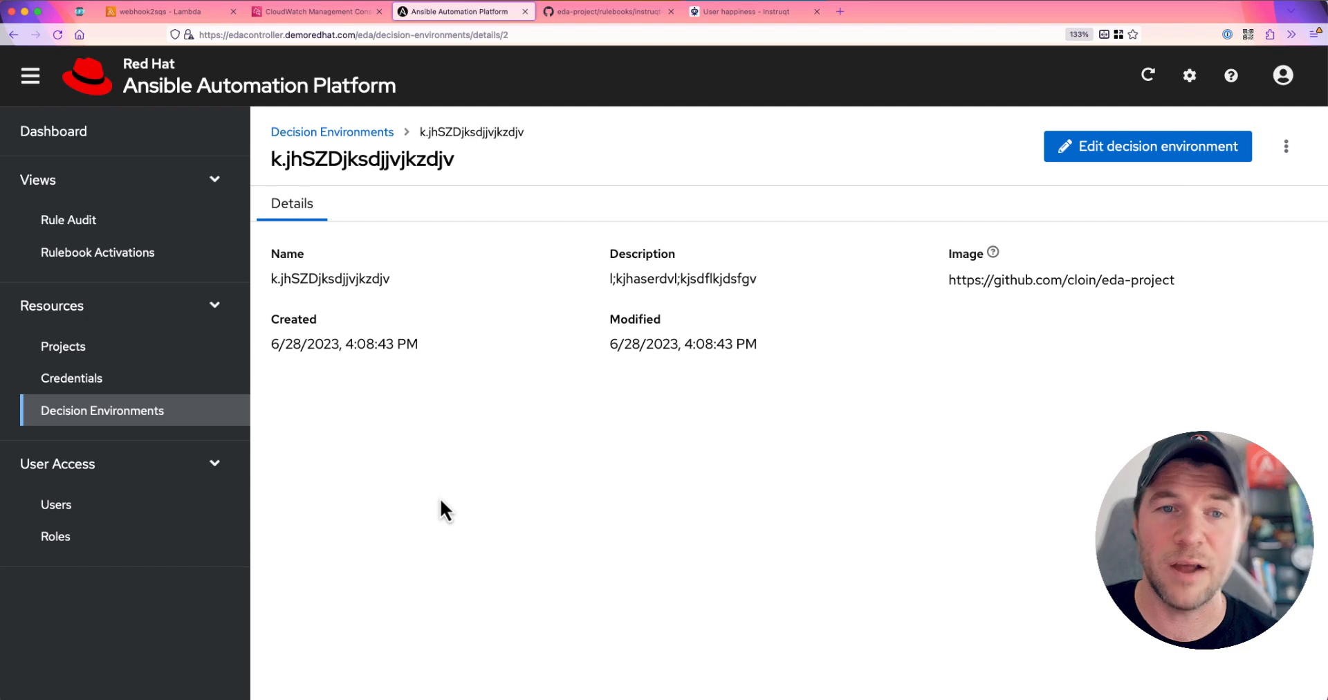
mouse_move(1141, 284)
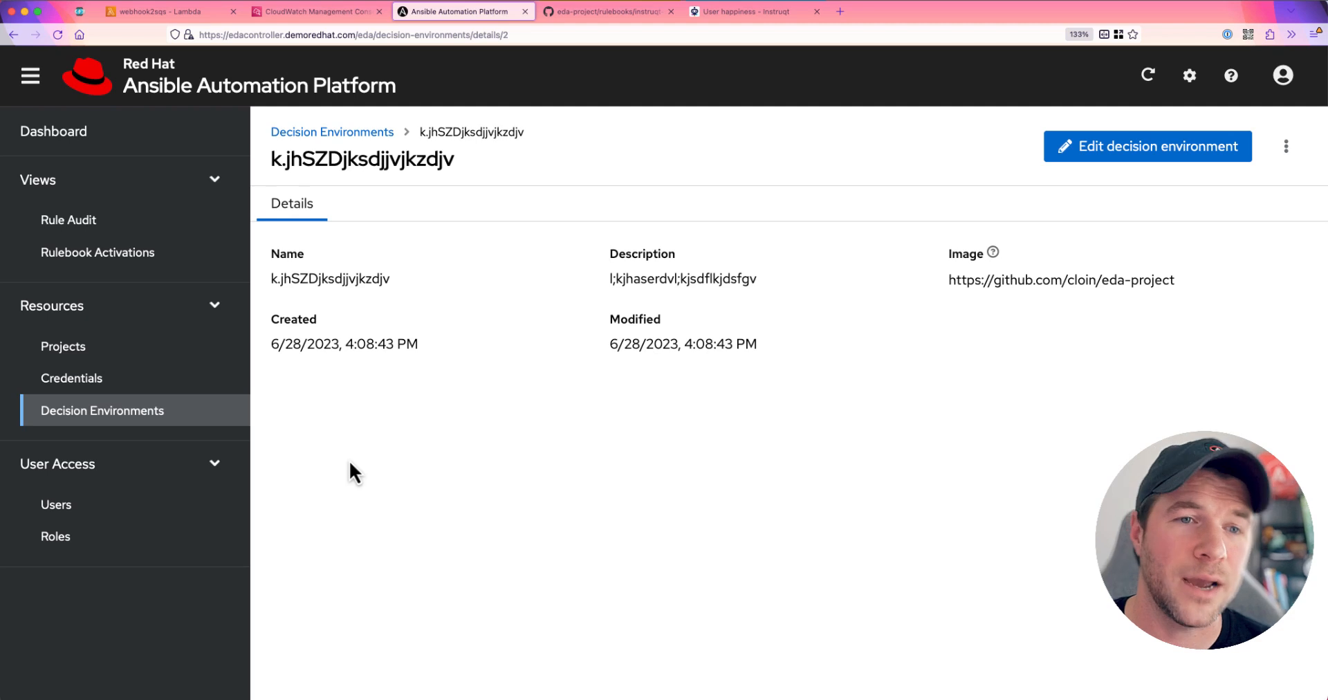
mouse_move(270, 378)
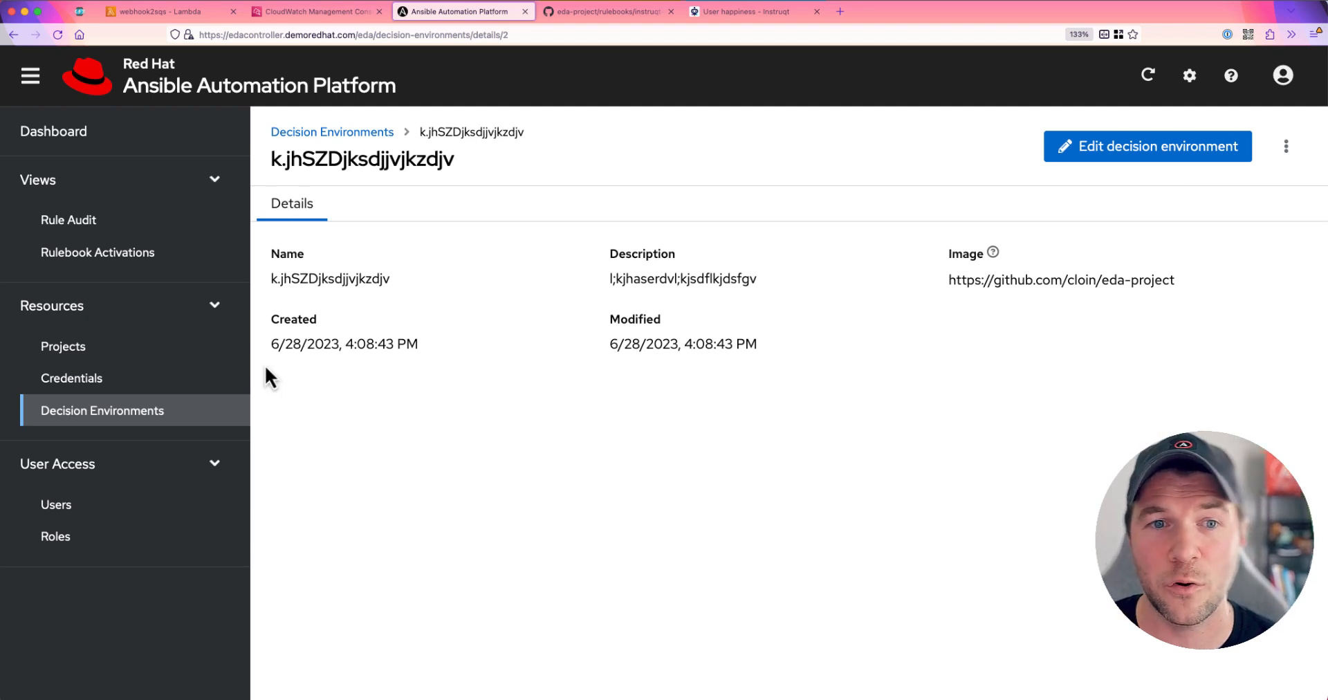
Delete the stopped placeholder rulebook activation, keeping Instruqt events (SQS) and the webhook listener
click(96, 252)
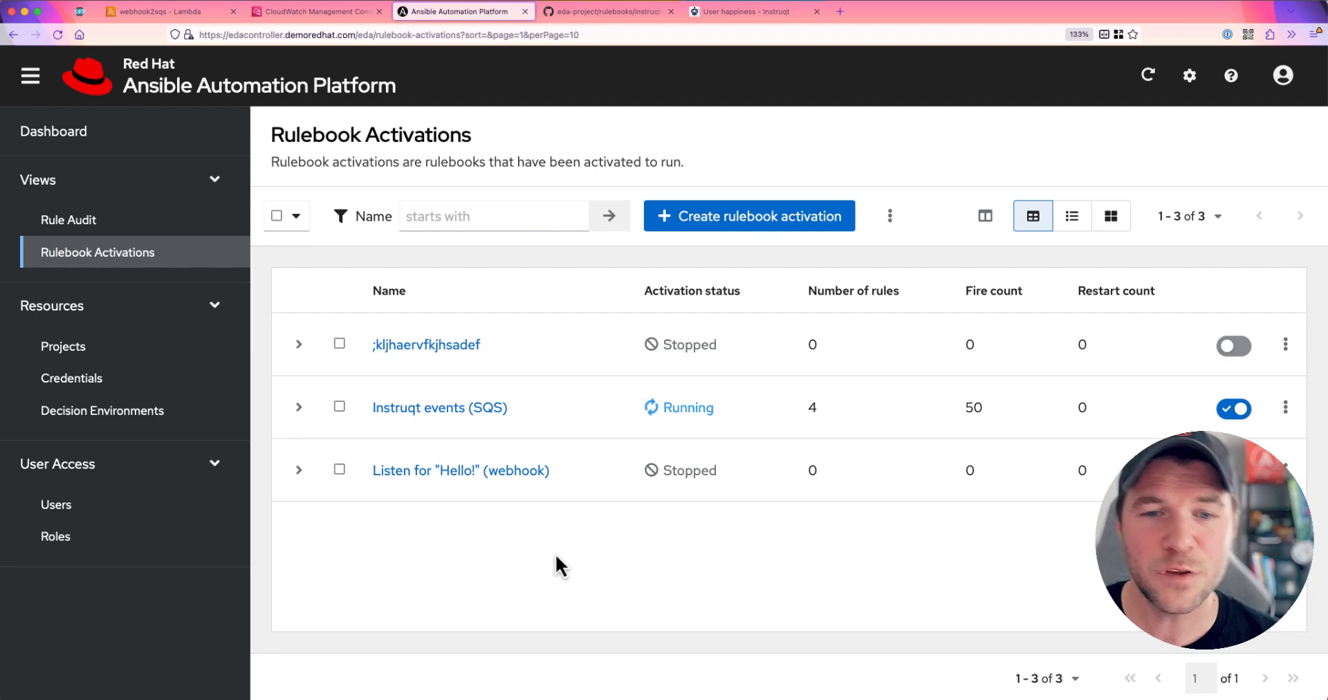
mouse_move(1236, 311)
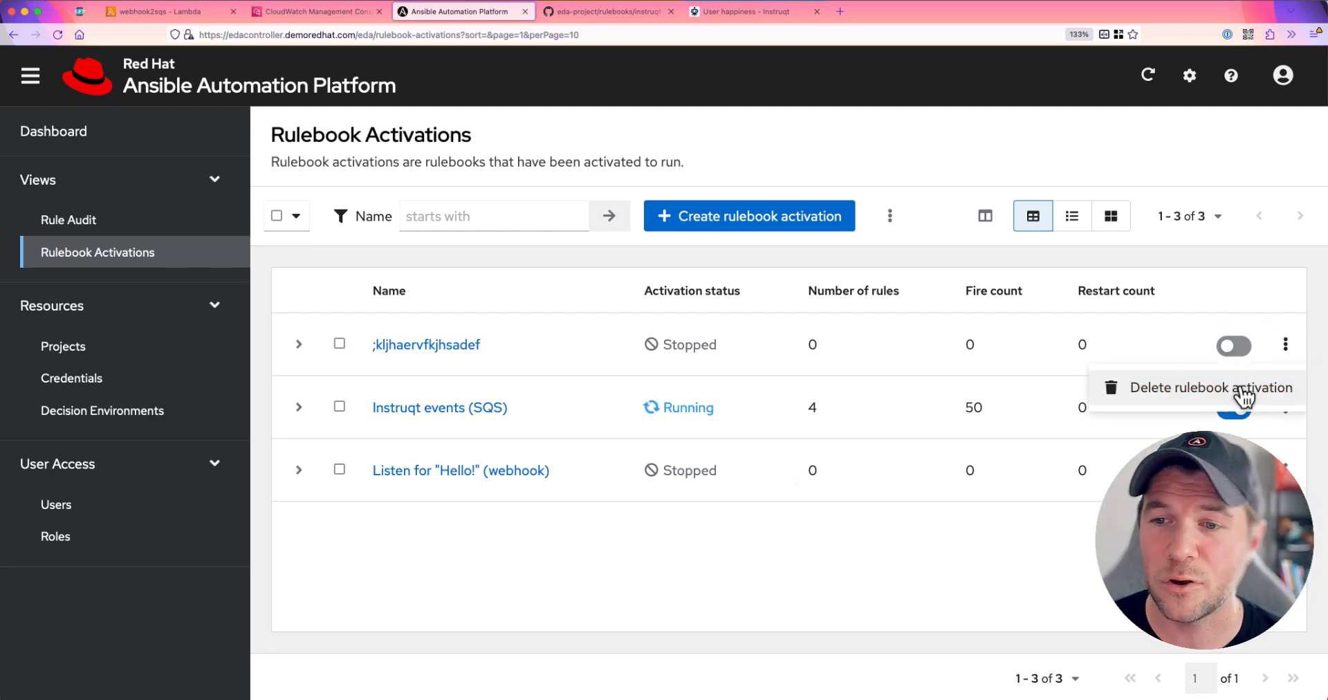
click(1210, 387)
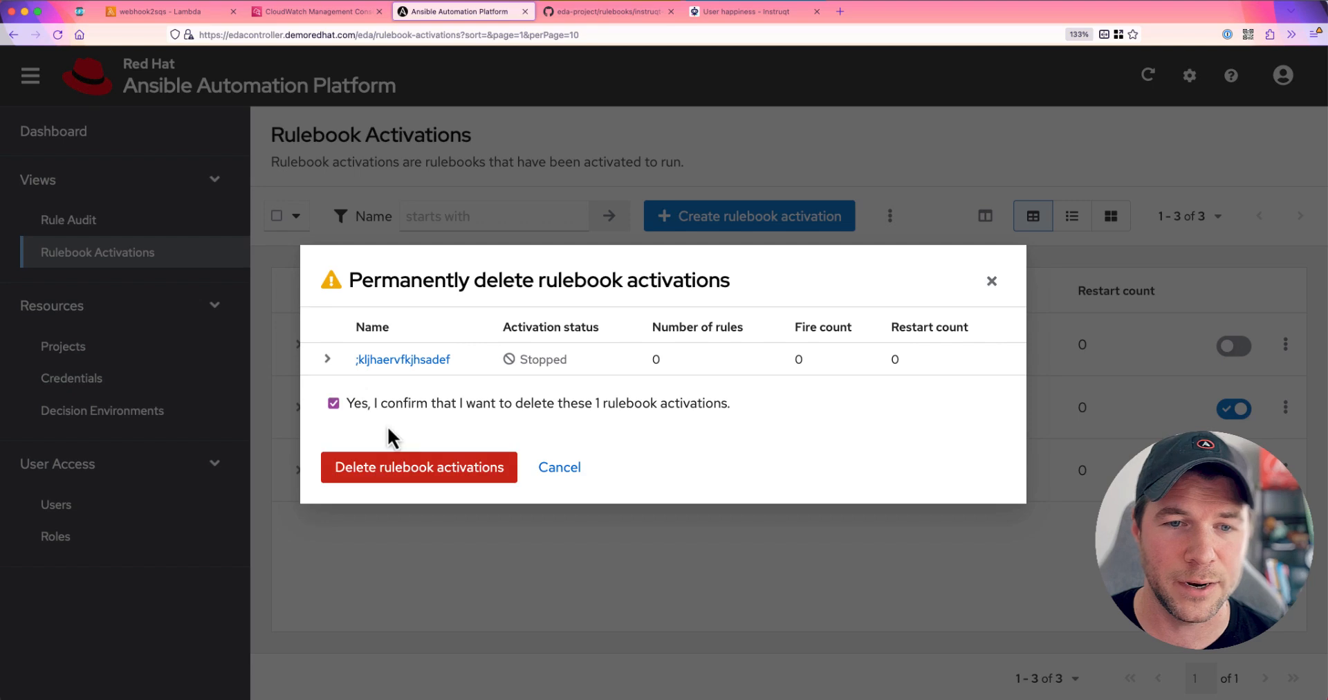
click(418, 468)
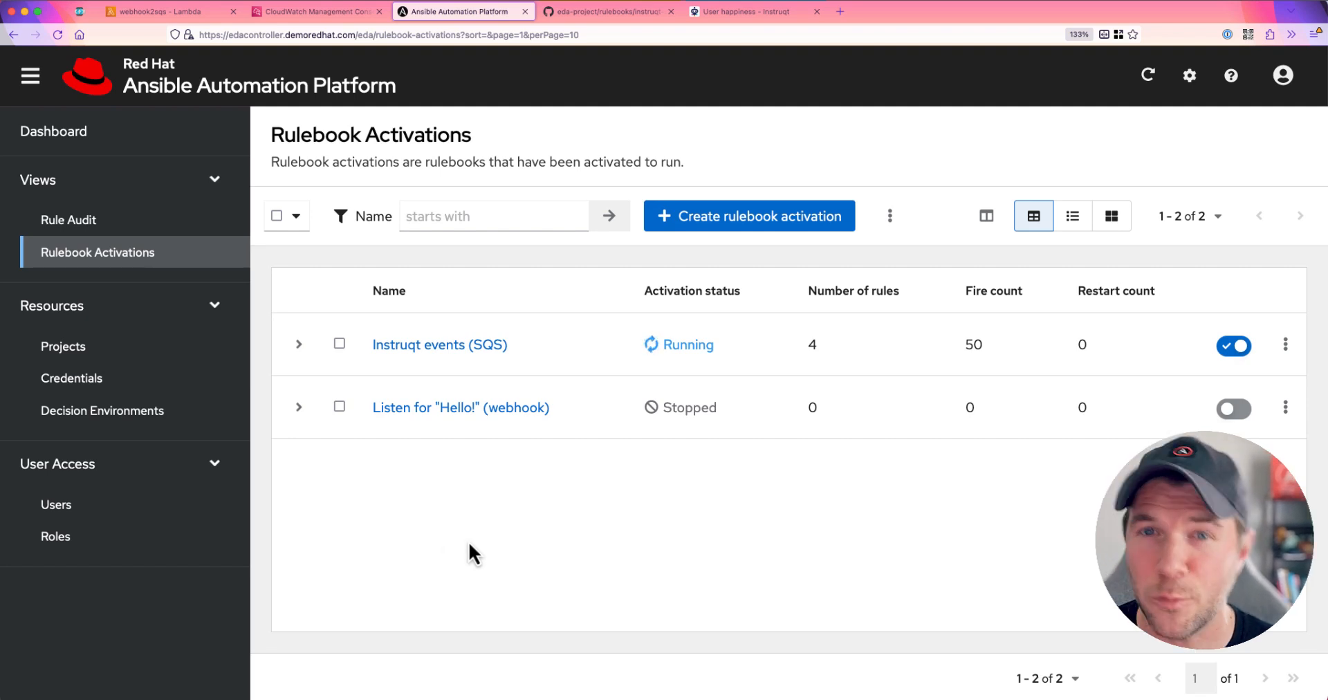
mouse_move(744, 363)
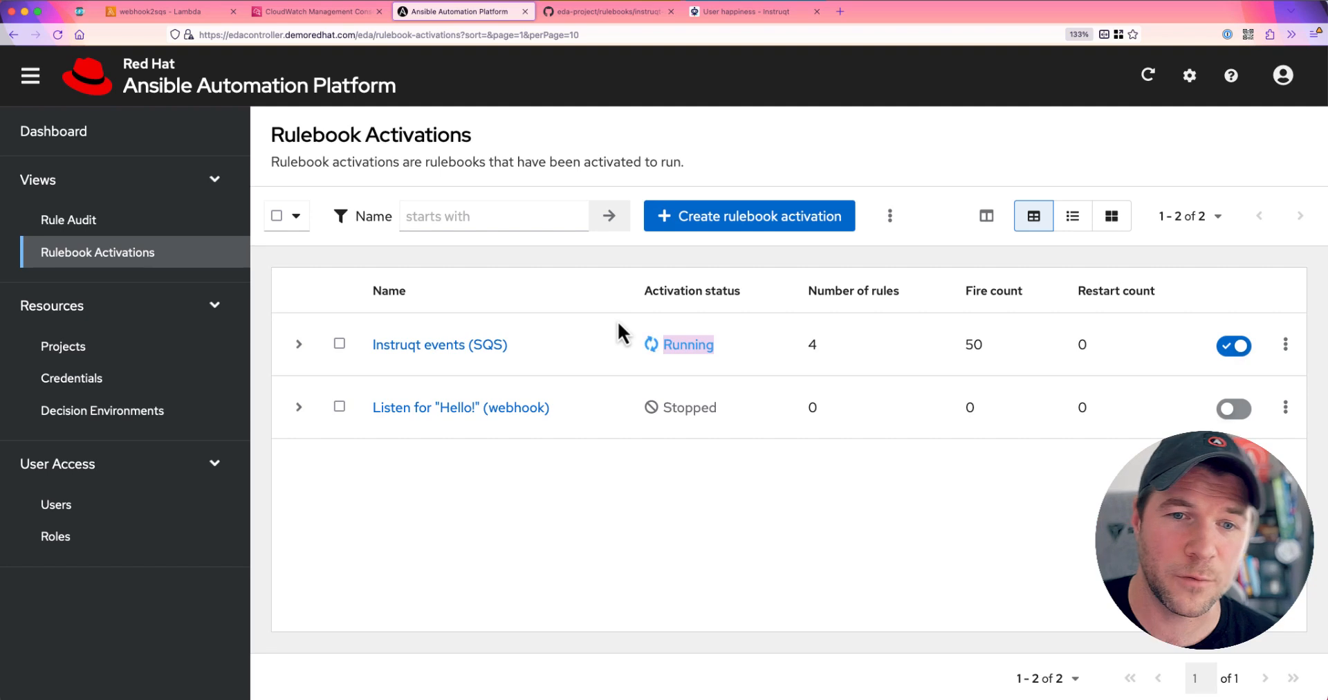
mouse_move(595, 484)
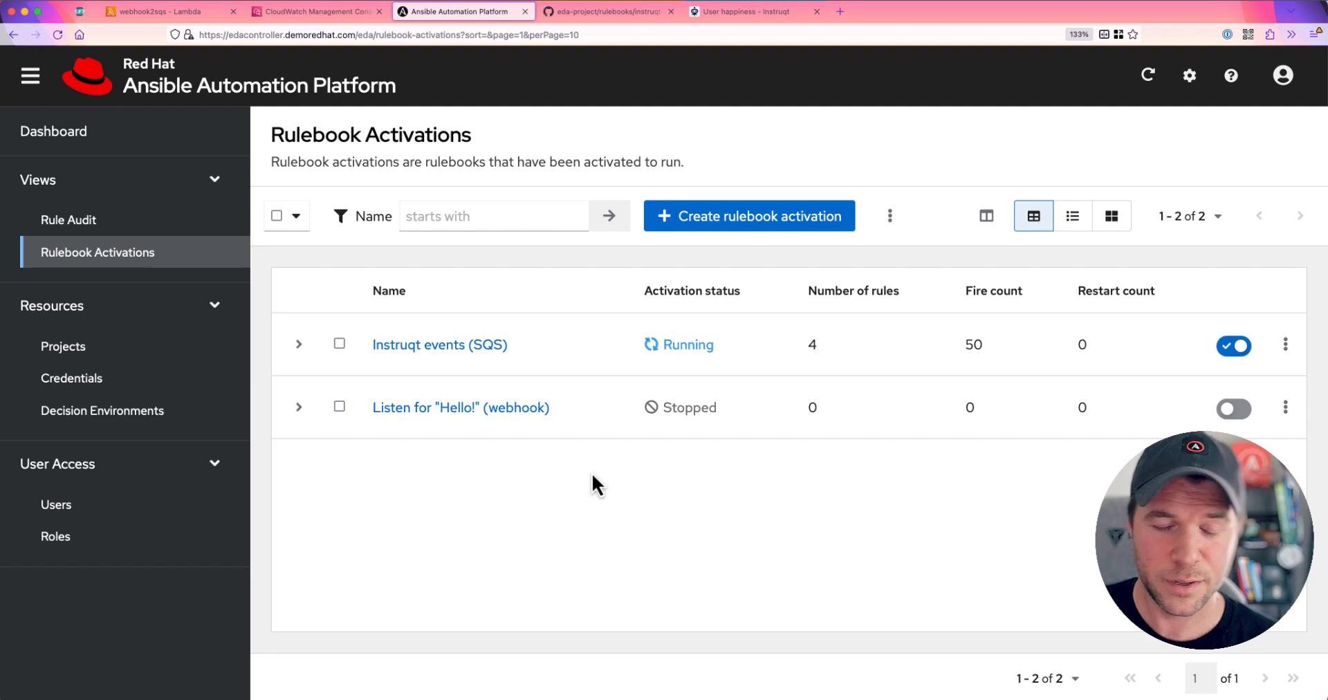
mouse_move(685, 318)
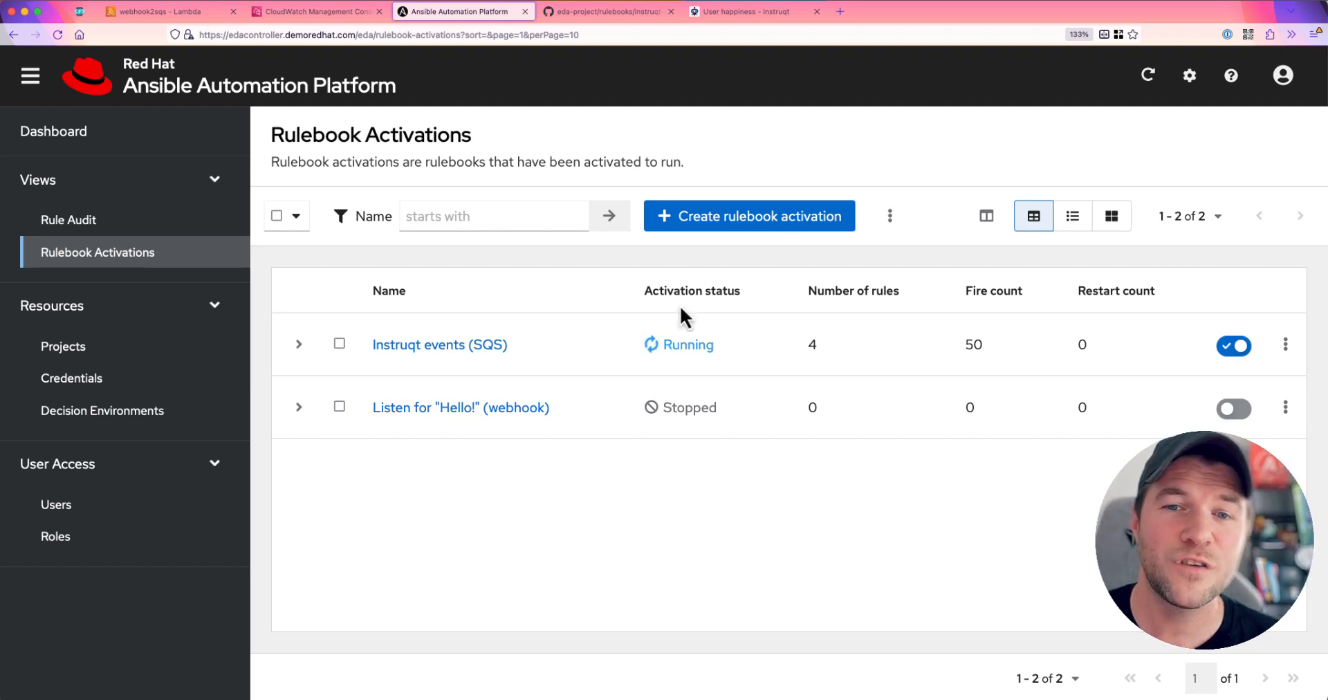
Start a new rulebook activation and fill in placeholder name and description text
click(748, 216)
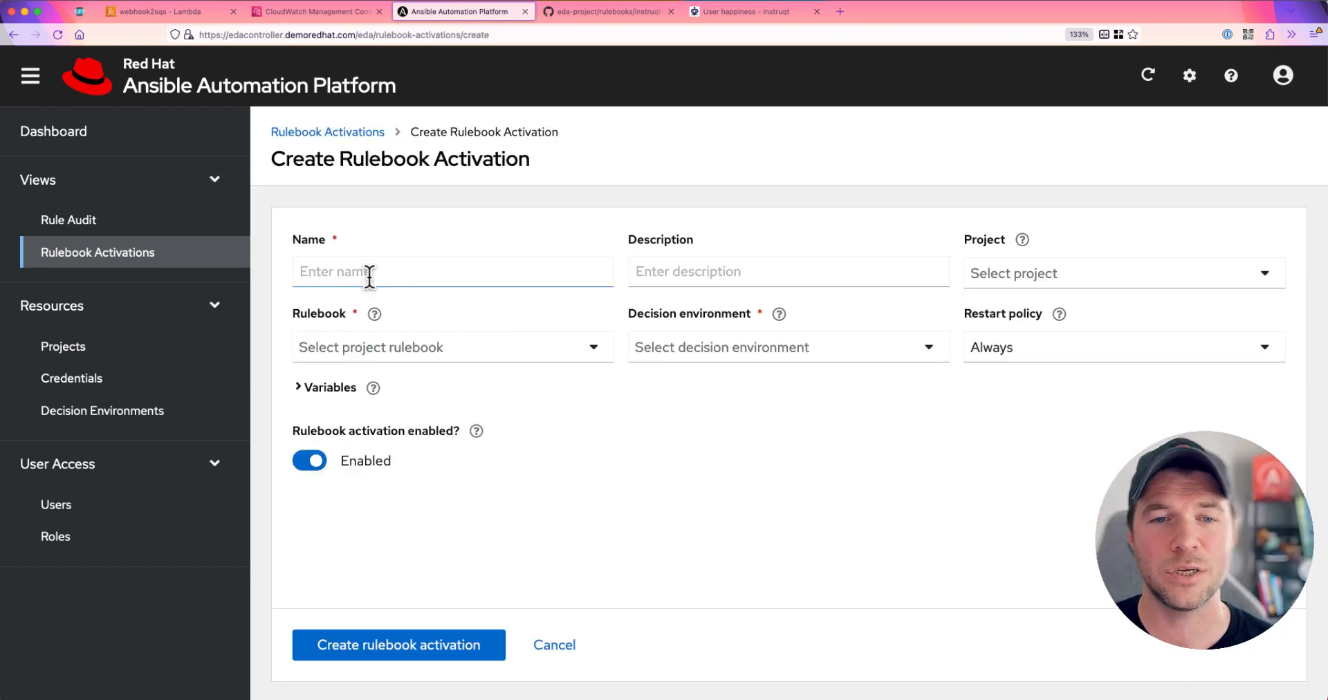
text(jkasdj)
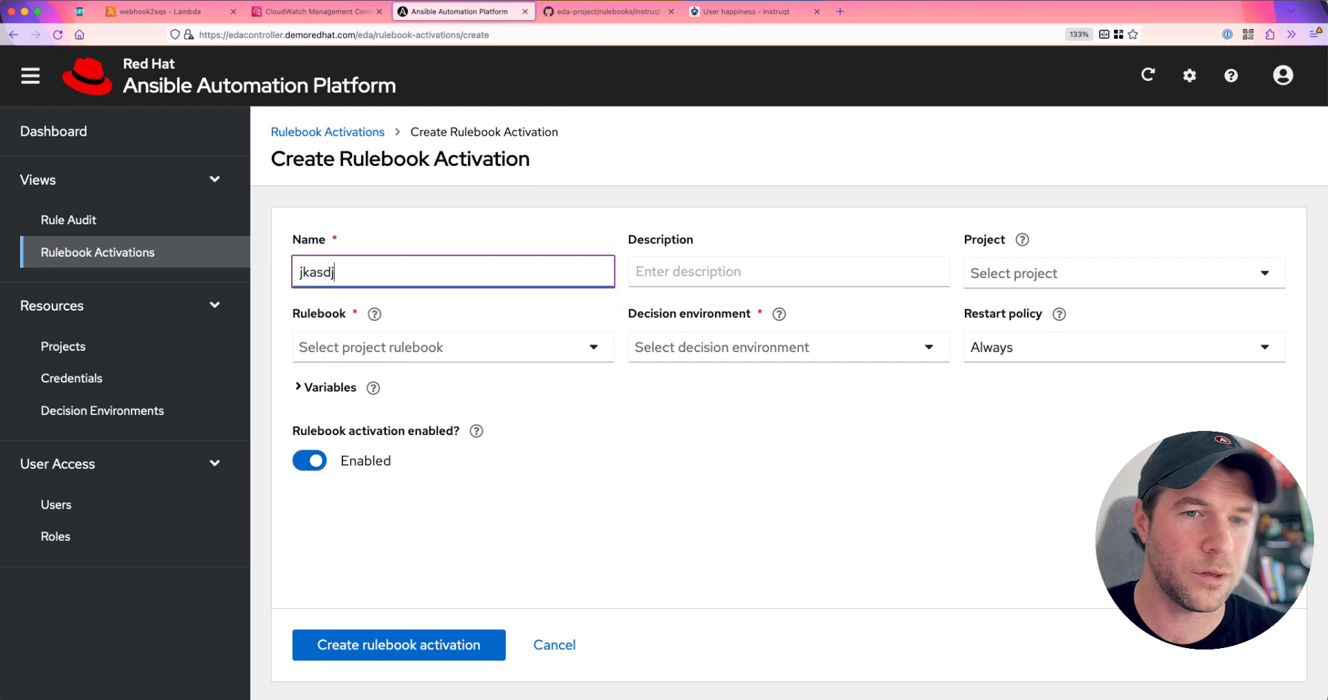
text(aewrgfoijsdfjlk;awerfljk;sljk;awl;jkes)
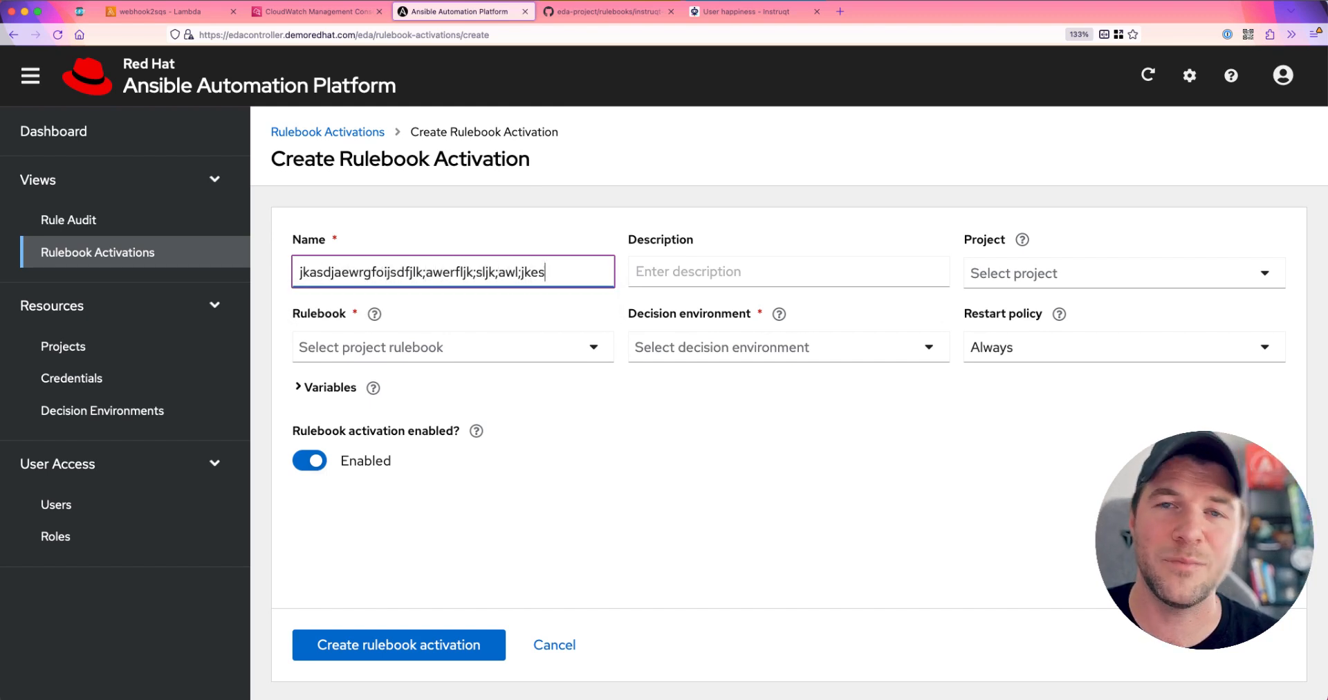
text(werfljk;sljk;awl;jkesckljwql;kjsadl;kjaSWEDkl;jhsdkjlf)
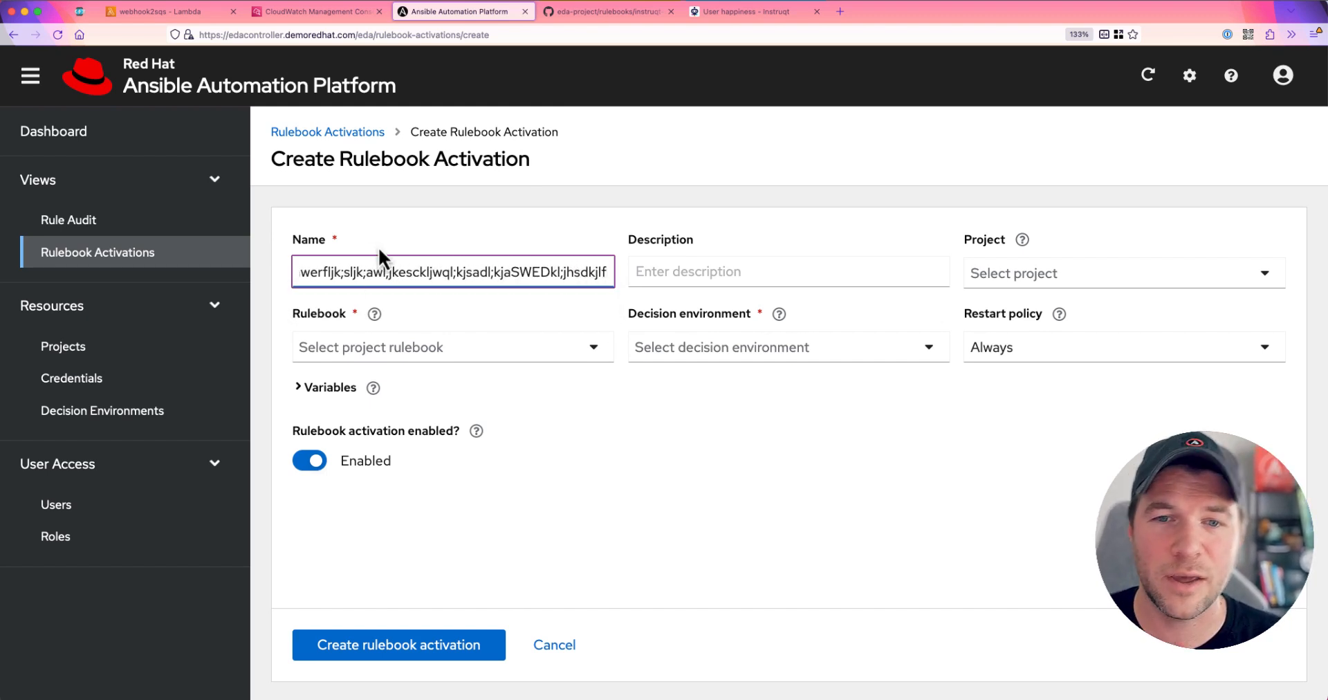
text(lkiujhawerlk;jkljijkwfr;ljwsef)
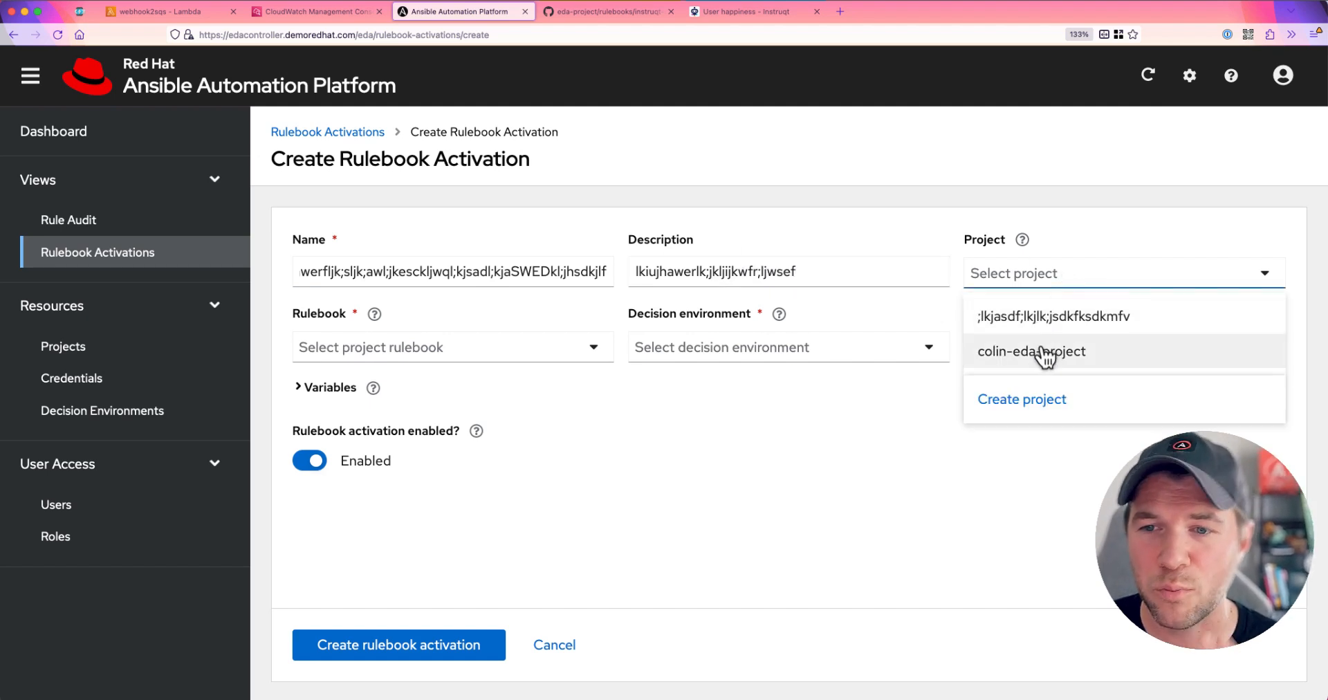
Choose colin-eda-project as the project and check its rulebooks folder on GitHub
click(1031, 351)
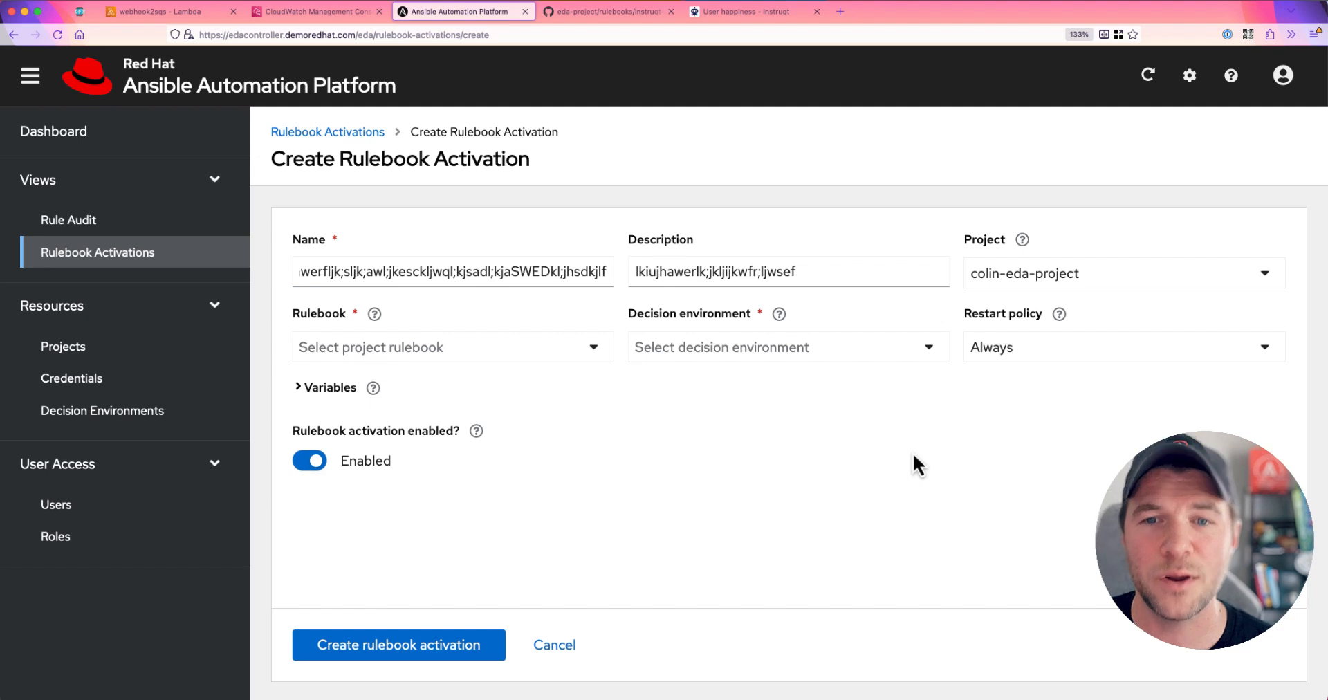
click(452, 347)
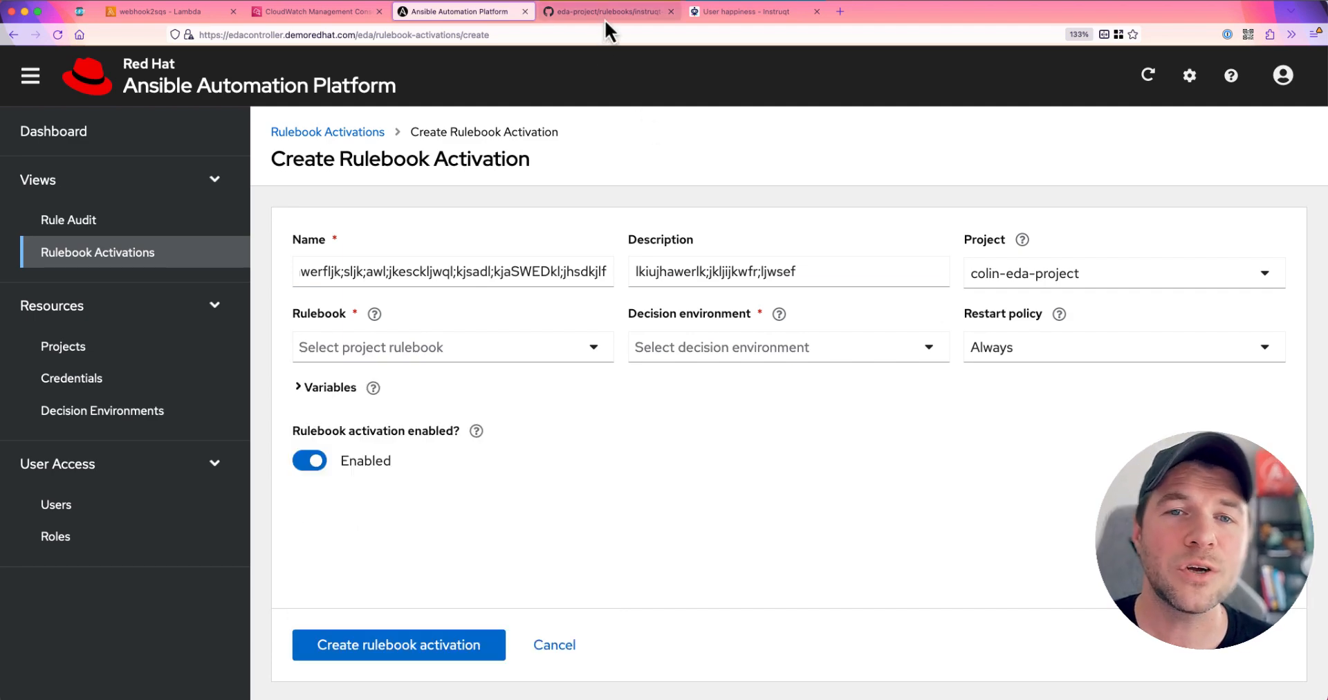
click(608, 11)
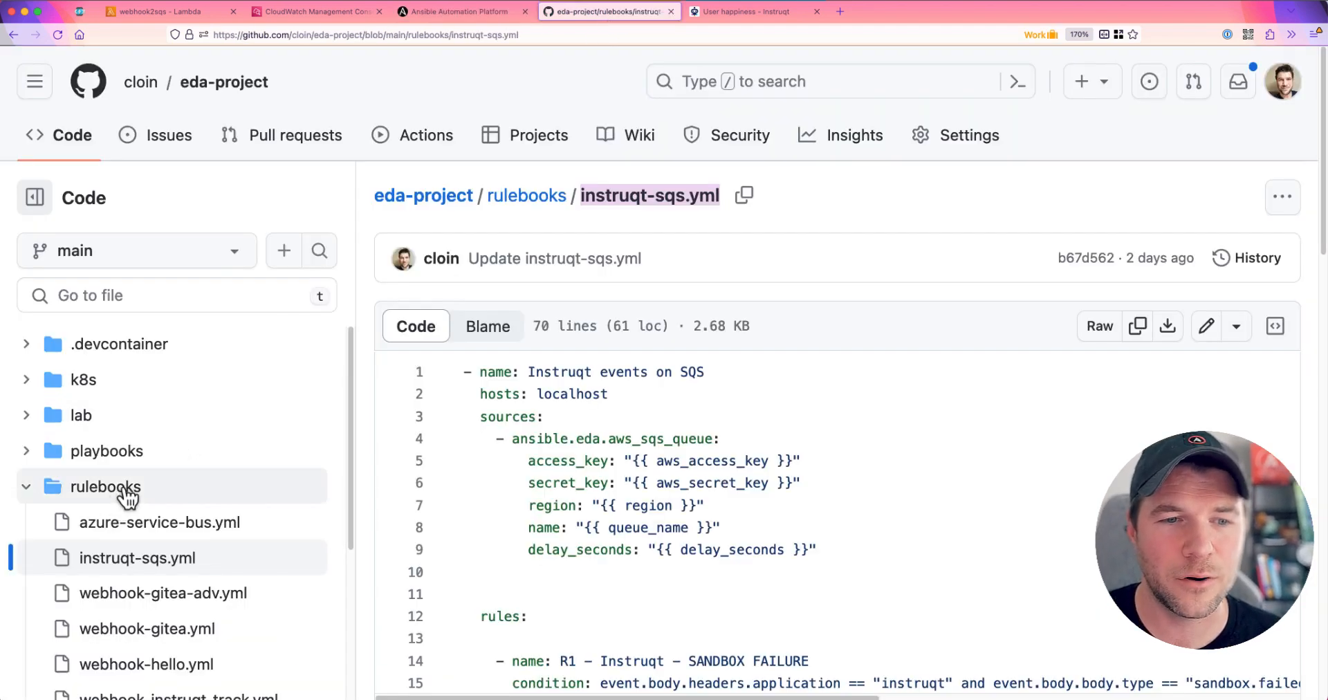
click(525, 195)
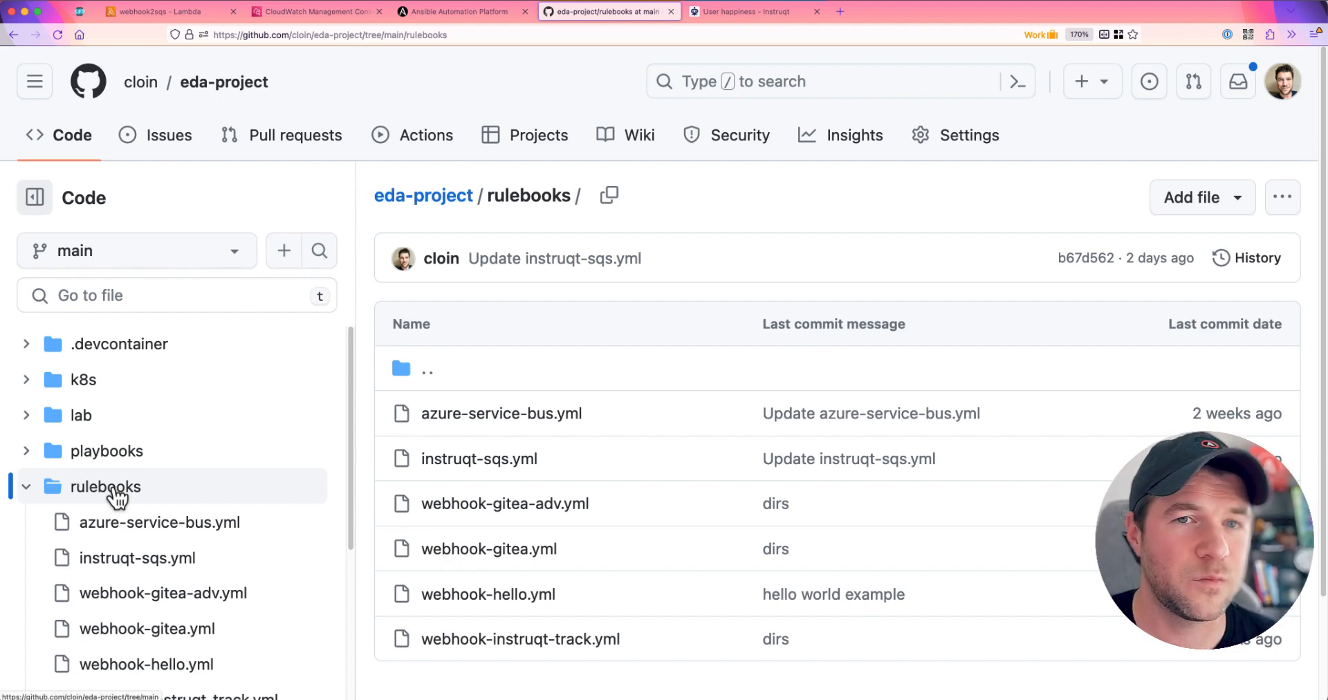
click(458, 11)
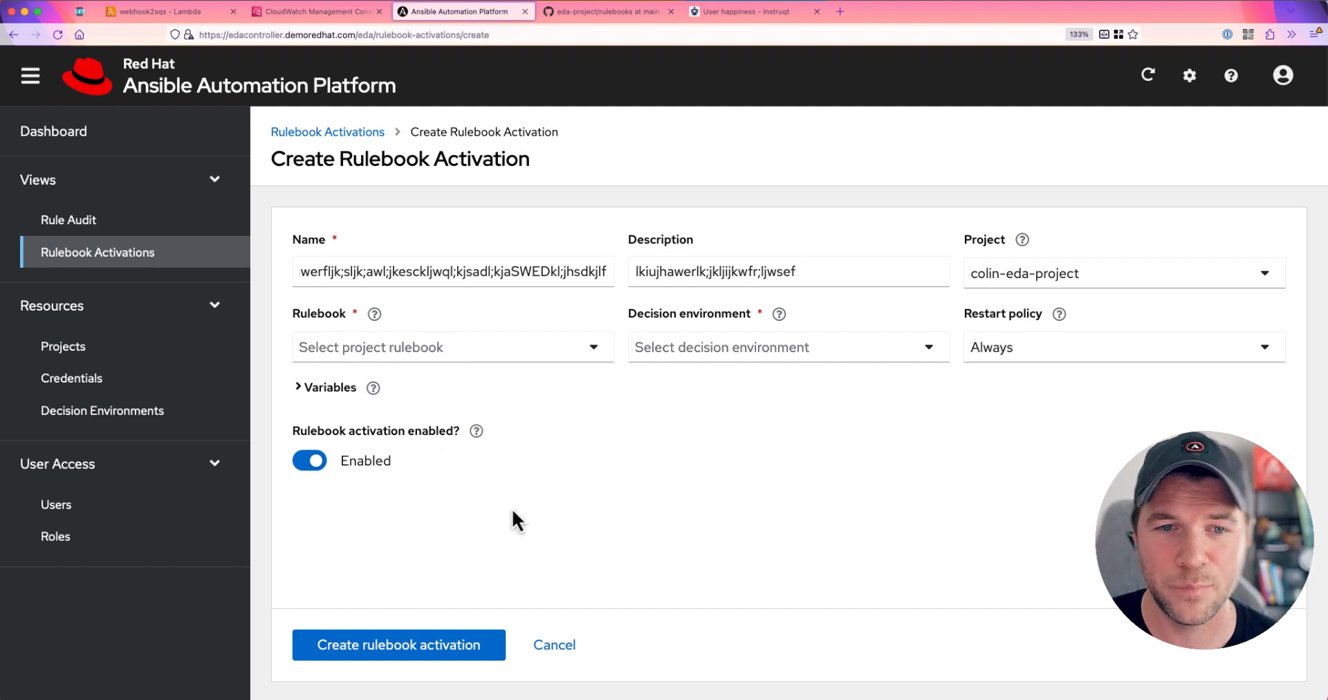
Set the rulebook to instruqt-sqs.yml and the decision environment to Default Decision Environment
click(452, 348)
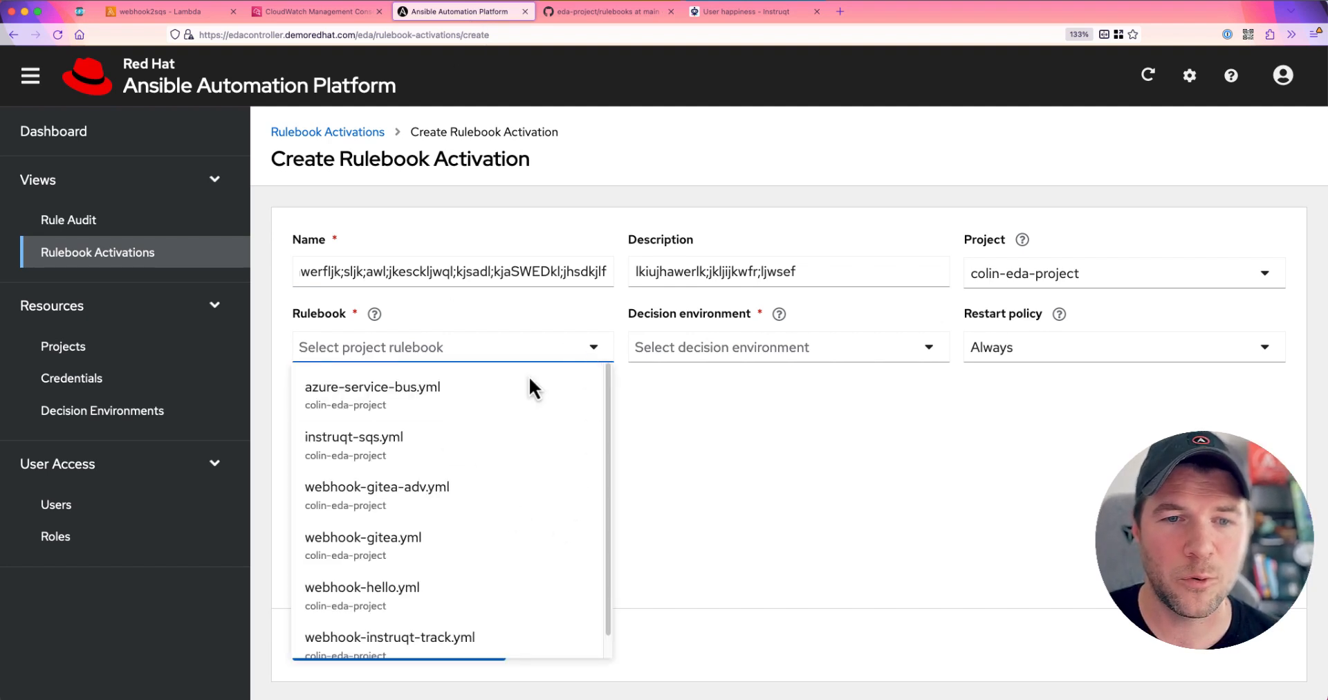
mouse_move(434, 455)
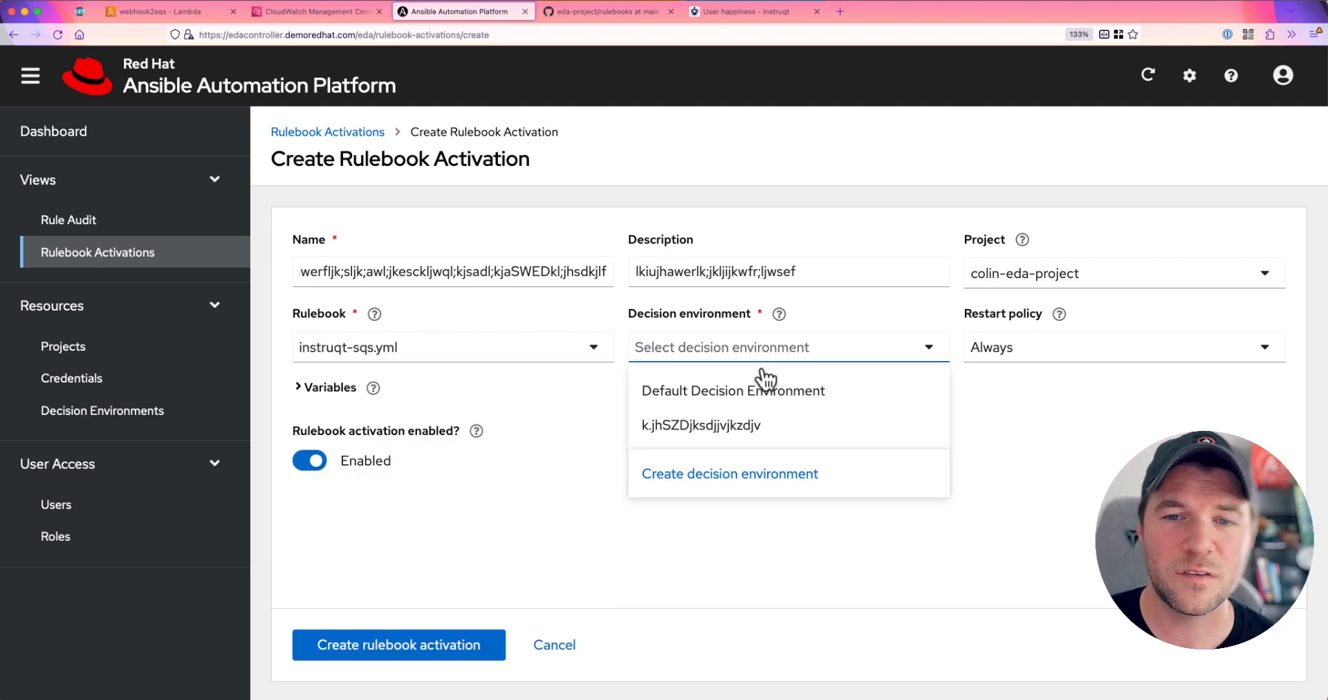
click(733, 390)
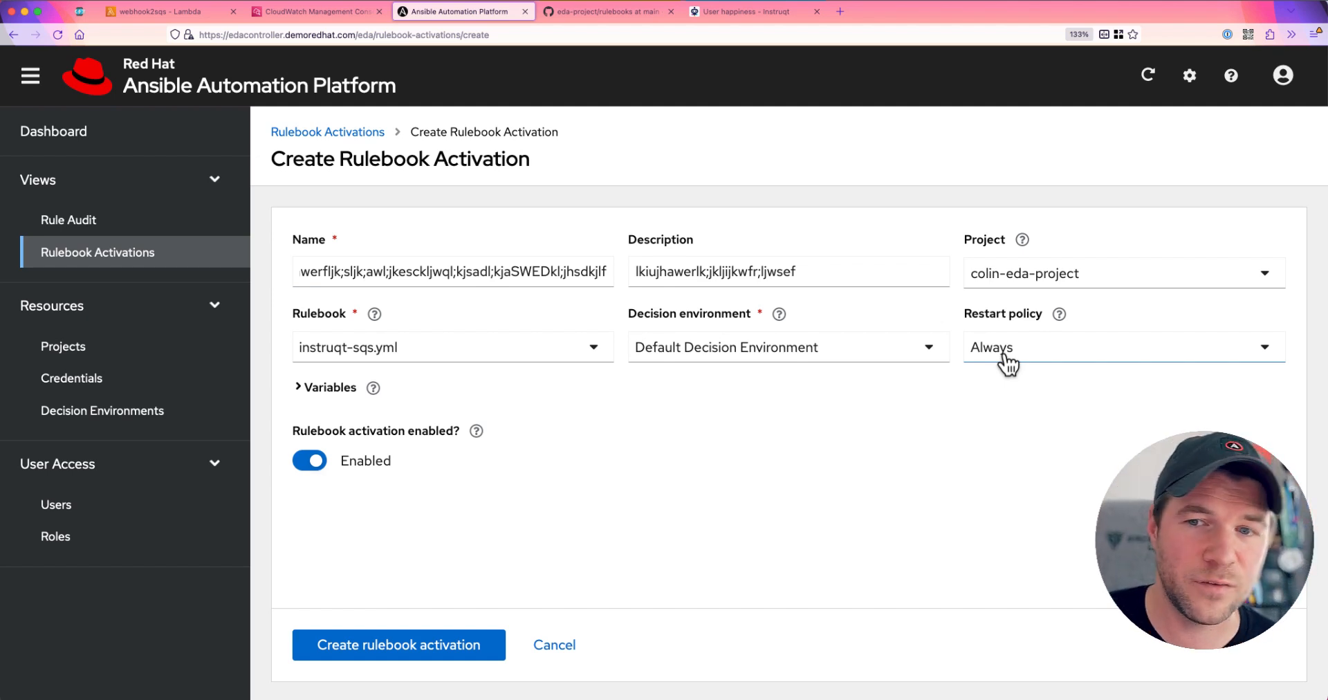
mouse_move(1049, 358)
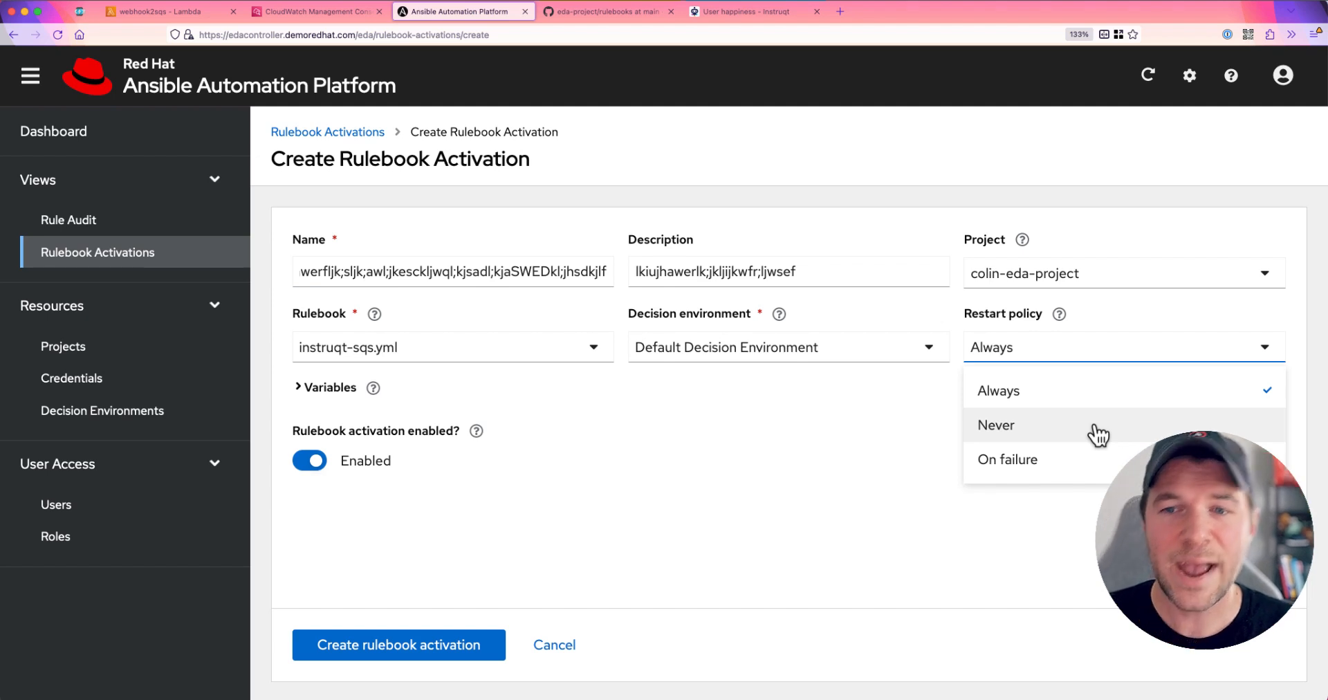
mouse_move(1099, 460)
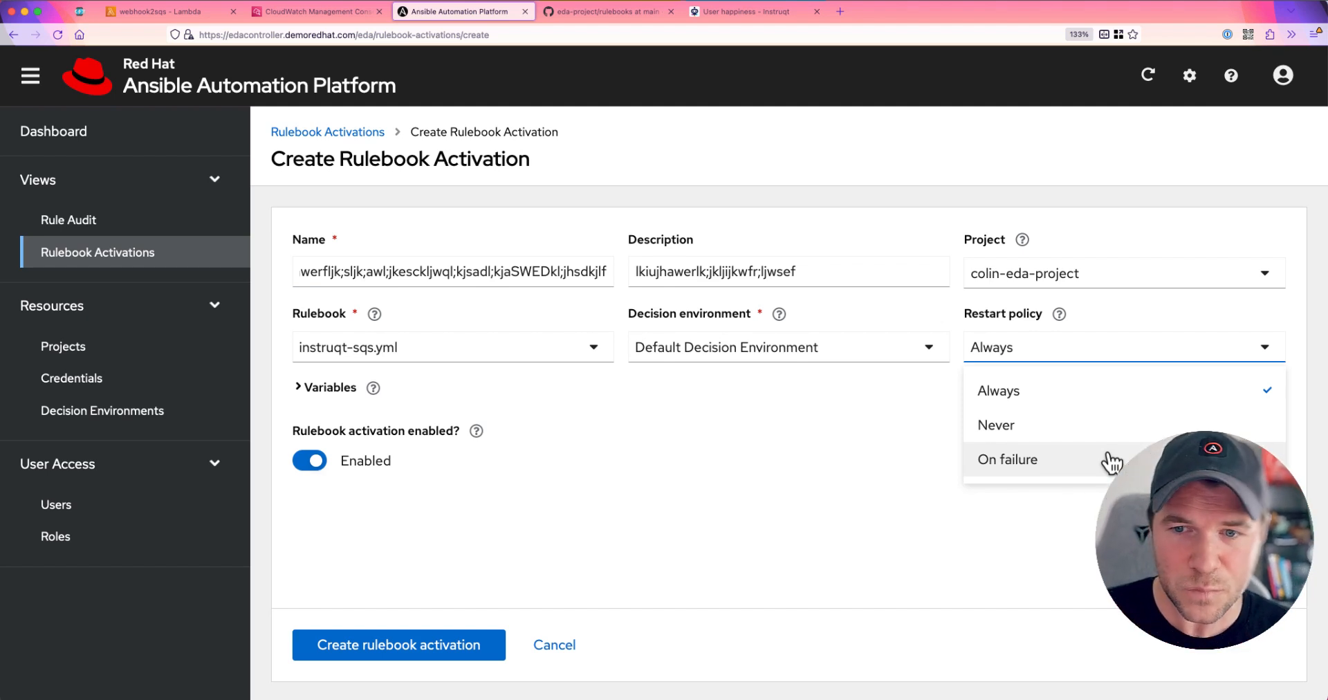
Set restart policy On failure, variables foo: bar, enabled off, and create the activation
click(1007, 460)
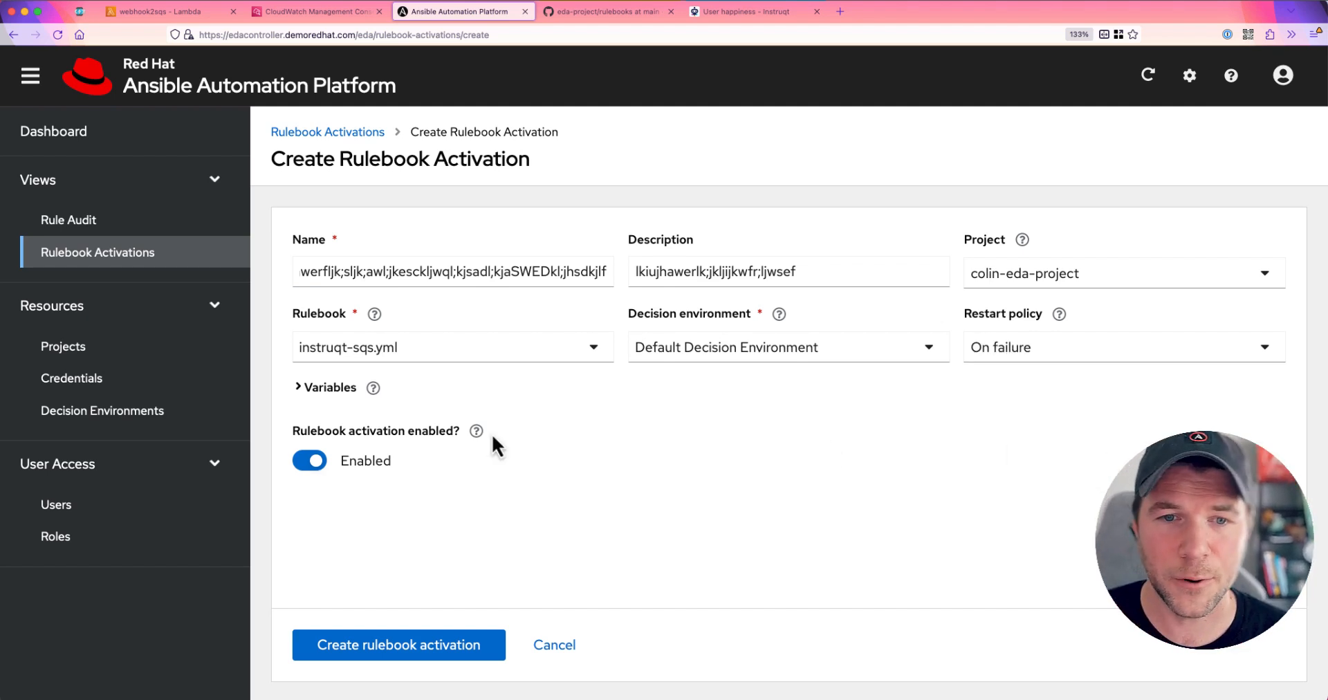
click(329, 387)
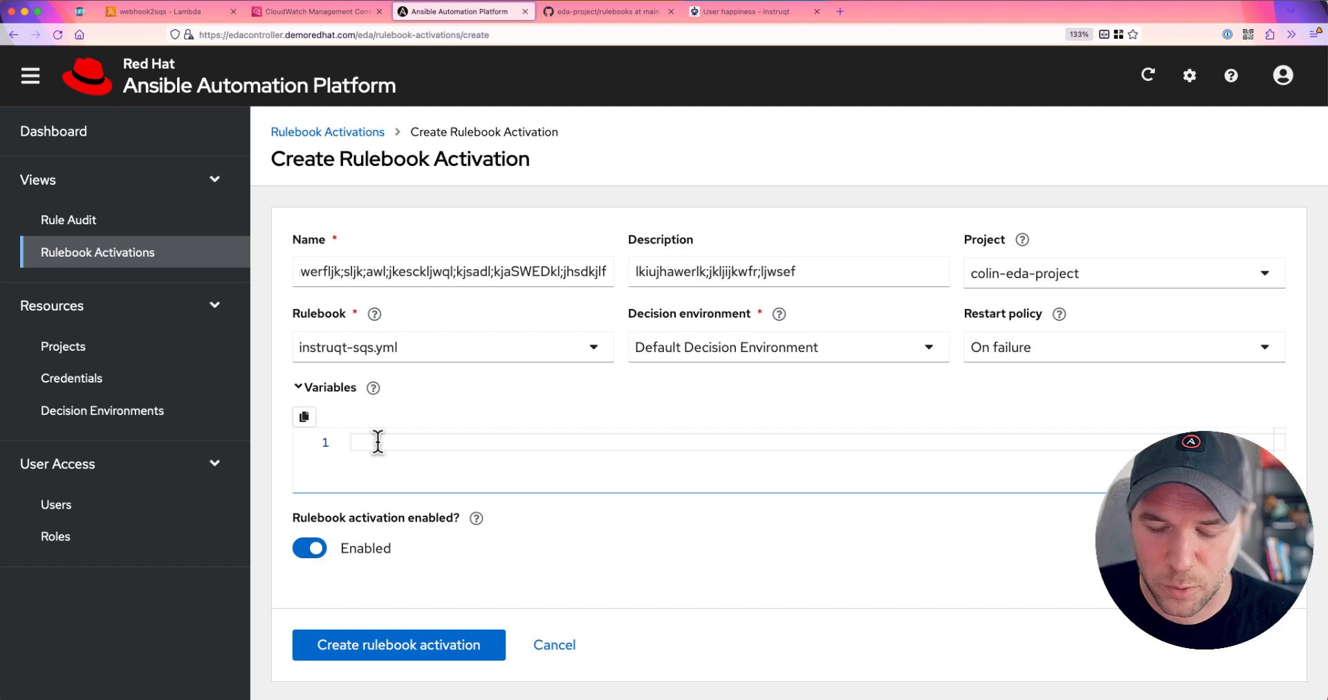
text(foo: bar)
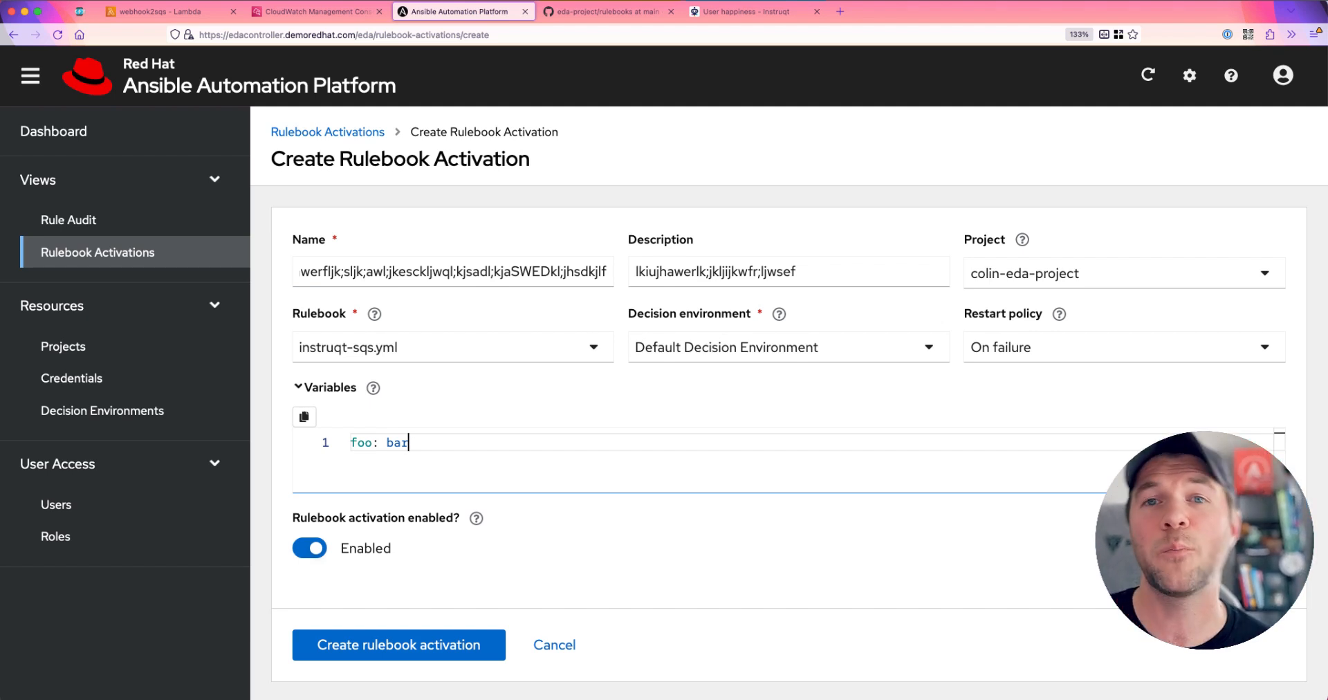
mouse_move(541, 588)
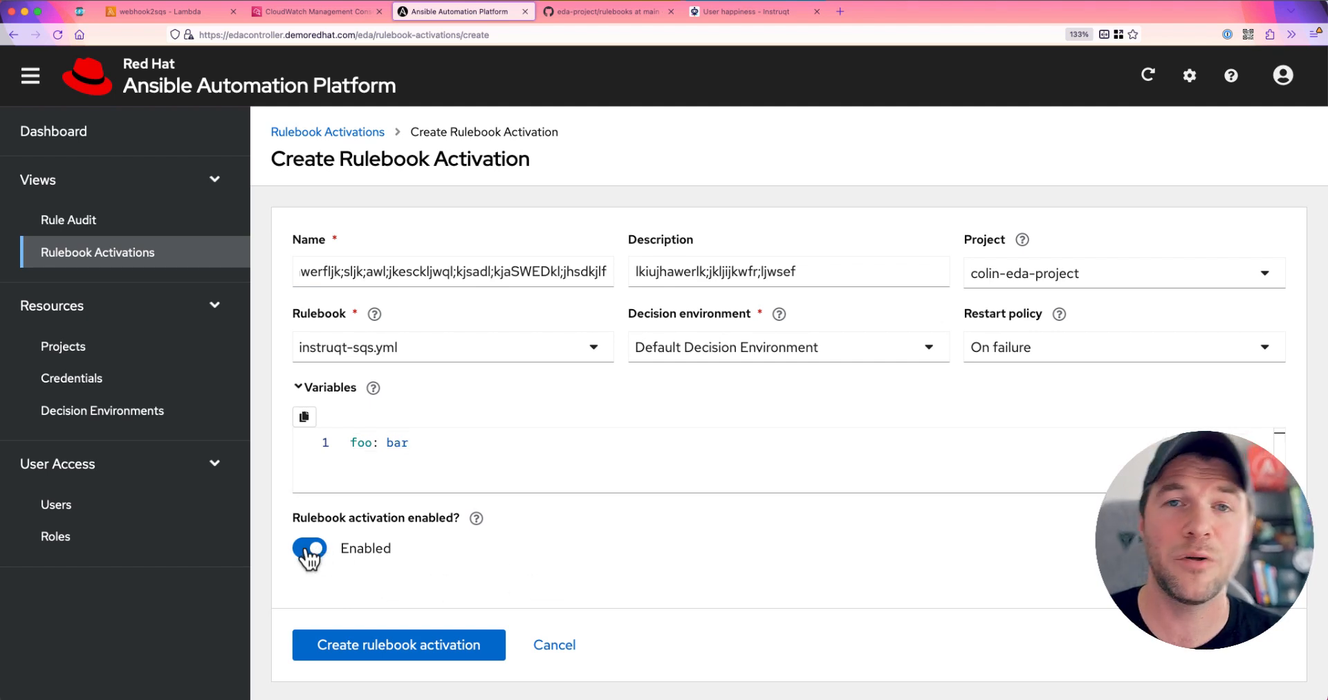
click(308, 547)
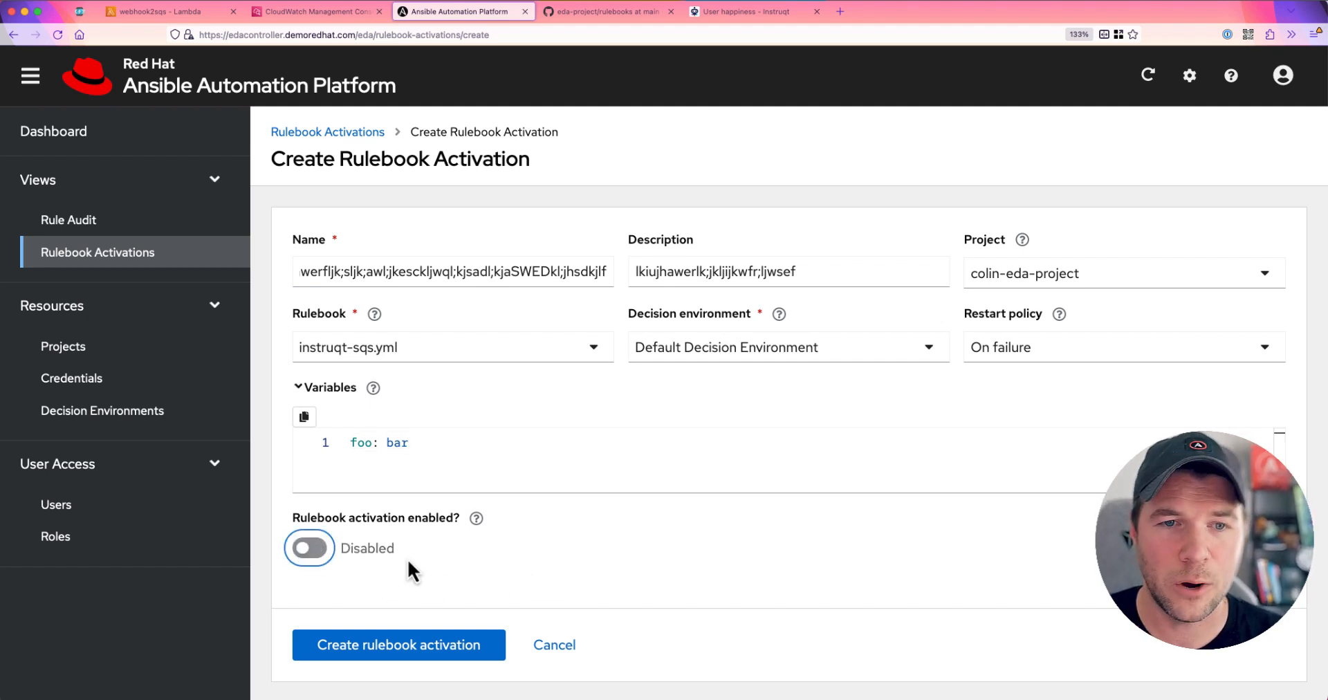
mouse_move(415, 638)
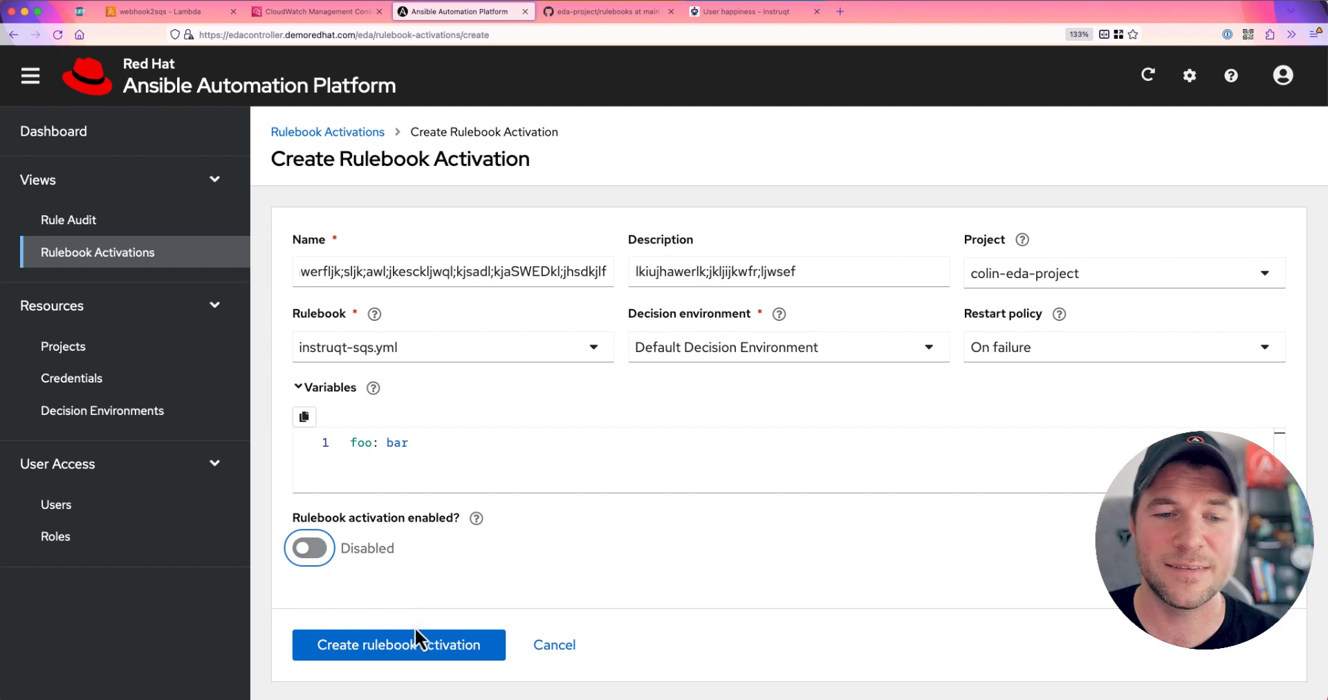
click(399, 644)
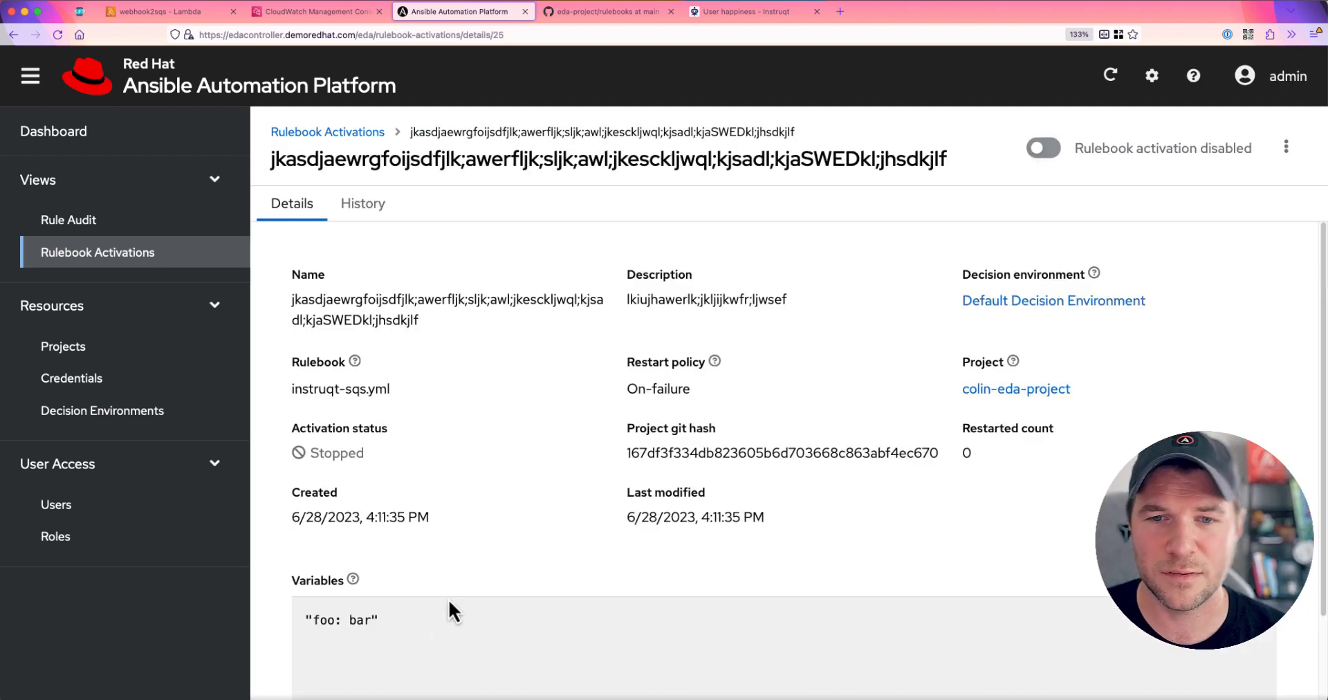
mouse_move(550, 486)
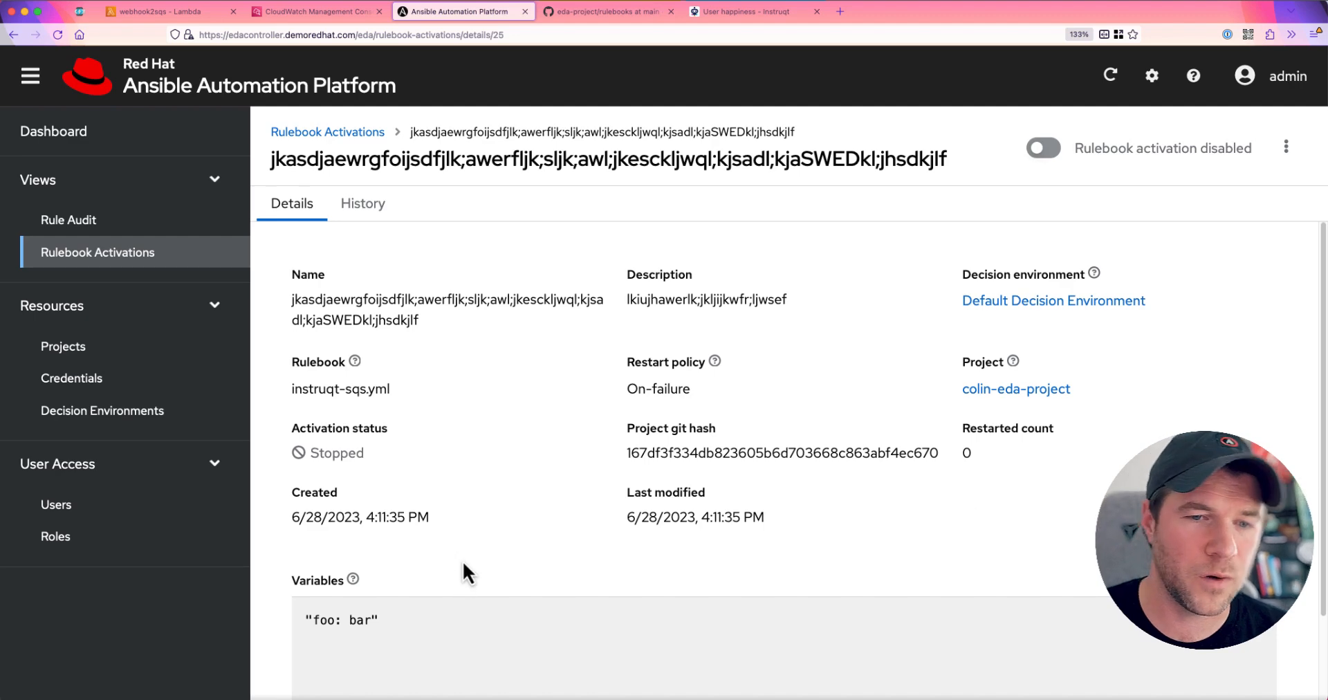
Scroll through the new activation's details before returning to the activations list
scroll(down, 3)
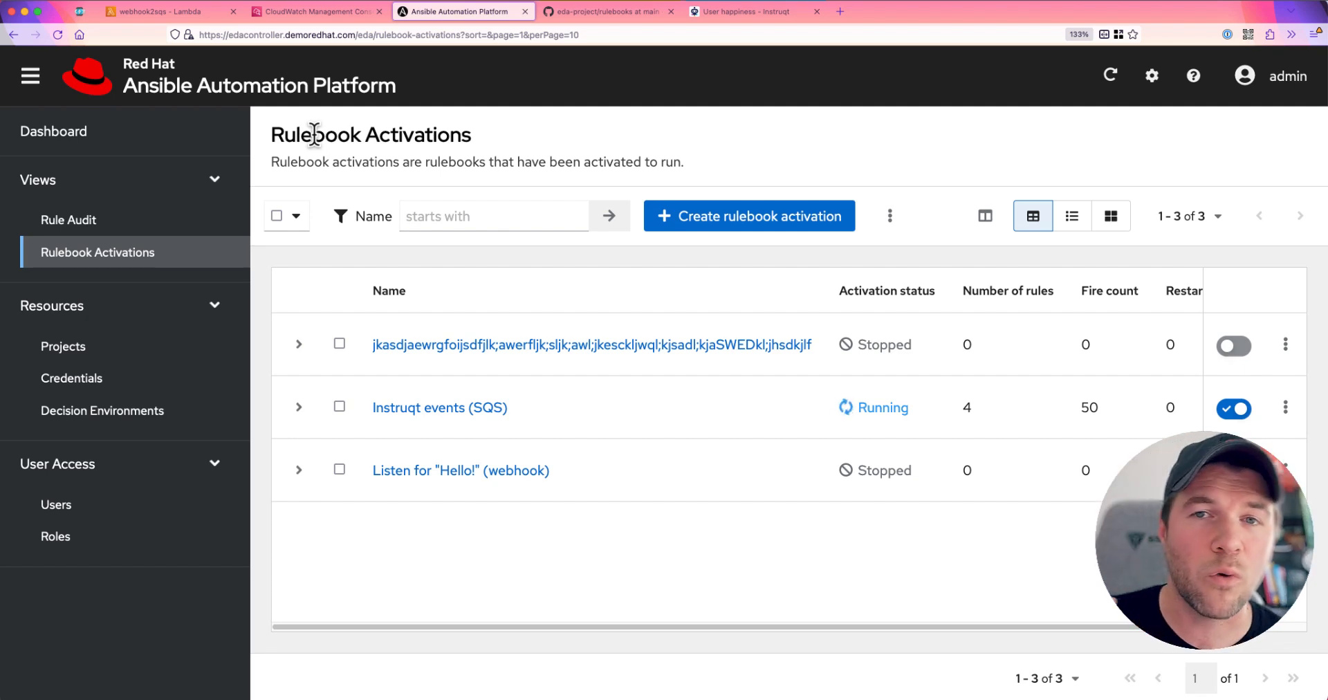
mouse_move(415, 578)
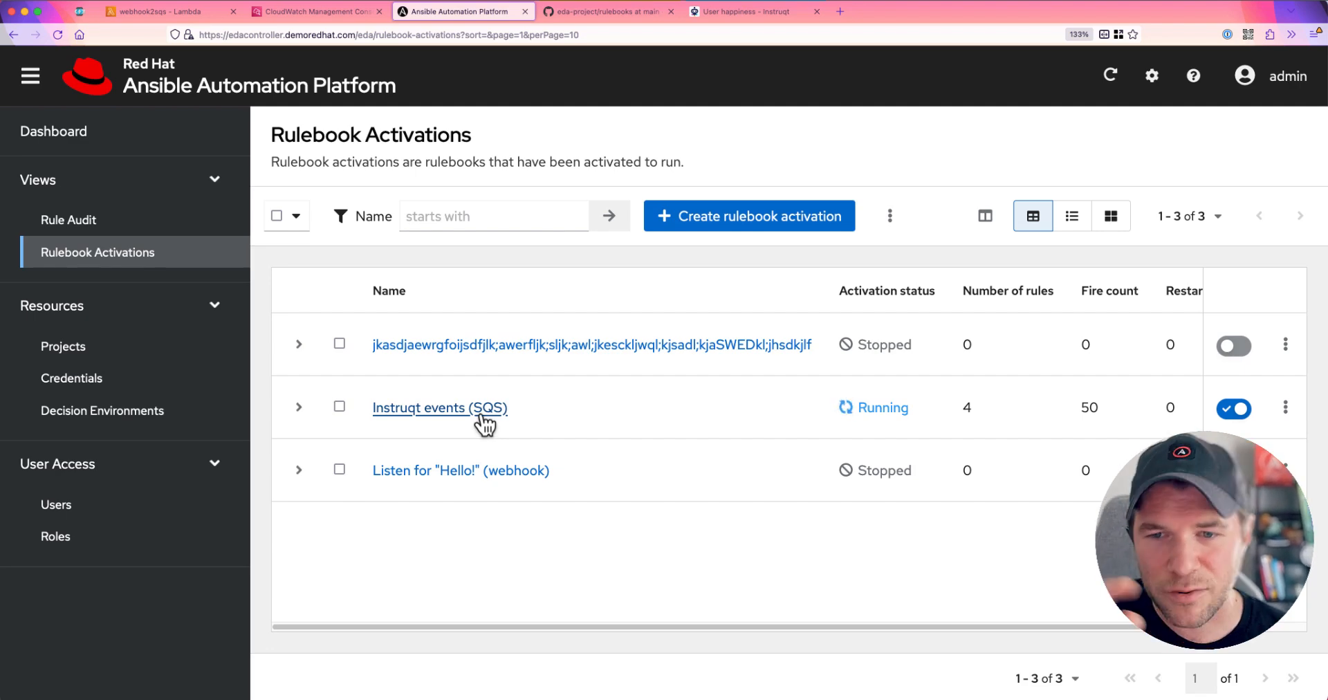
Open the Instruqt events (SQS) activation and view its history with running instance 36
click(440, 408)
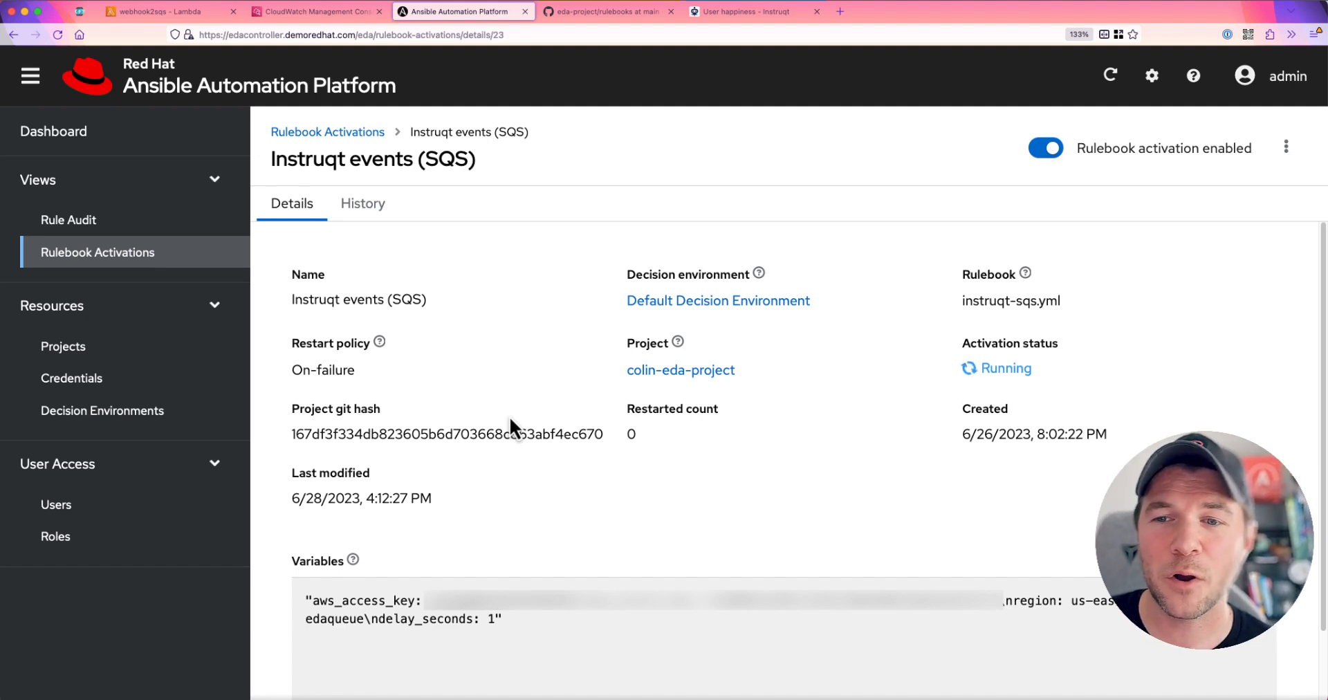
mouse_move(388, 235)
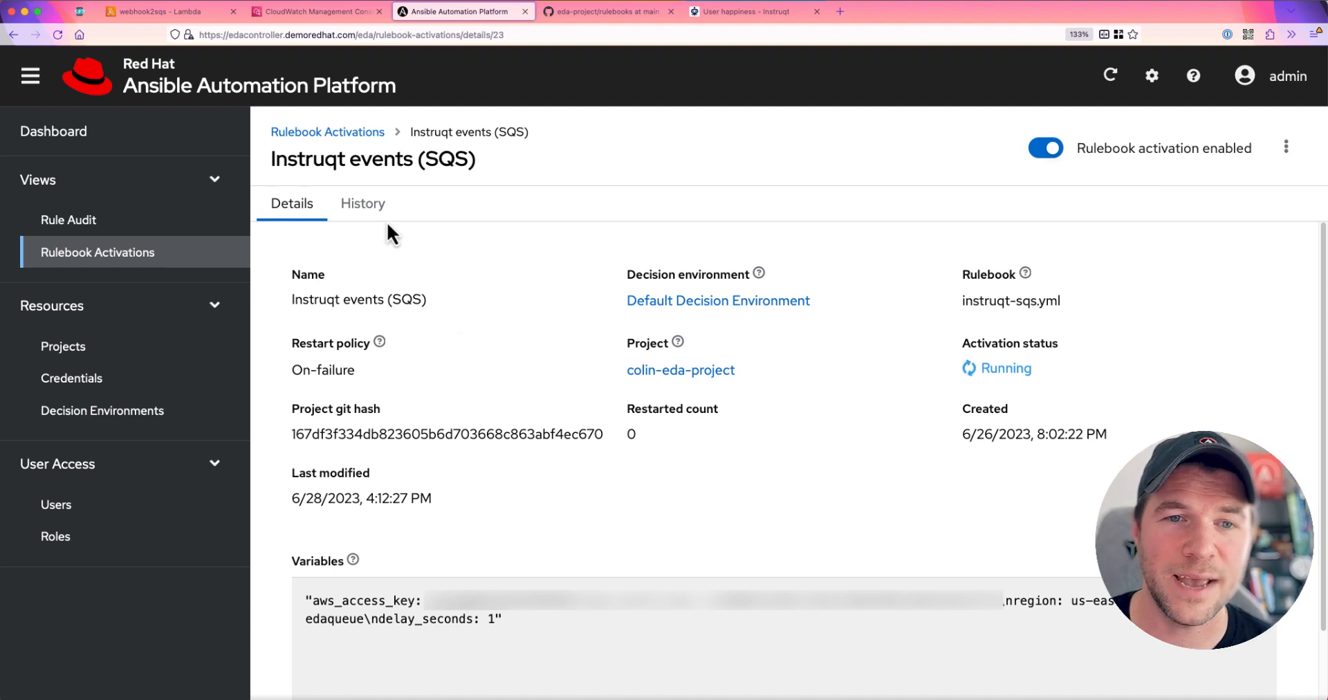
click(362, 204)
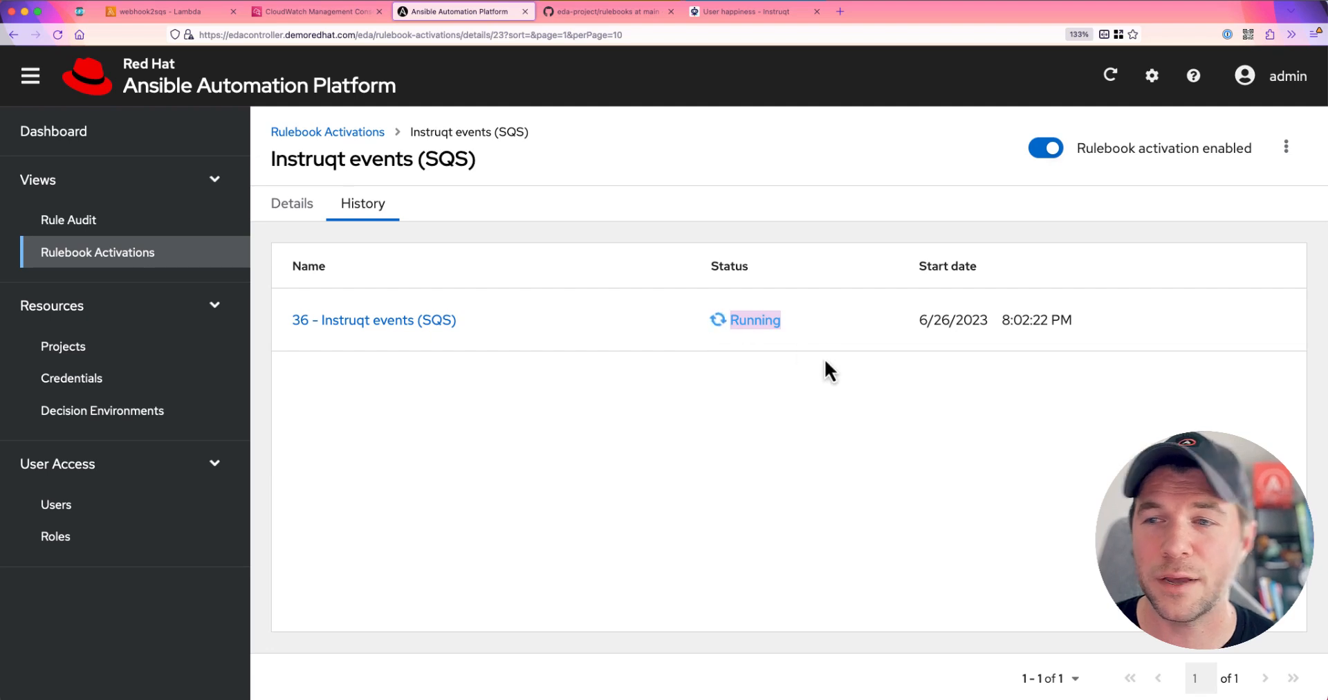
mouse_move(884, 358)
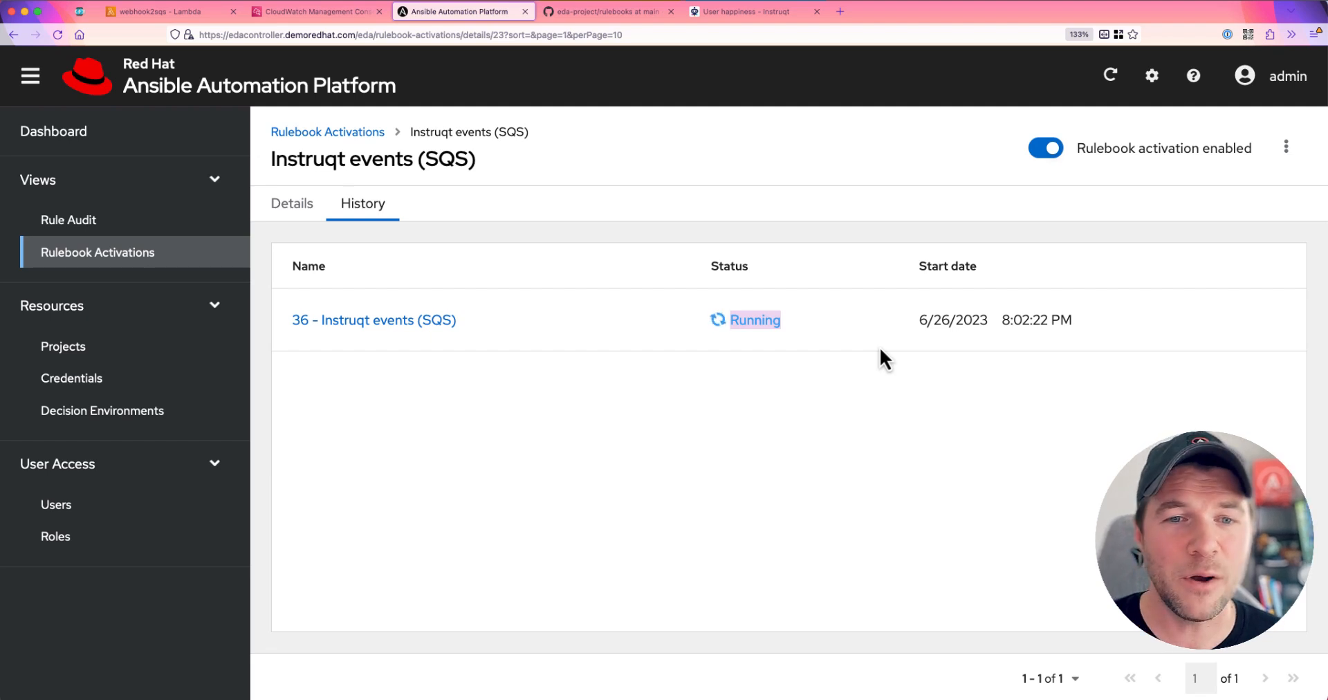
mouse_move(774, 384)
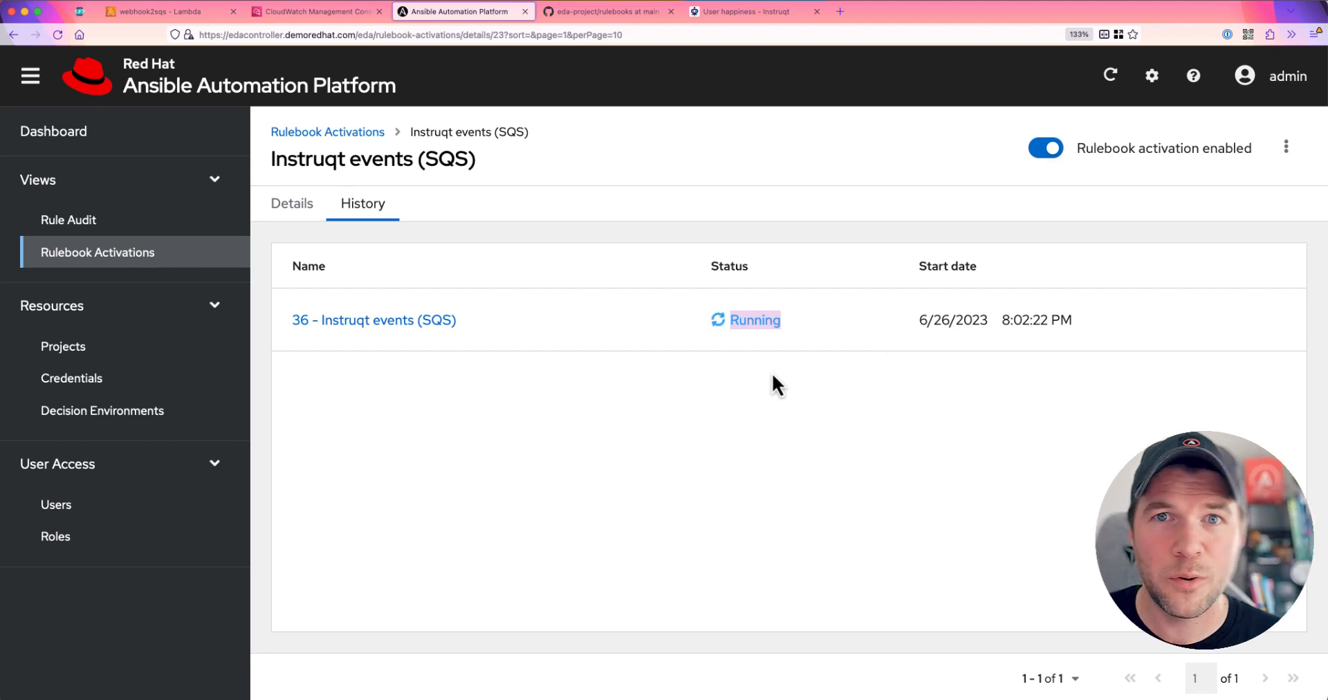
Open running instance 36 of Instruqt events (SQS) to see its startup log output
click(374, 320)
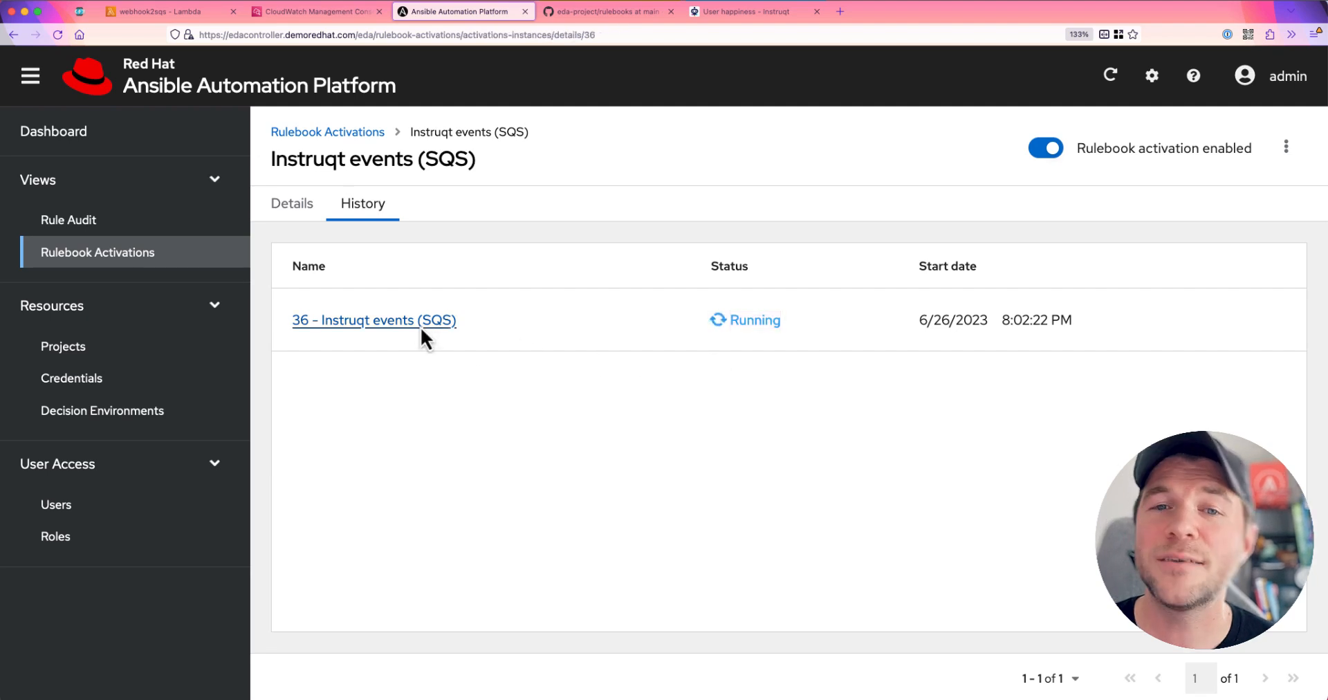
click(373, 321)
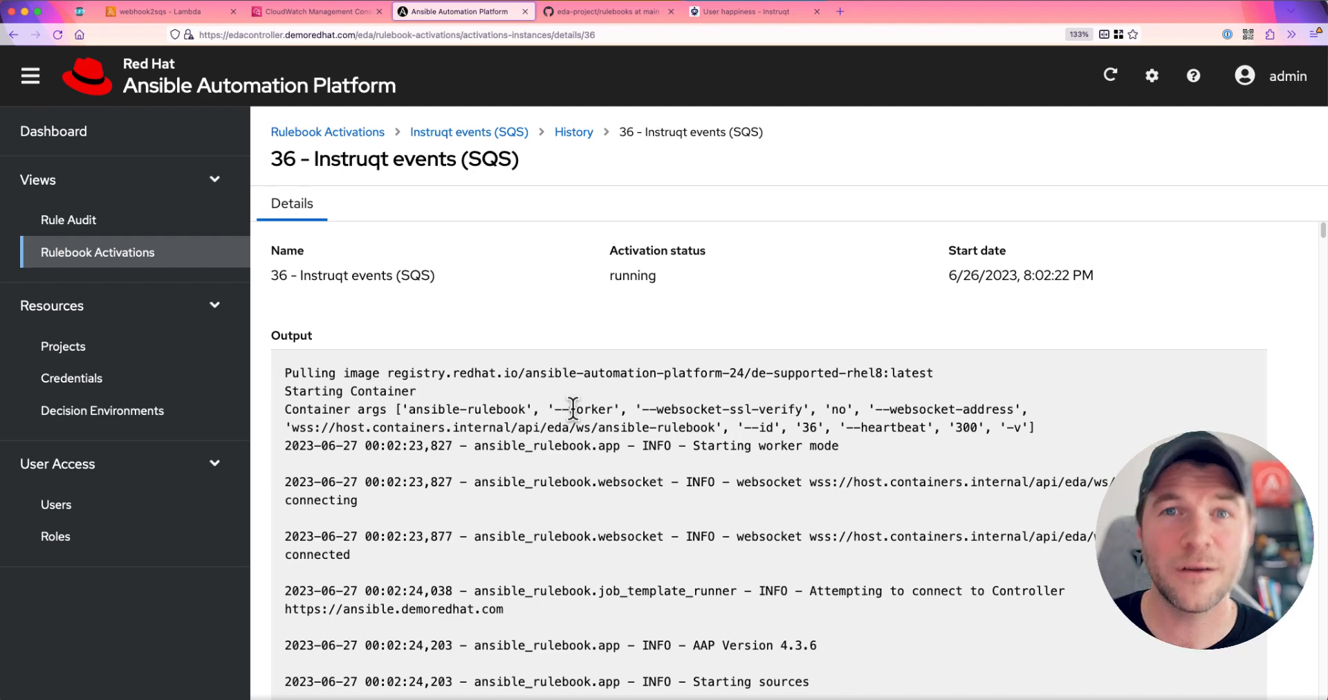
View the Rule Audit list of 1,010 firings, then switch to the GitHub rulebooks repository
click(69, 220)
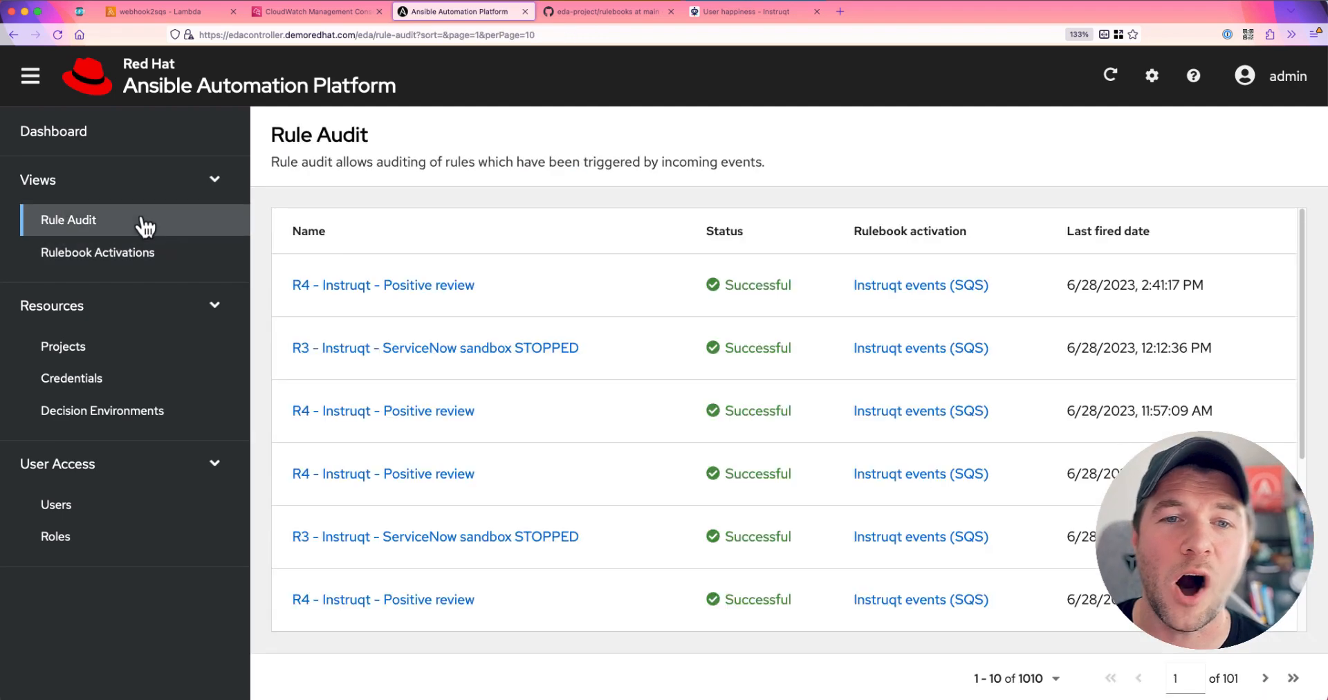
mouse_move(620, 275)
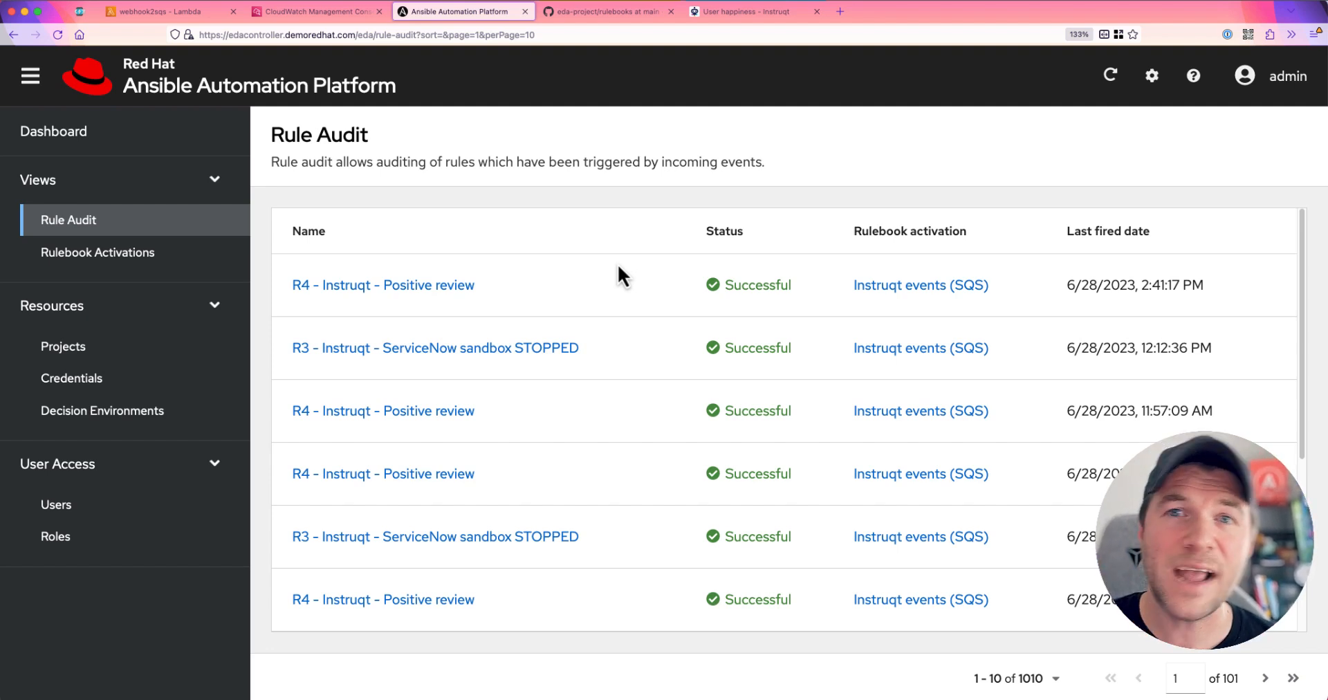
click(609, 11)
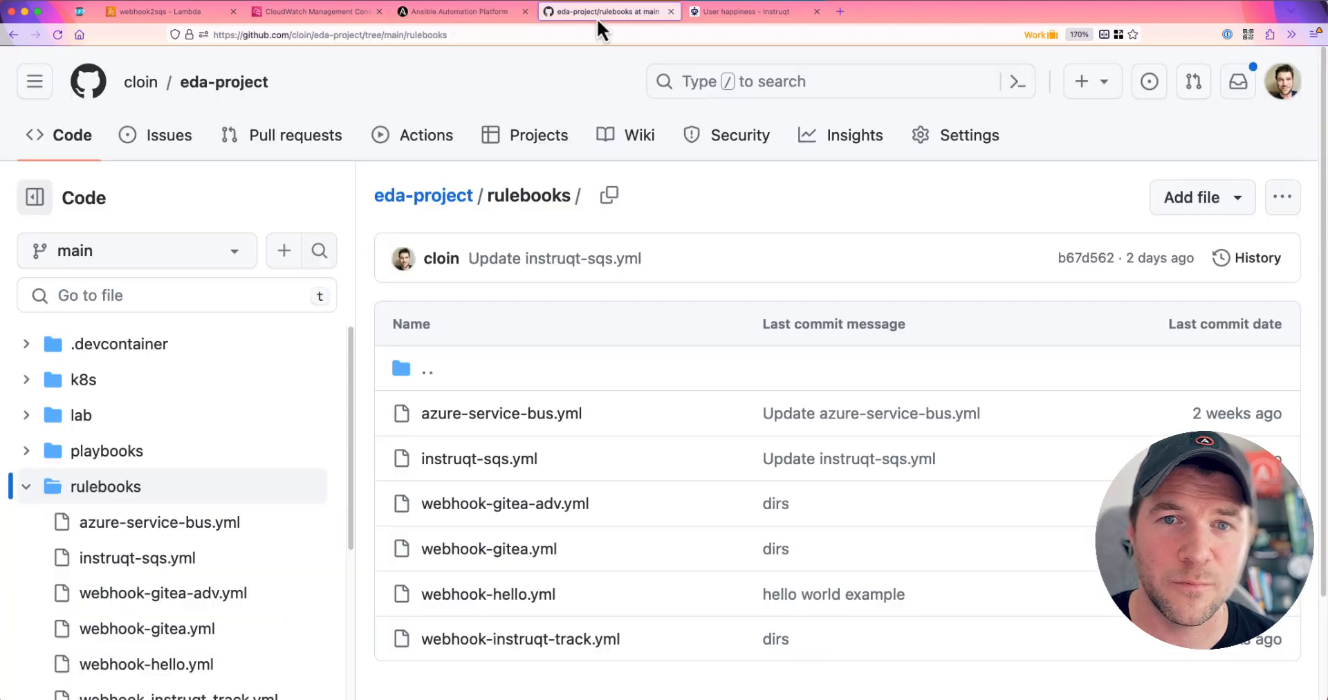
Review instruqt-sqs.yml down to rule R4 Positive review, then return to the controller's rule audit
click(478, 458)
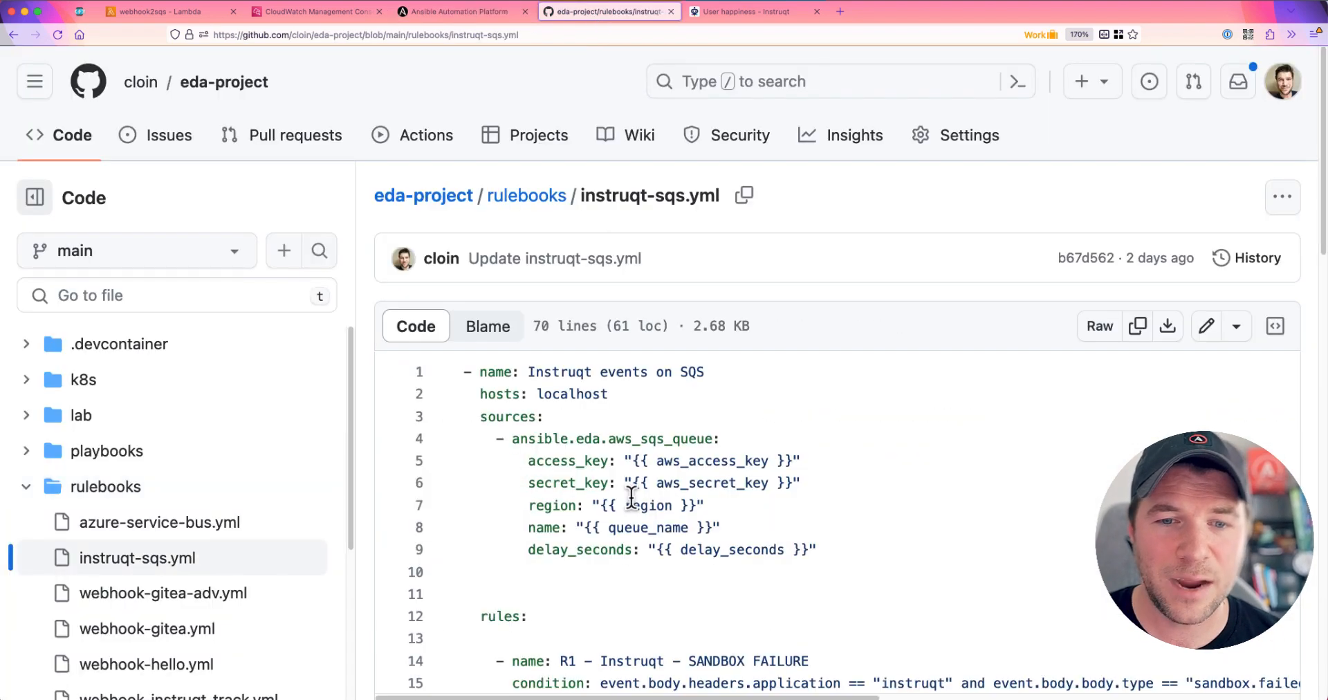
scroll(down, 3)
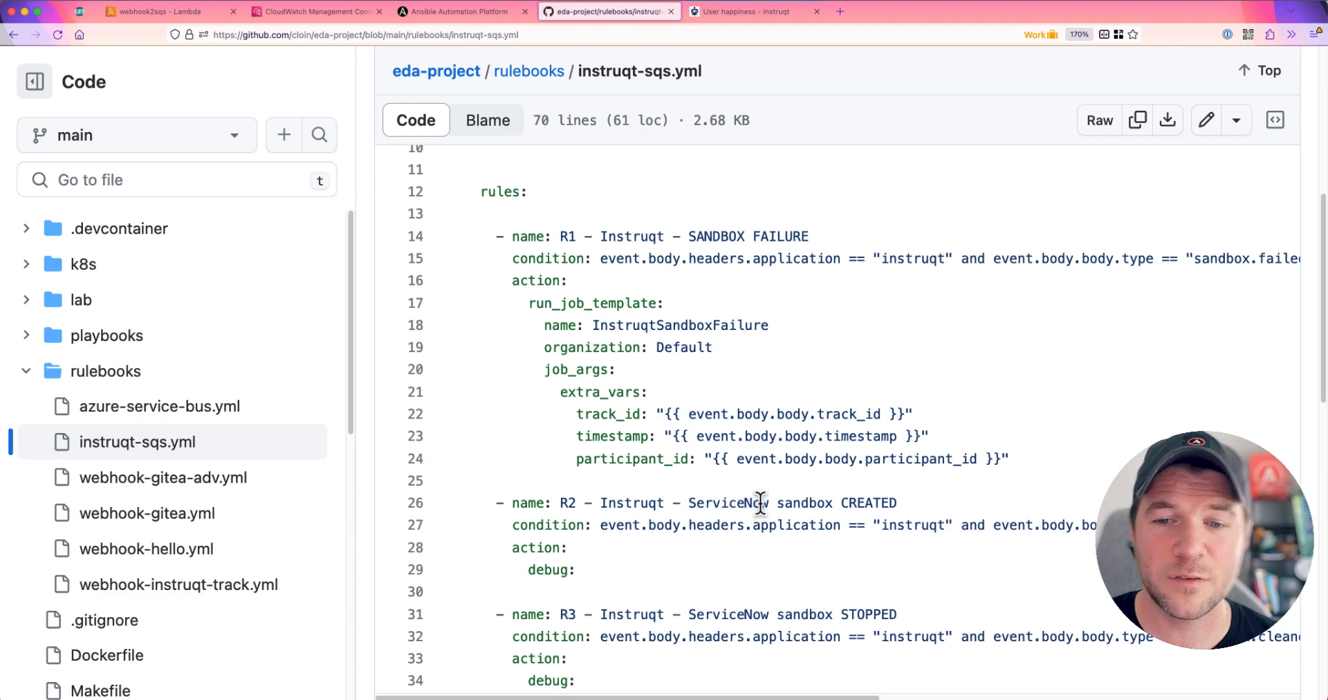
scroll(down, 3)
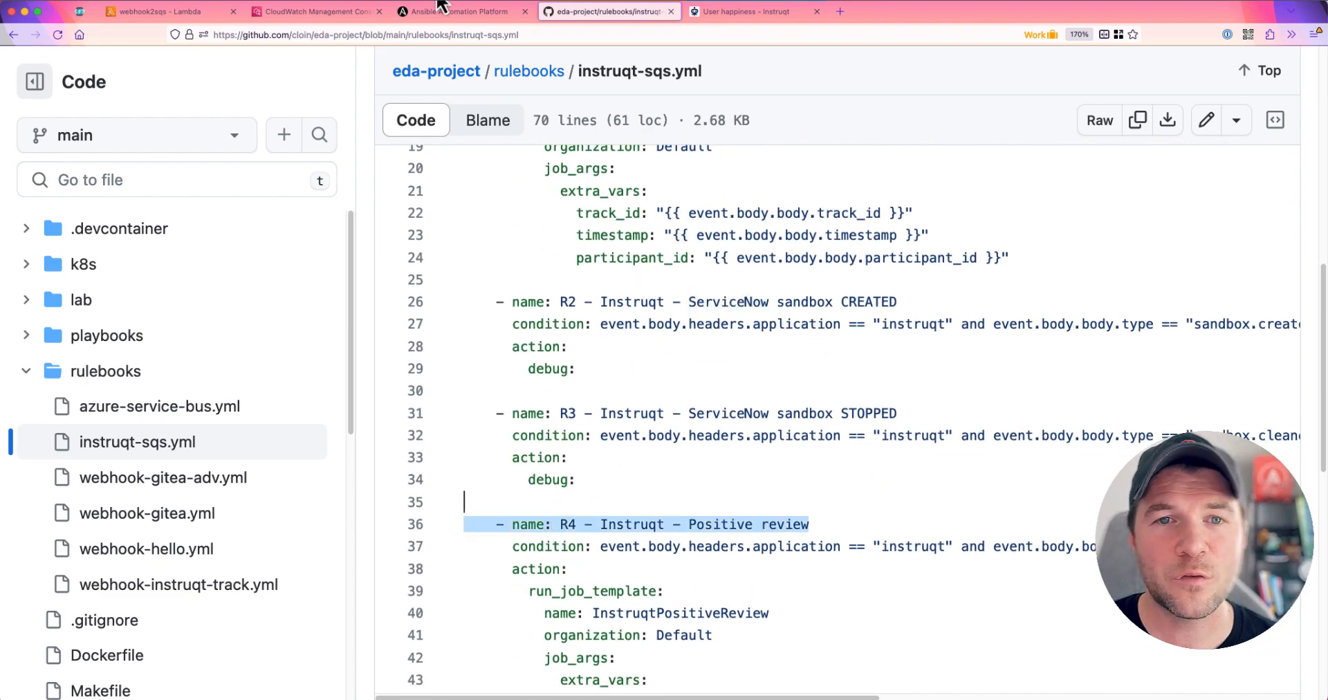
click(462, 11)
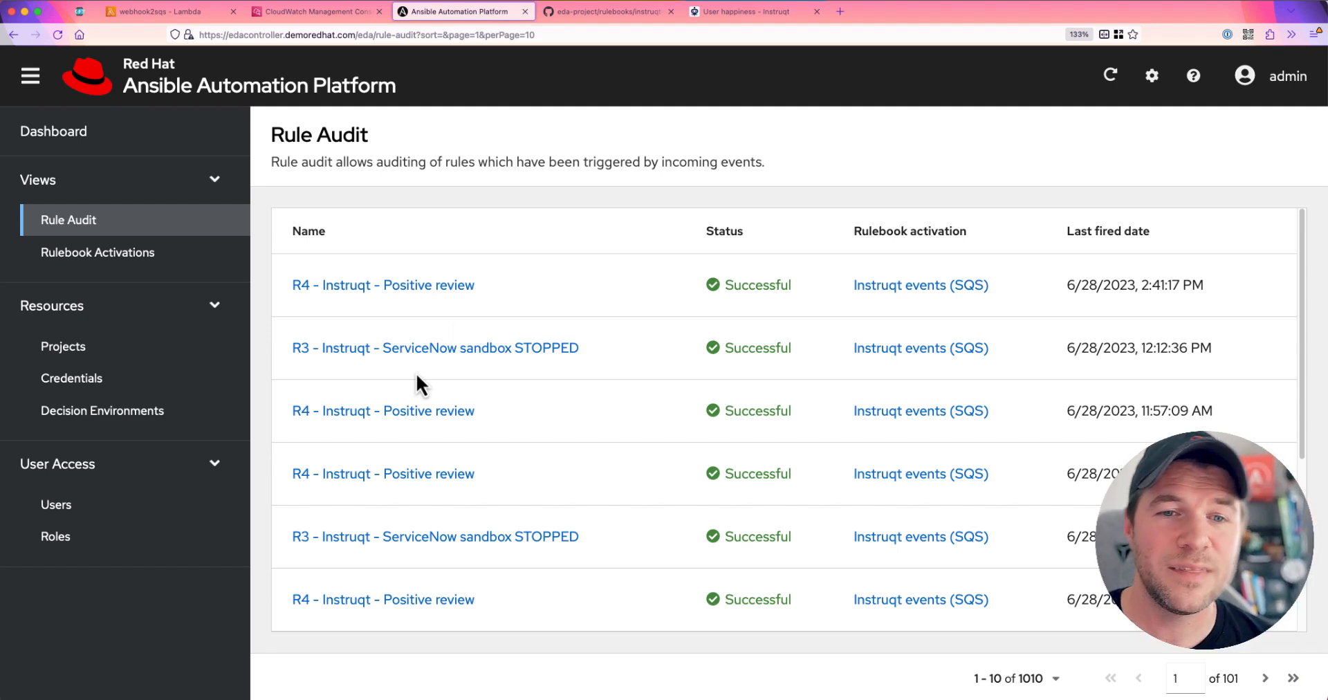
Inspect the ansible.eda.aws_sqs_queue event that triggered the latest R4 Positive review rule
click(382, 285)
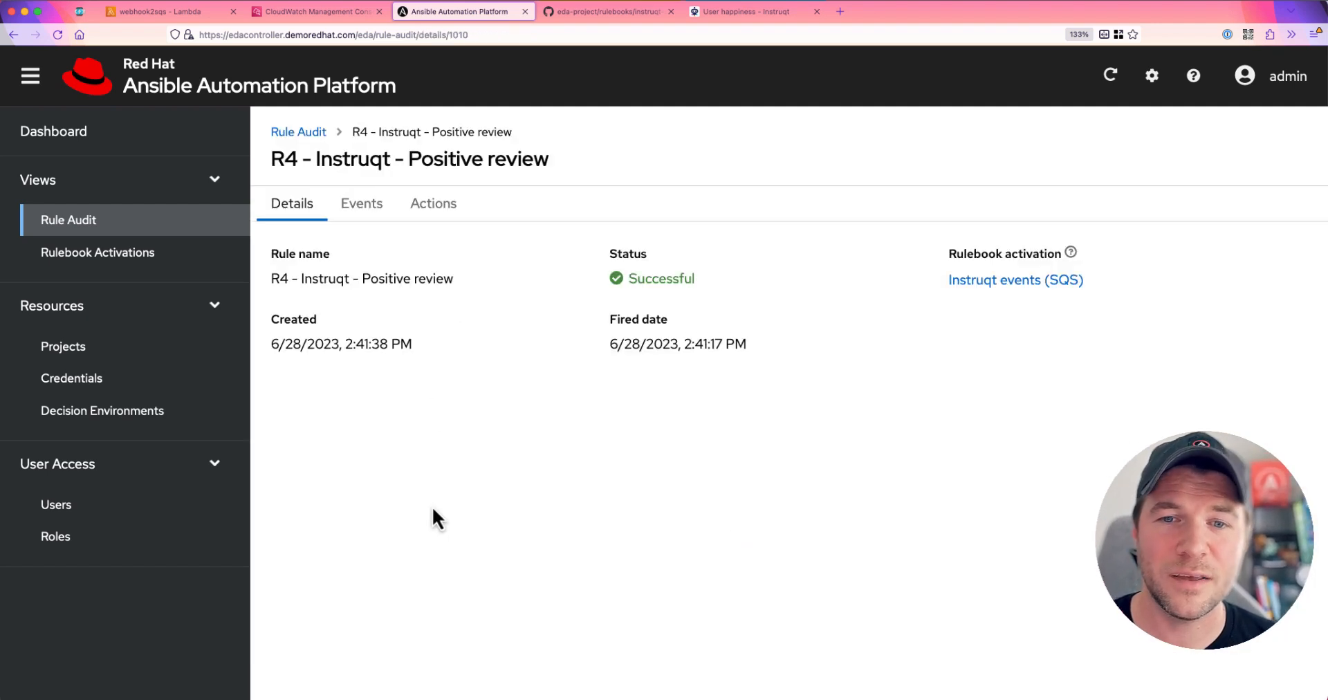
mouse_move(439, 446)
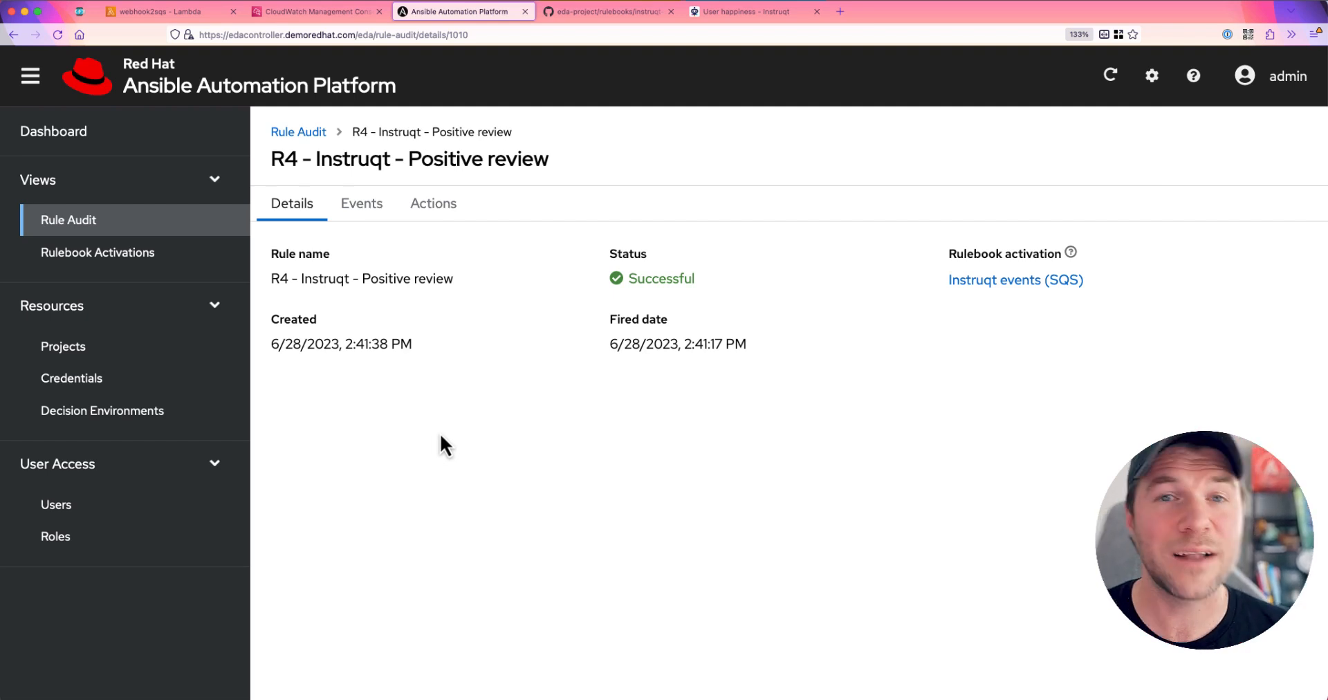
mouse_move(361, 203)
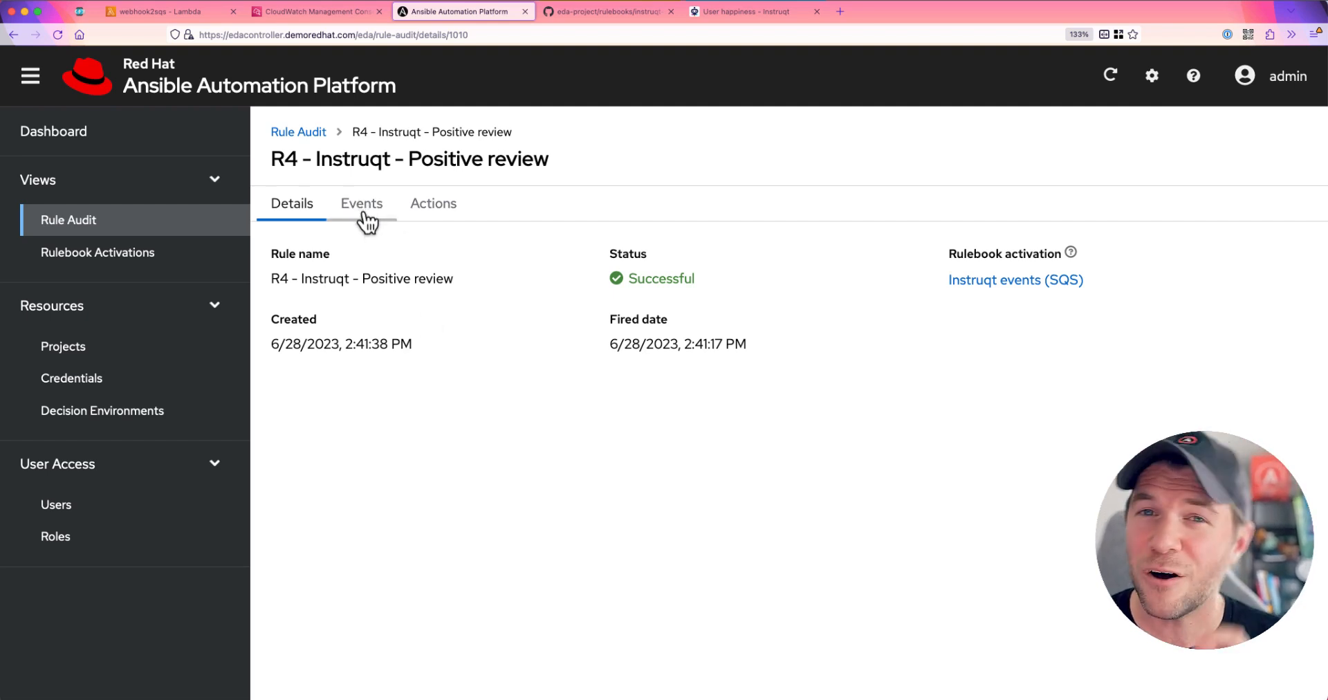
click(361, 203)
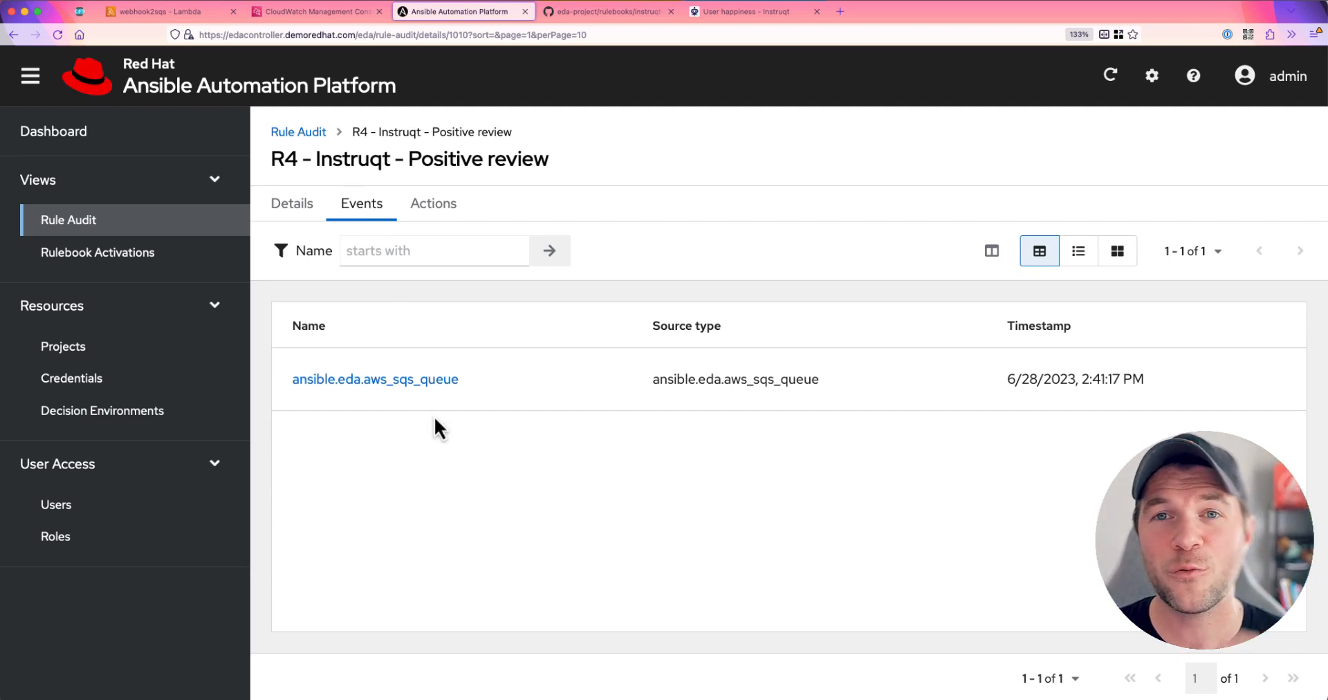
mouse_move(826, 394)
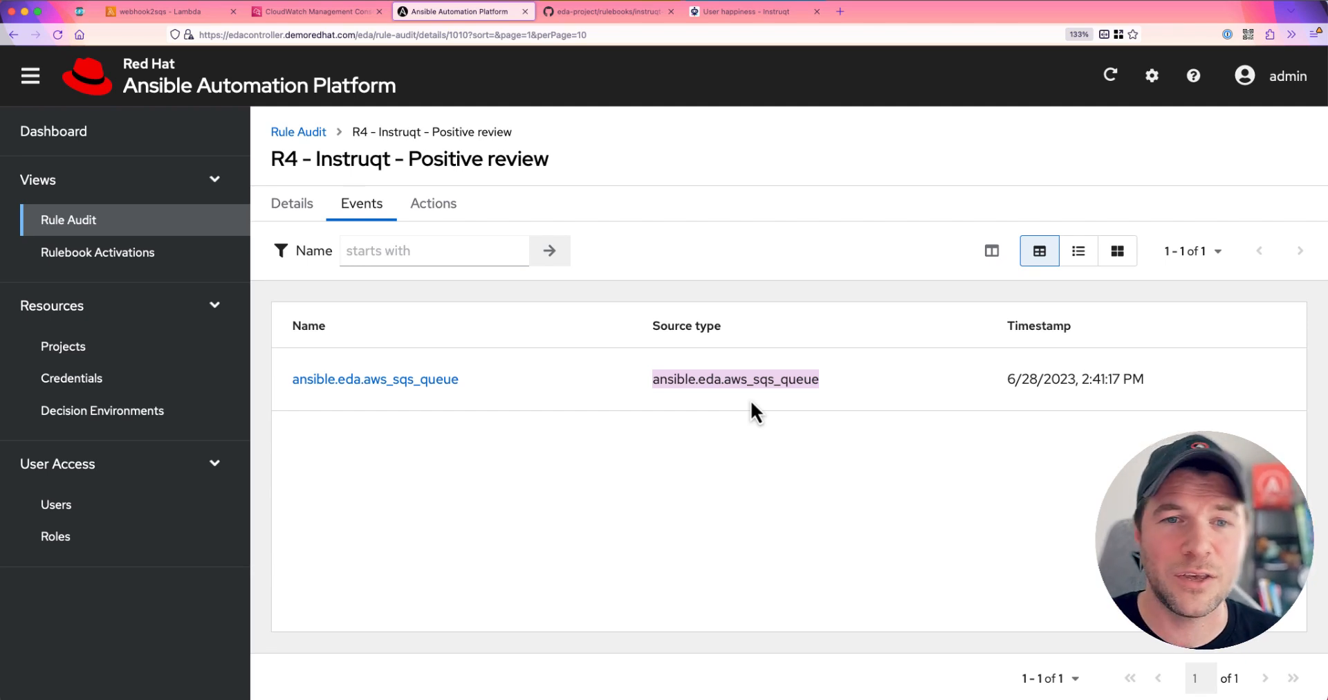
click(374, 379)
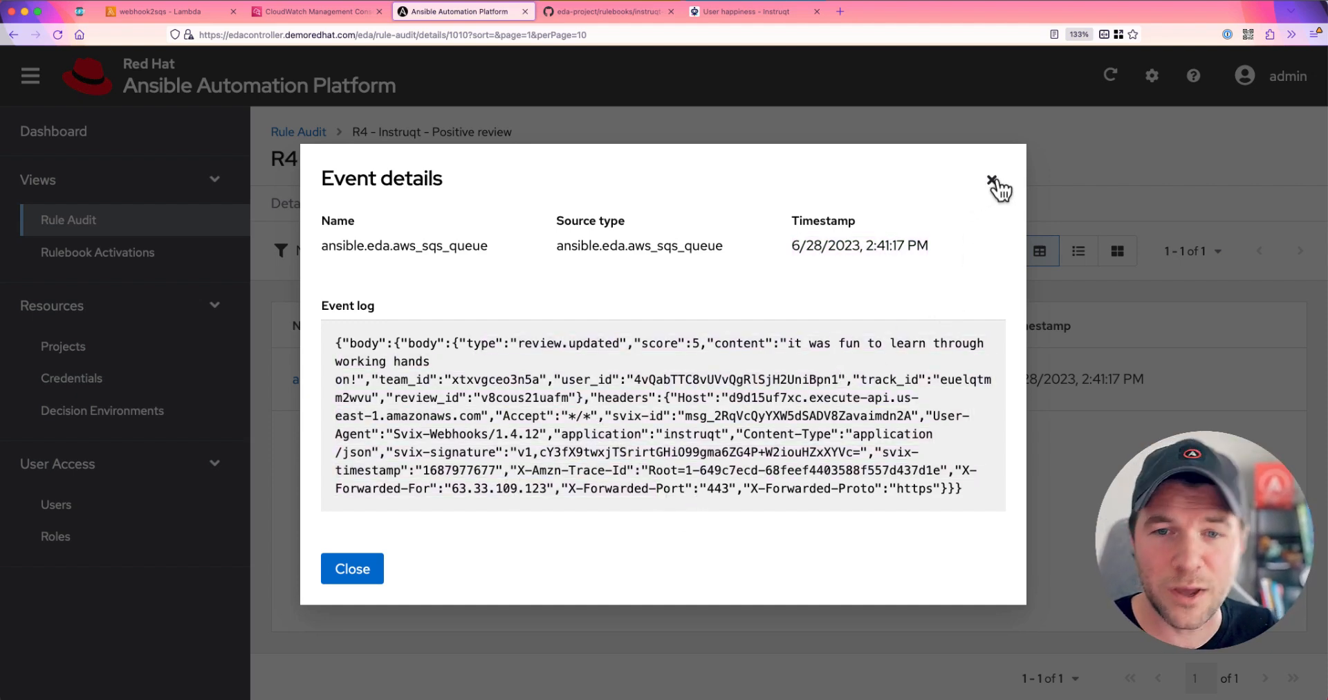
click(994, 181)
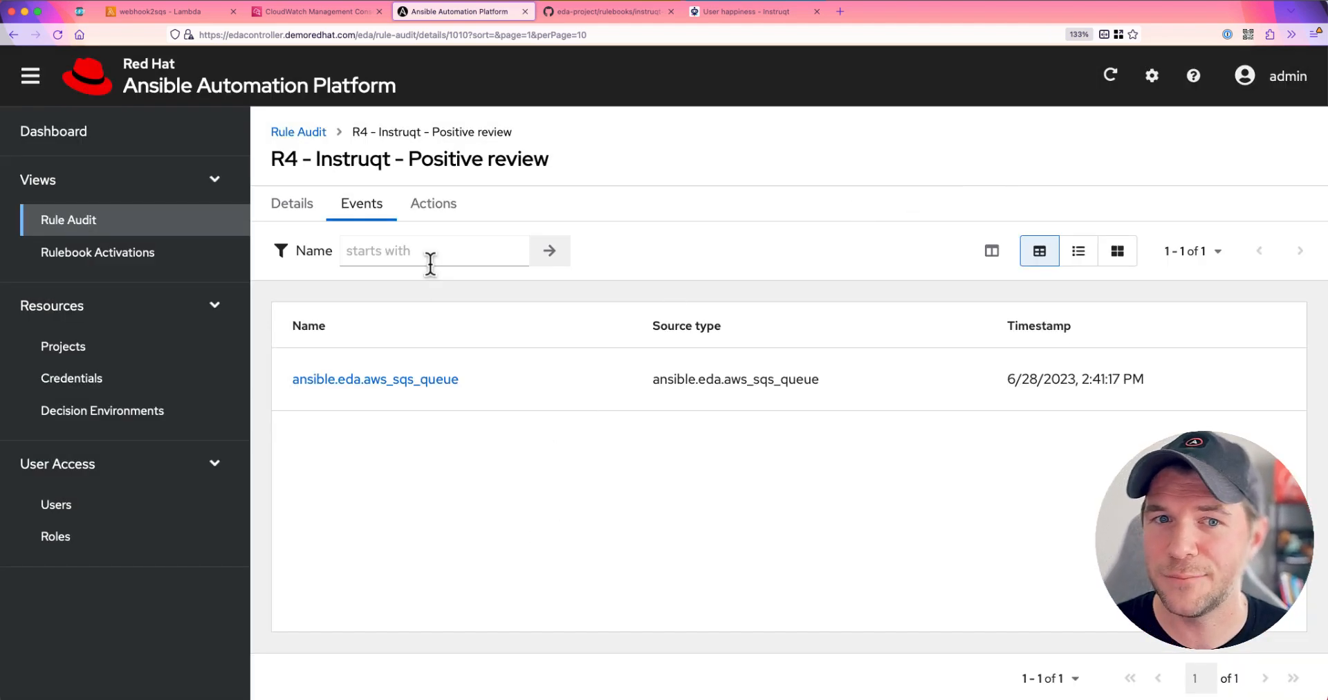
View the rule's successful run_job_template action and open its InstruqtPositiveReview job 289867
click(433, 203)
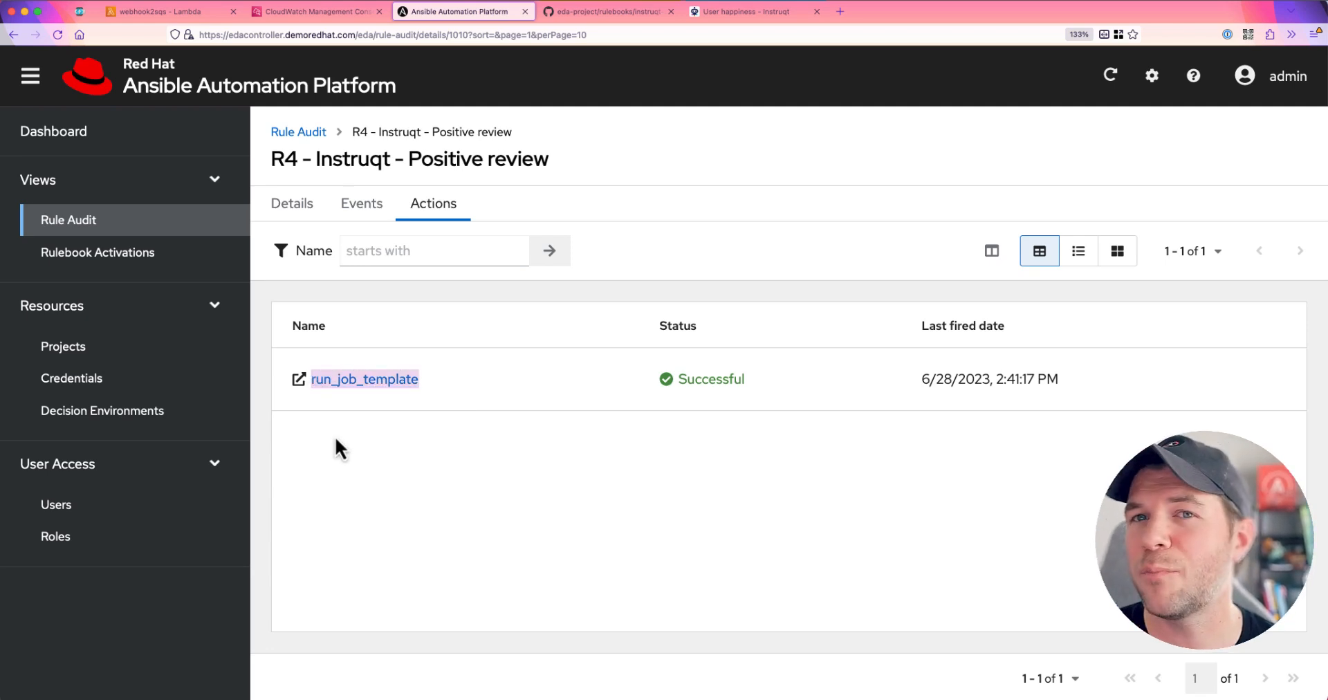
mouse_move(366, 412)
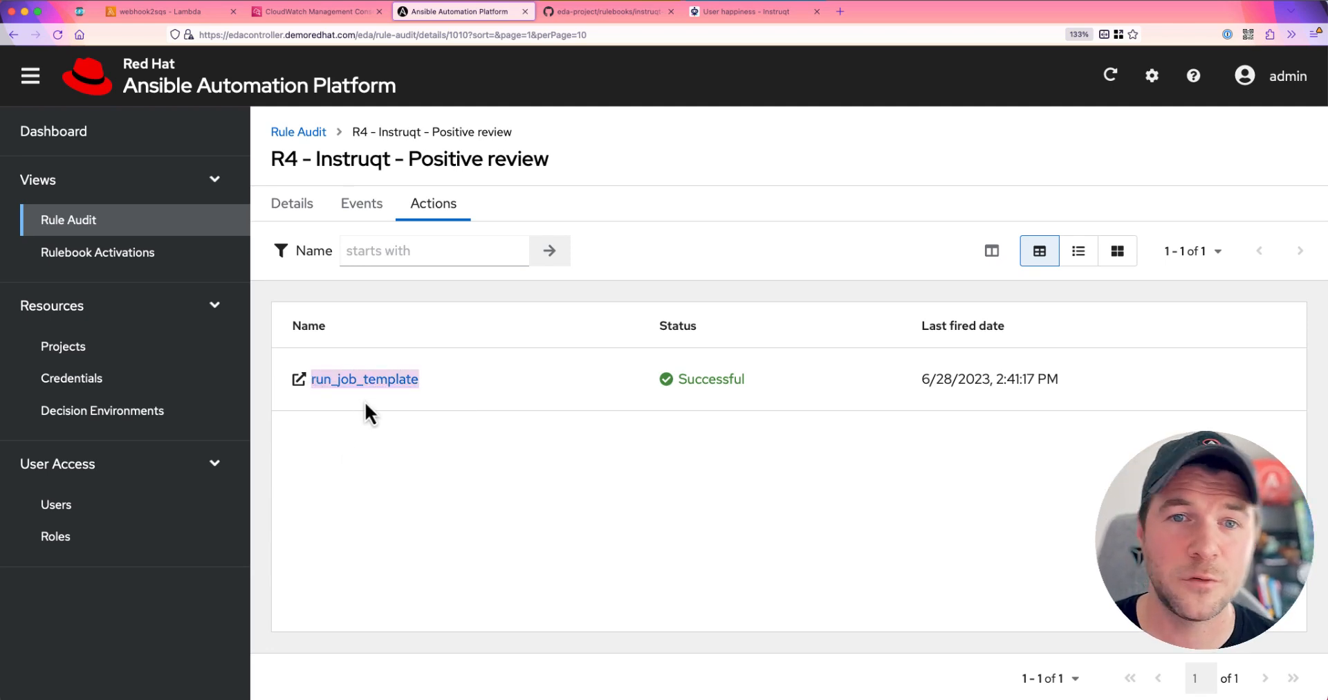
click(364, 379)
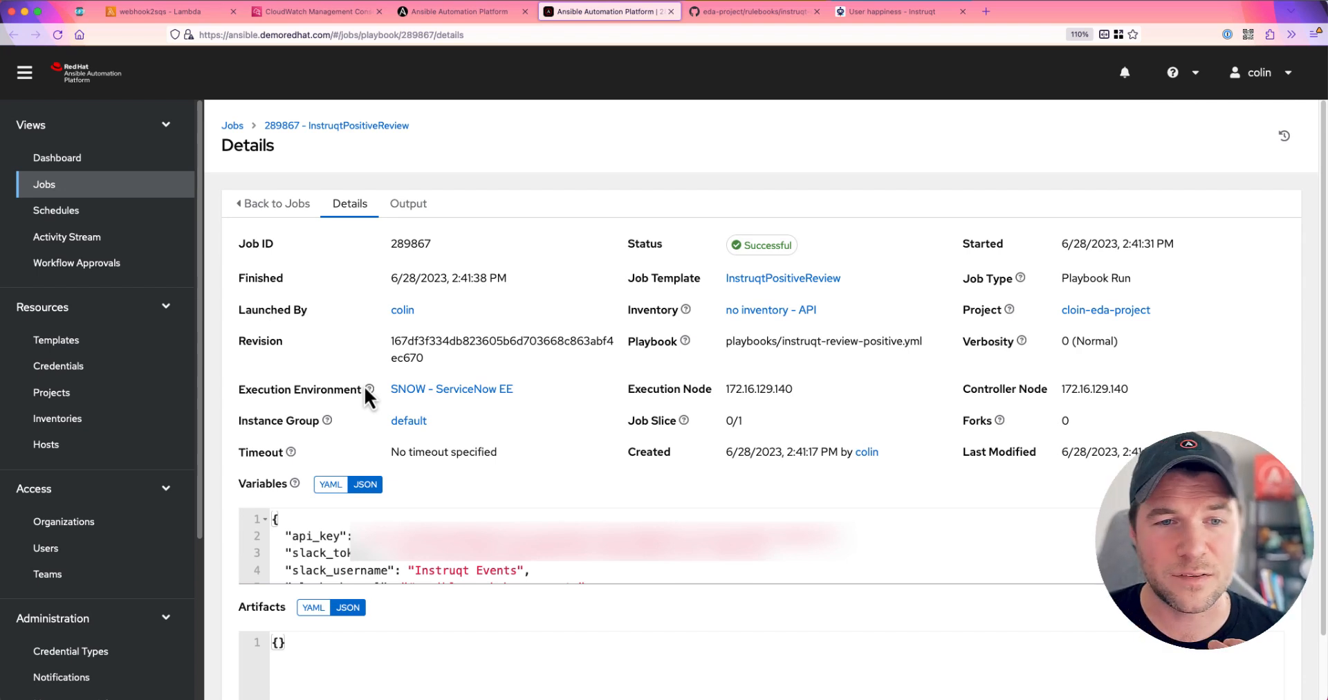
mouse_move(730, 378)
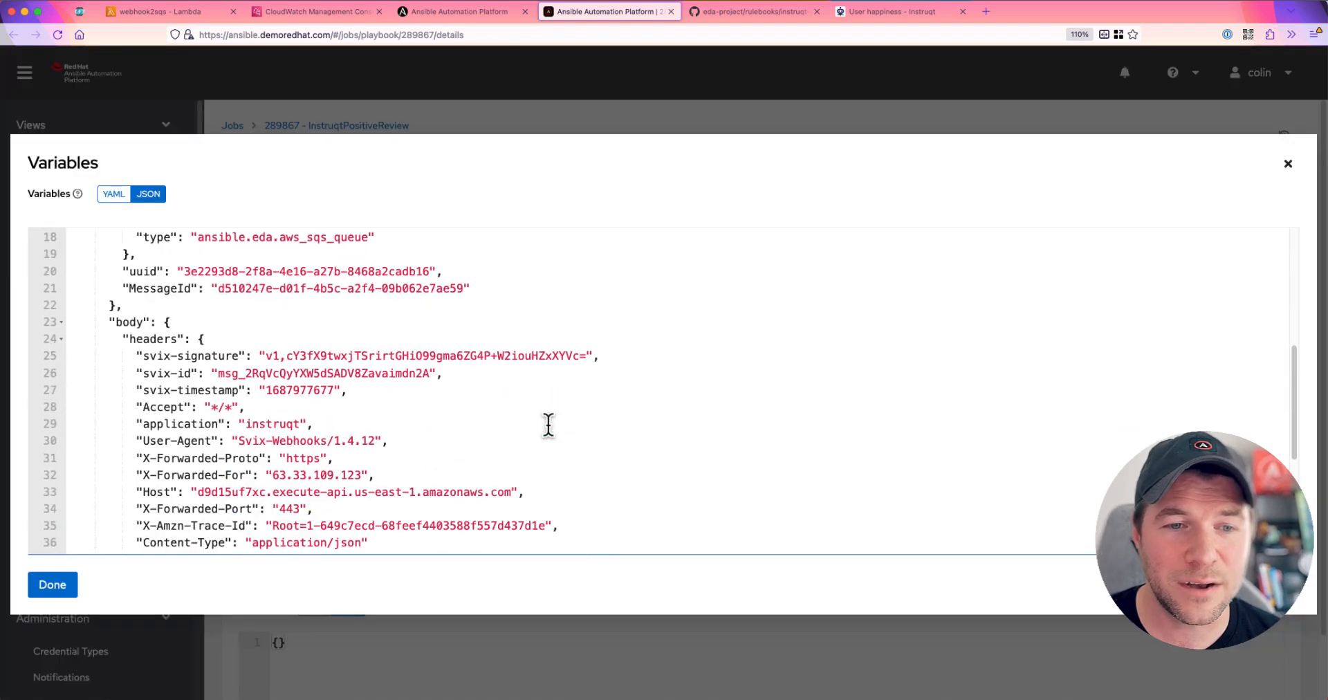
Review job 289867's event variables and close them to view the playbook output
scroll(up, 3)
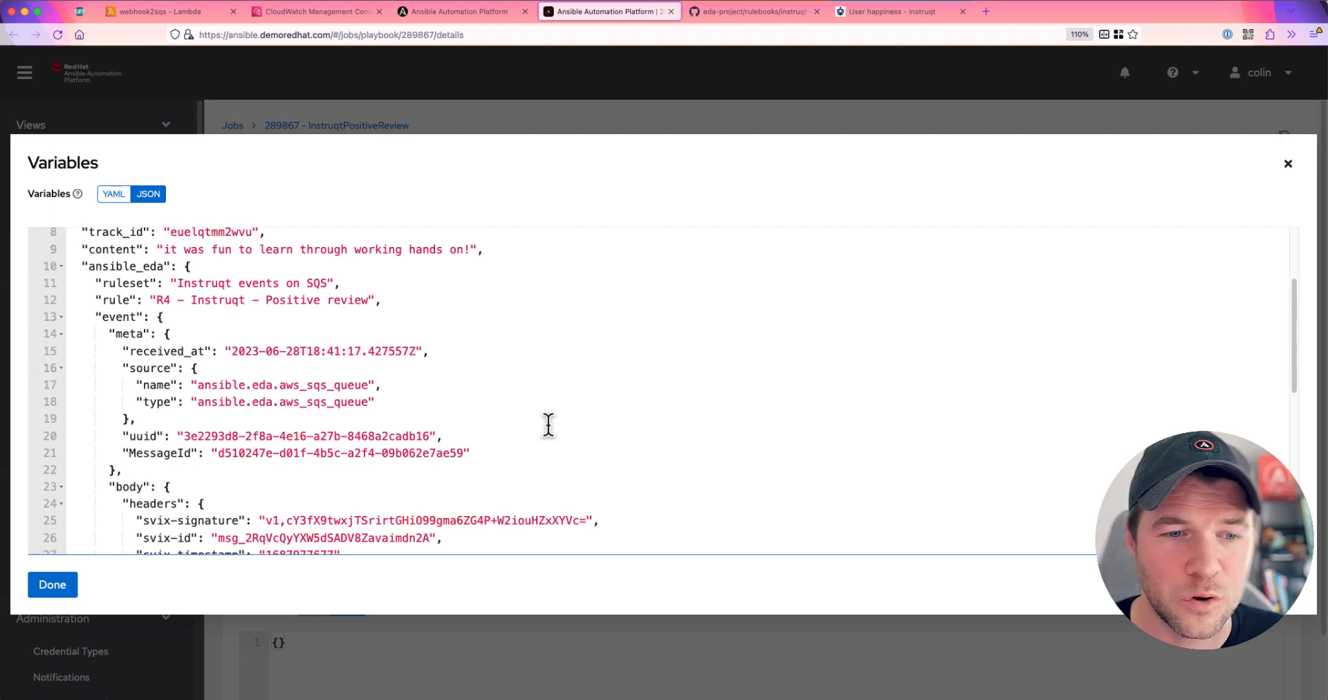
click(51, 585)
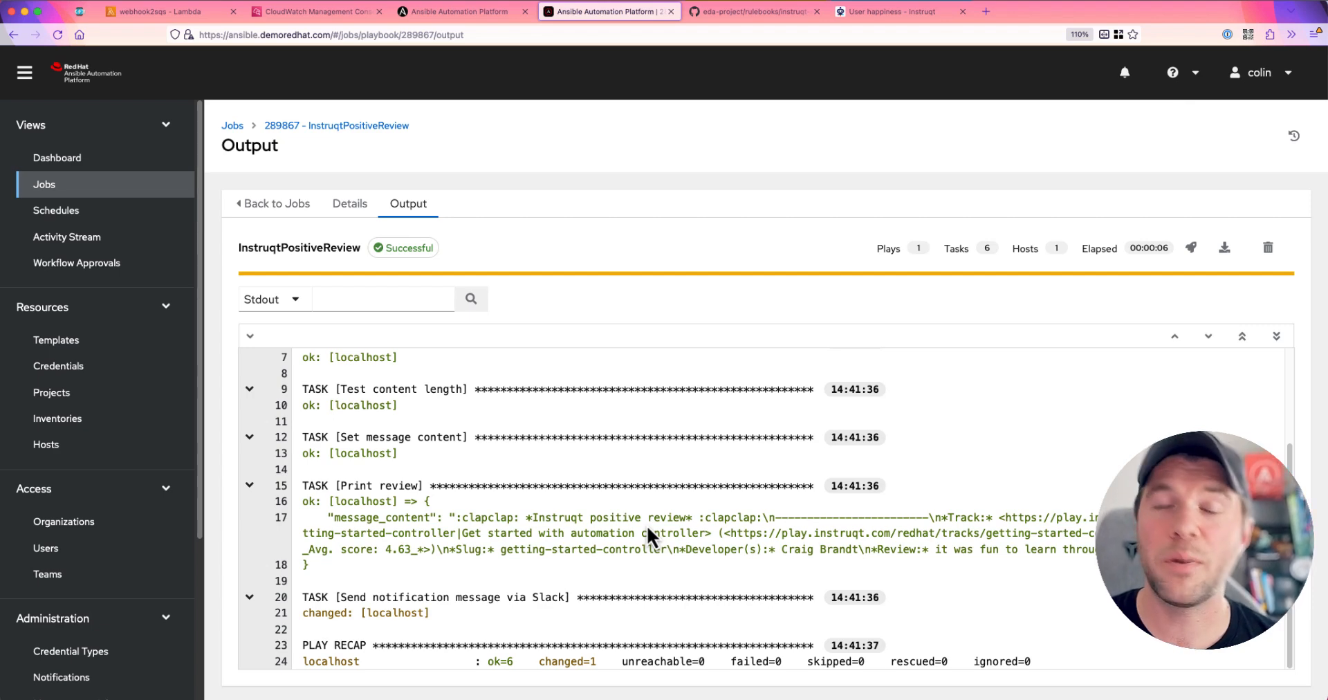
mouse_move(492, 524)
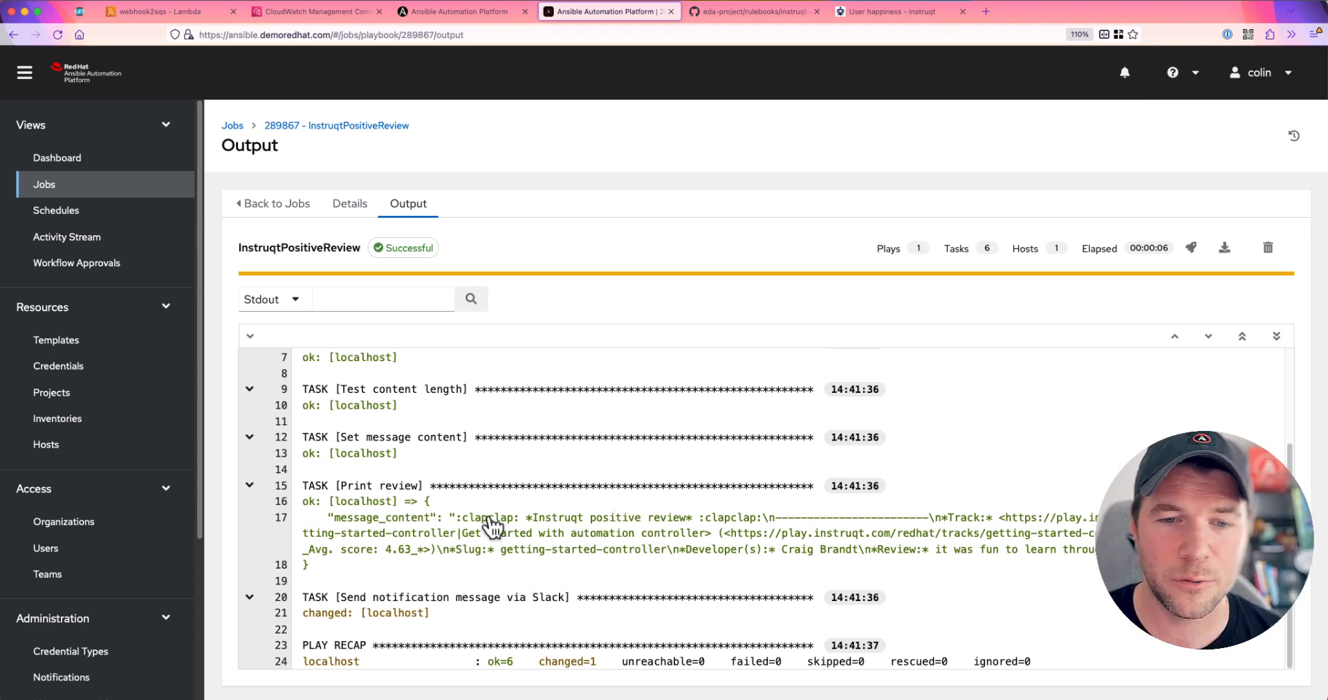
mouse_move(494, 538)
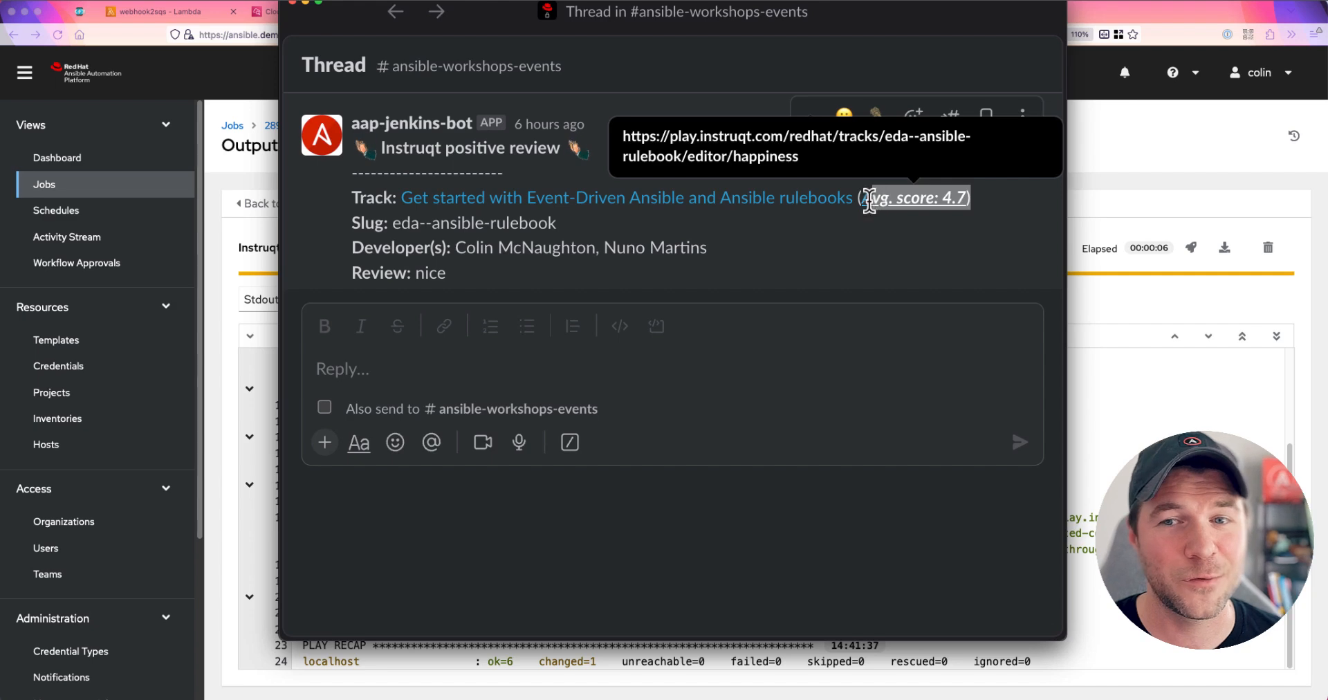
mouse_move(858, 260)
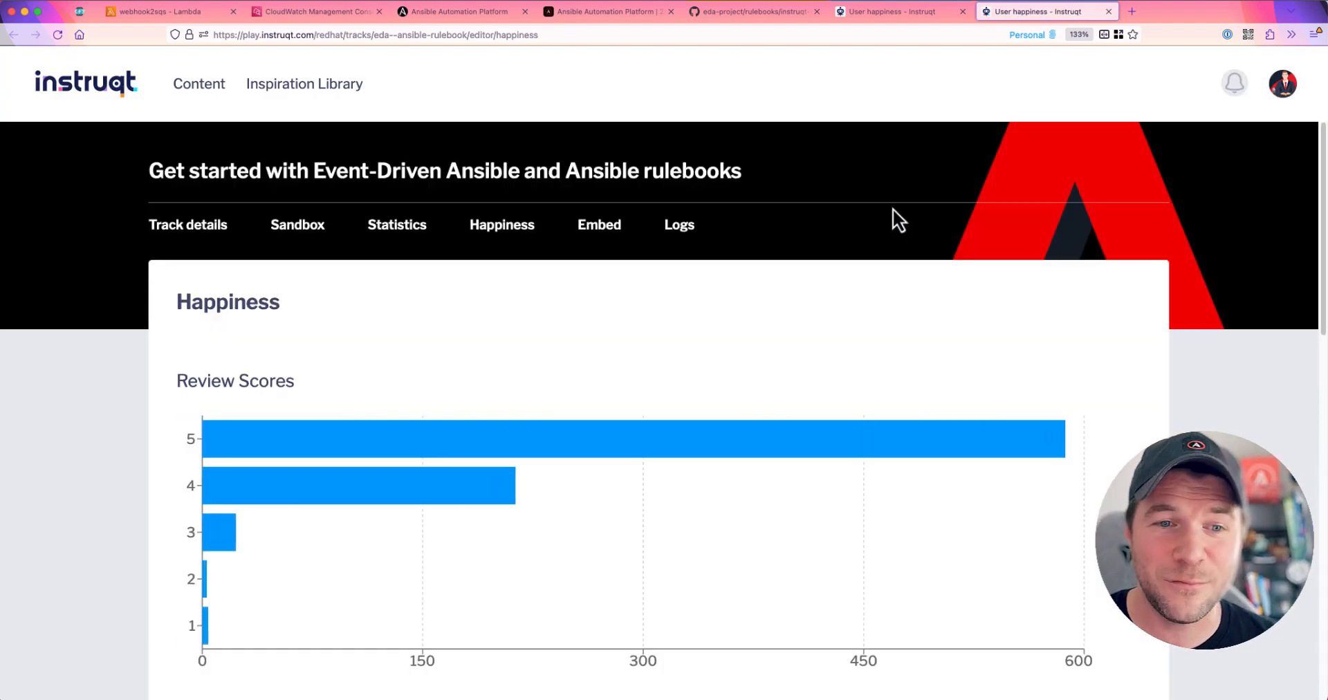
Scroll through the Happiness page's review scores and feedback, then return to the controller's rule actions
scroll(down, 3)
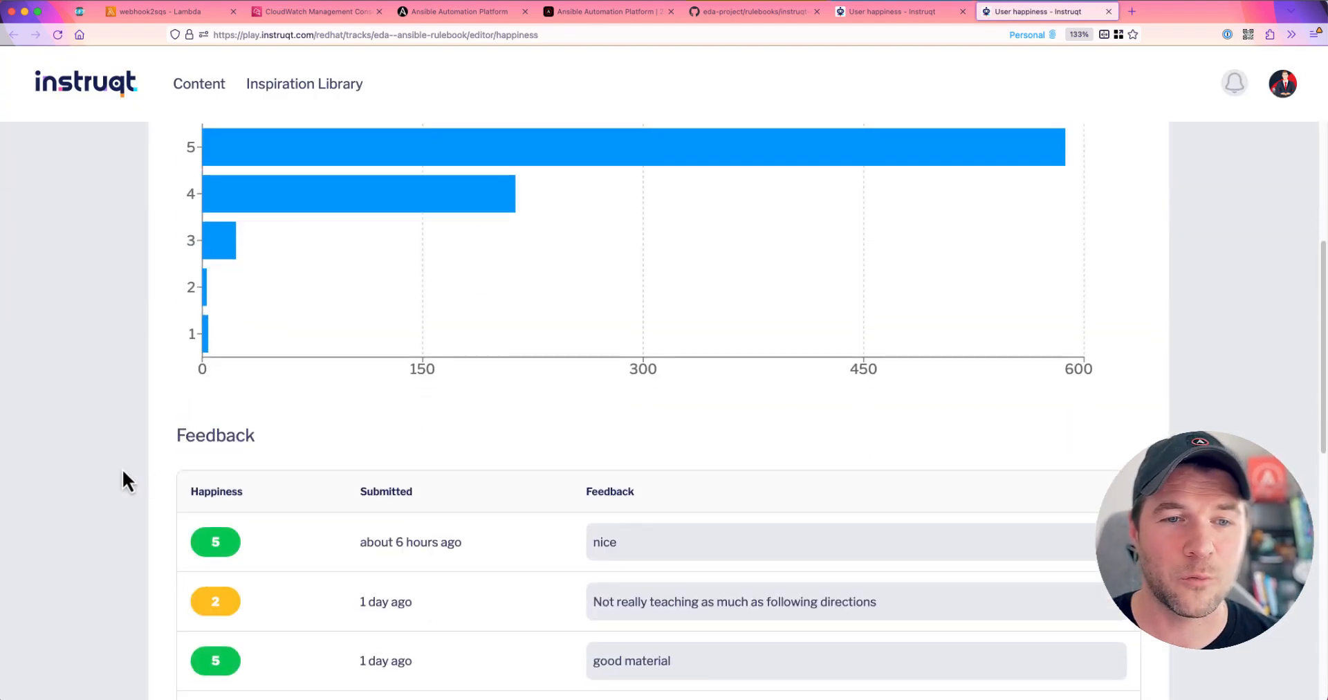
scroll(down, 3)
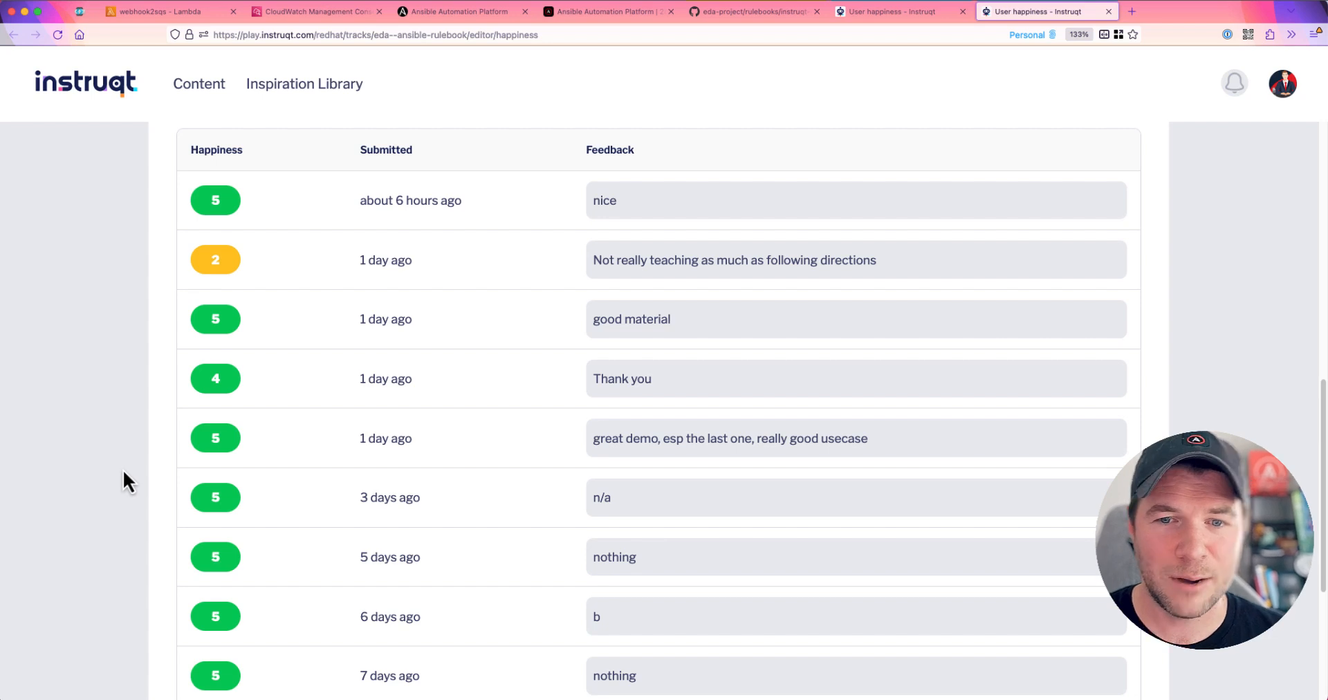
mouse_move(862, 265)
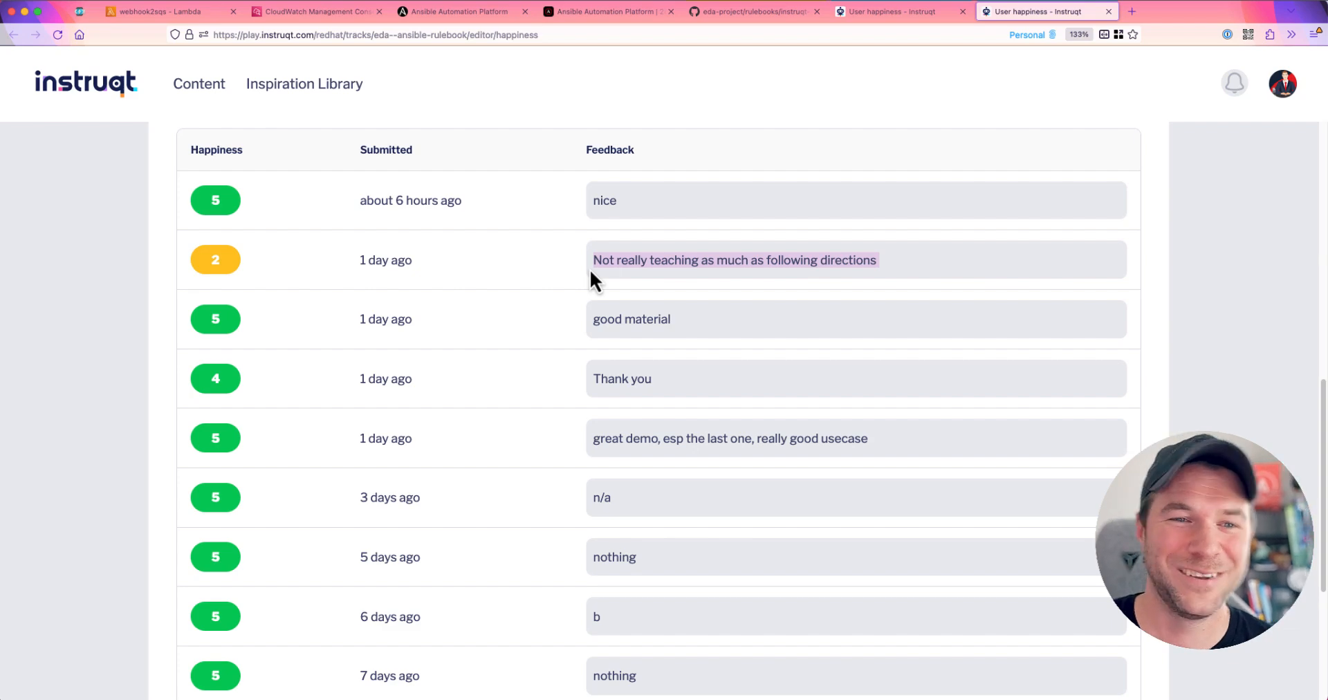
click(462, 11)
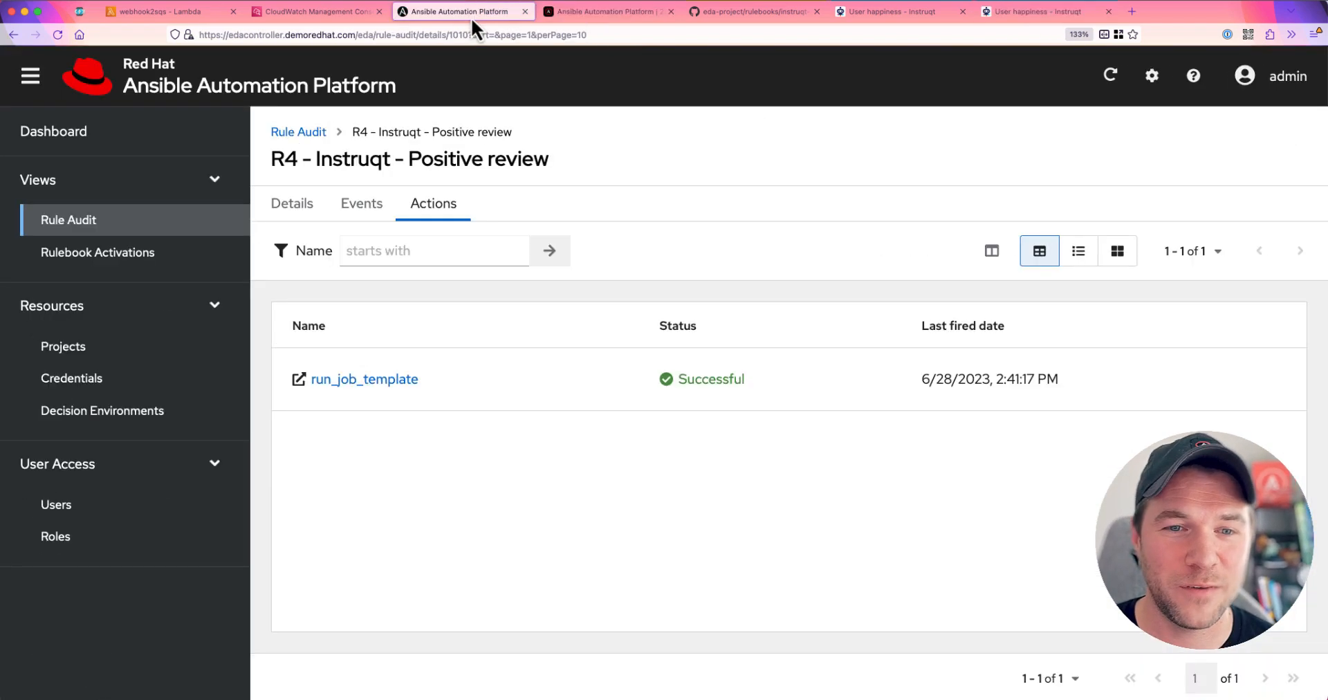
mouse_move(440, 511)
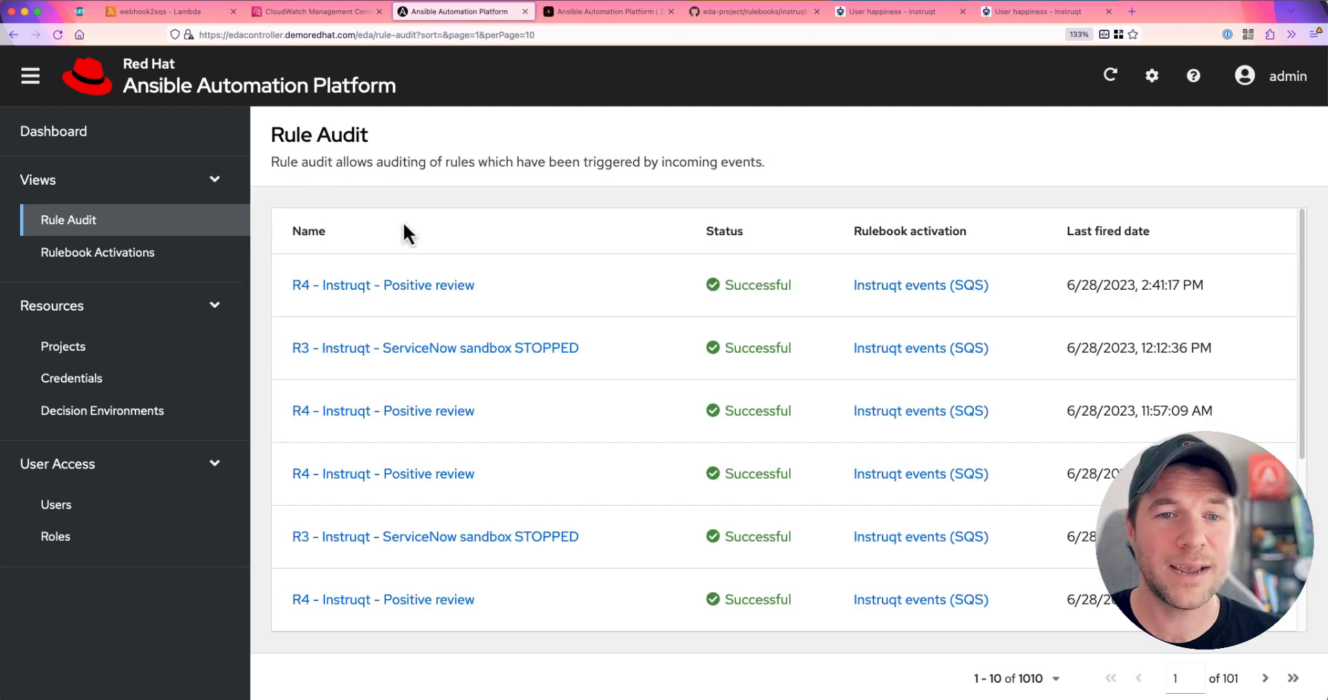
mouse_move(424, 235)
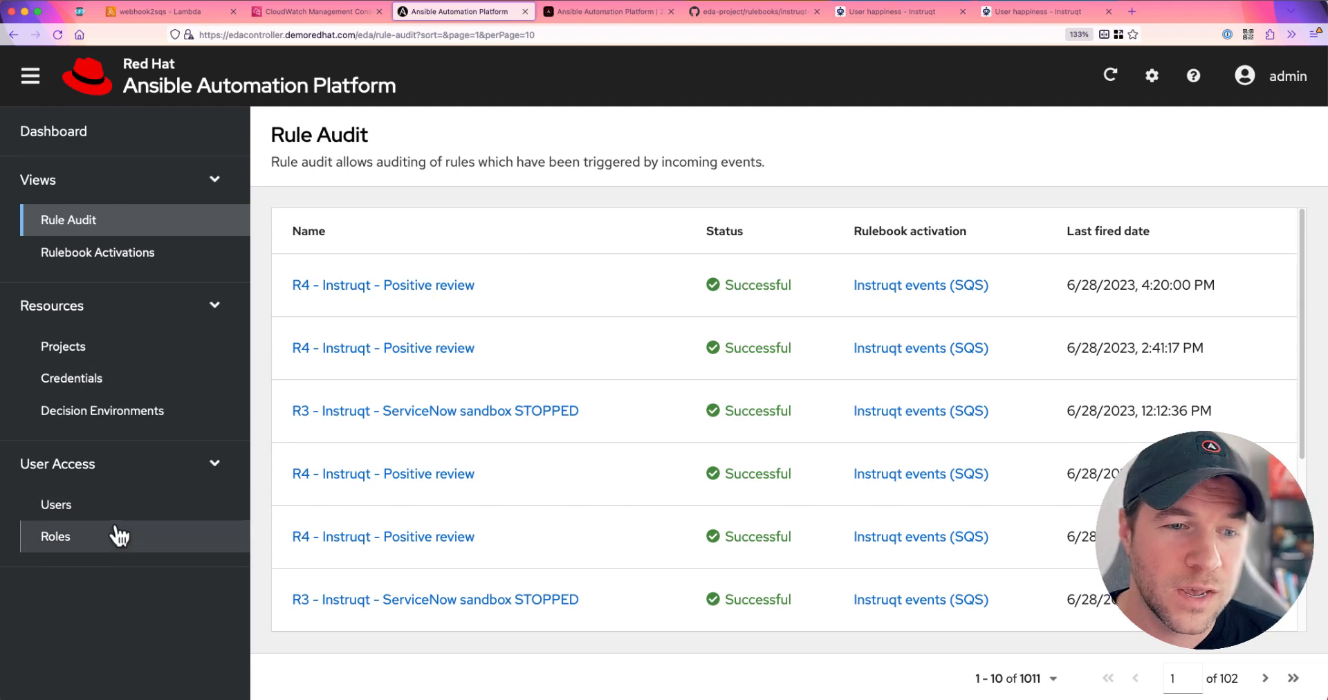
View the six built-in roles, then the users list showing admin and Colin
click(55, 536)
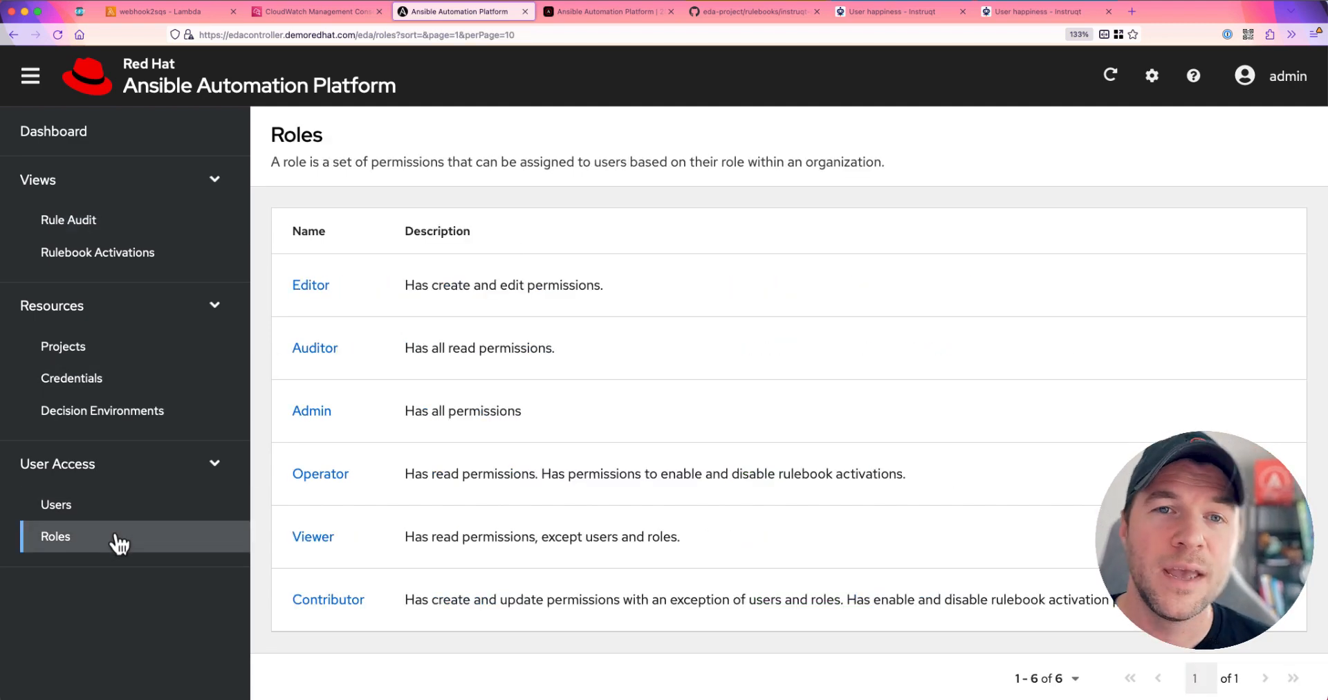
click(55, 503)
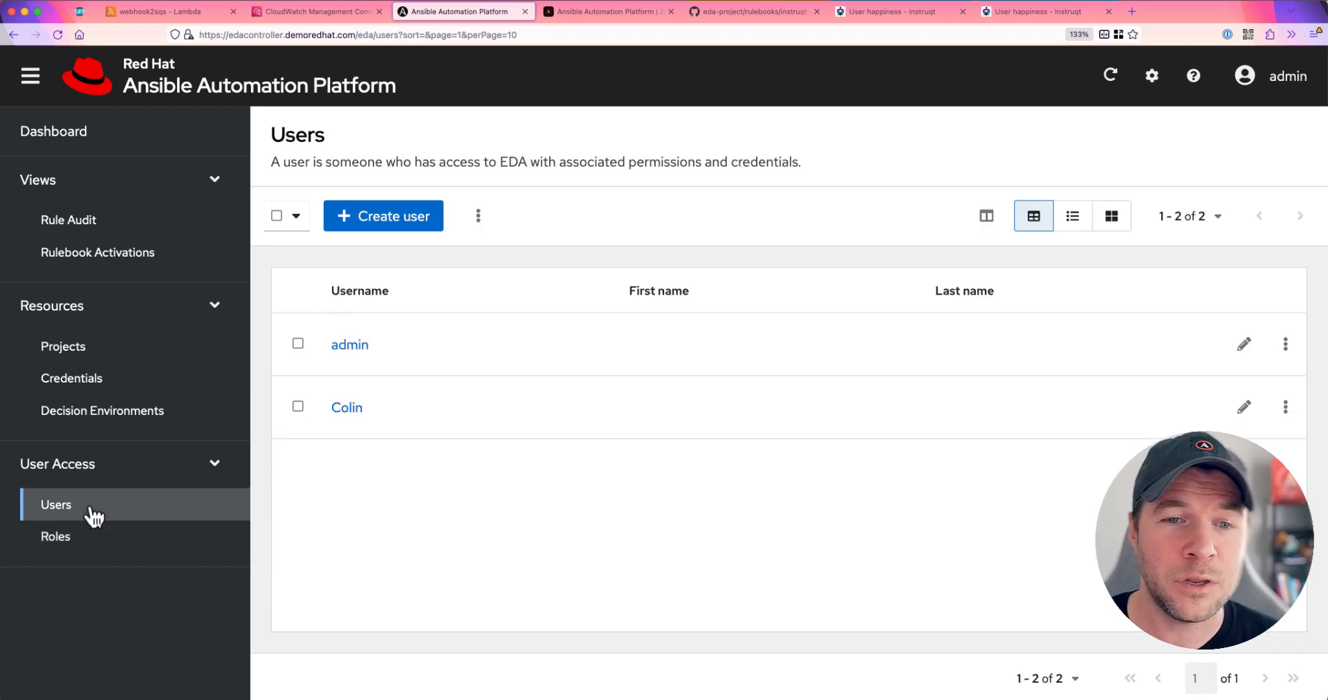